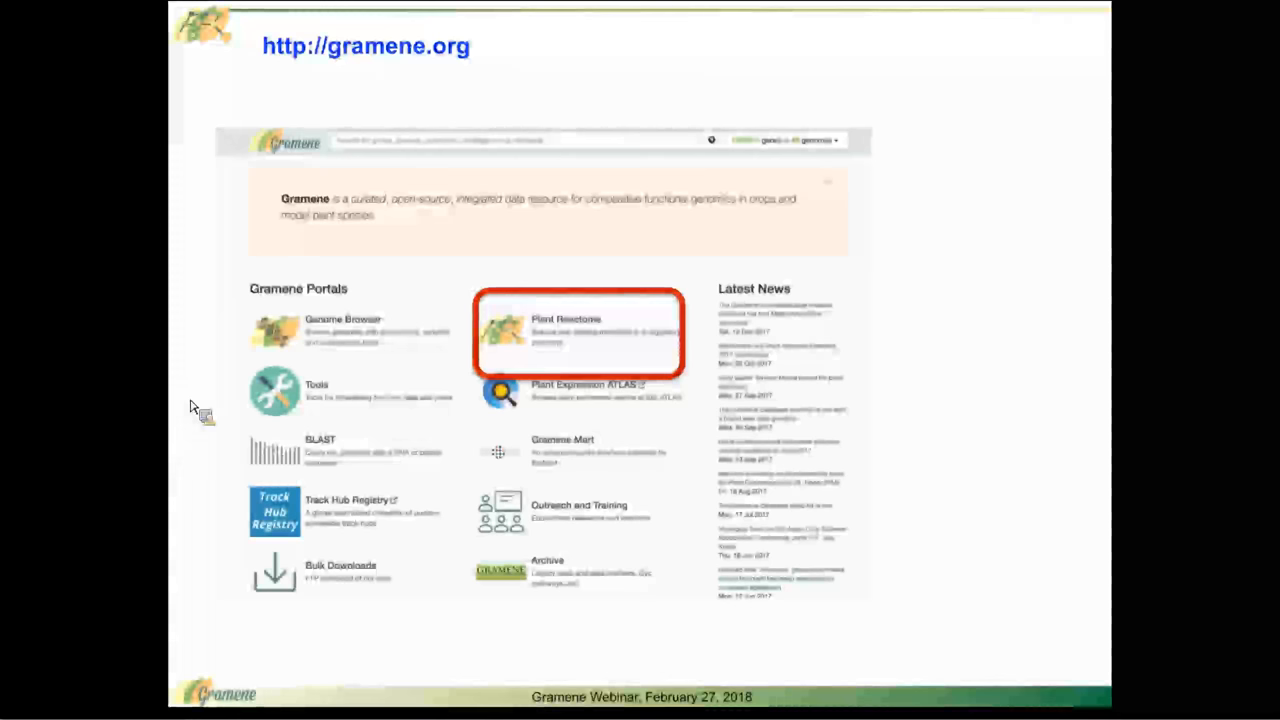
{"action": "mouse_move", "coordinate": [568, 370]}
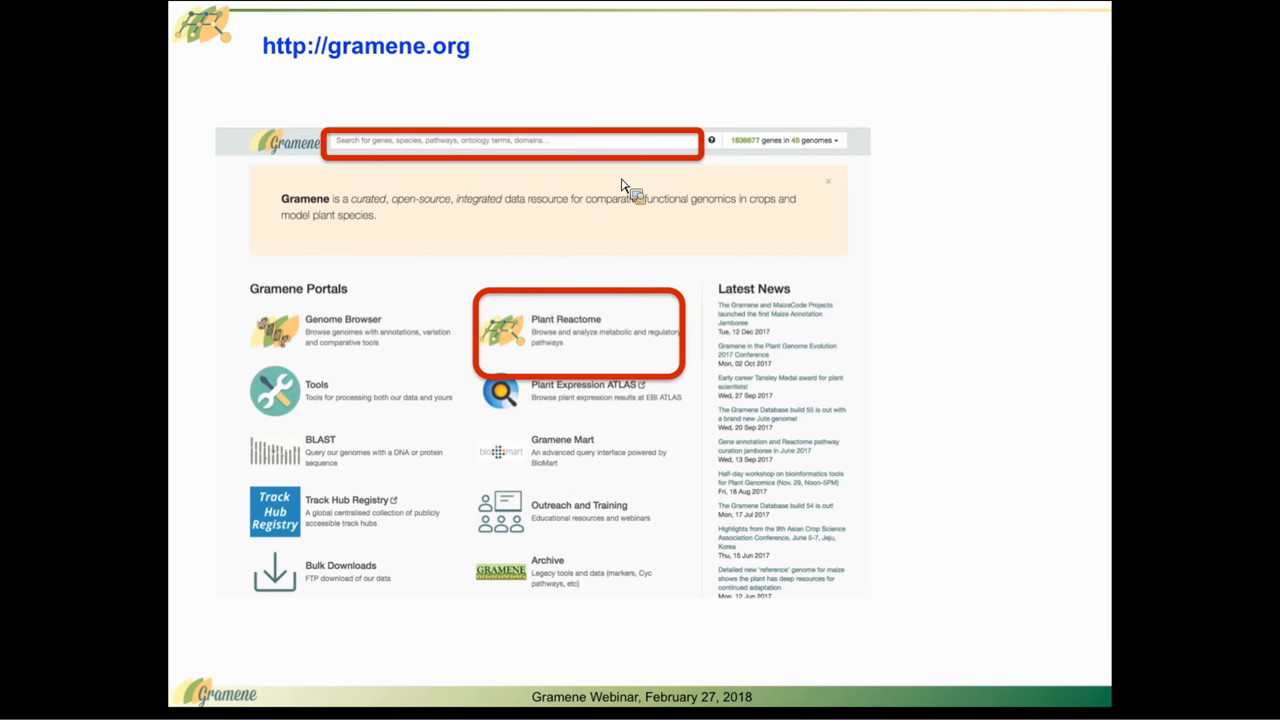
{"action": "mouse_move", "coordinate": [210, 325]}
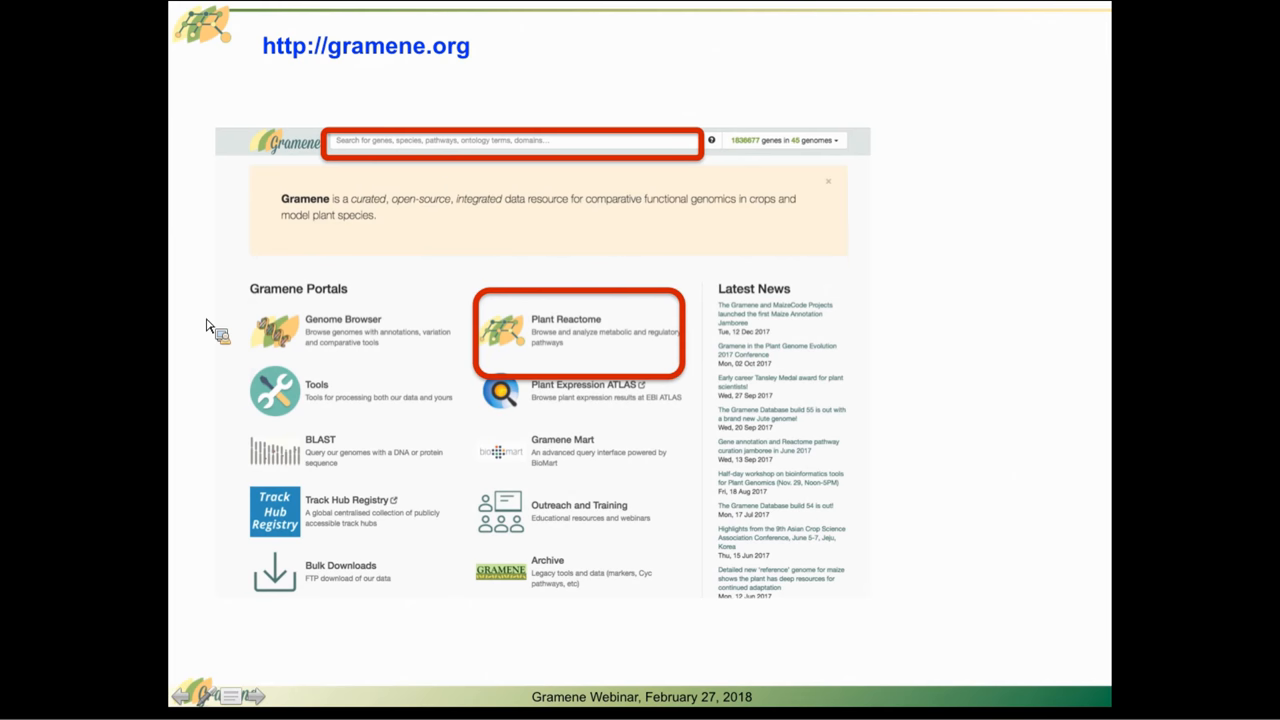
- Show the Plant Reactome home page slide with its hosted-content summary and Browse Pathways highlight
{"action": "left_click", "coordinate": [565, 333]}
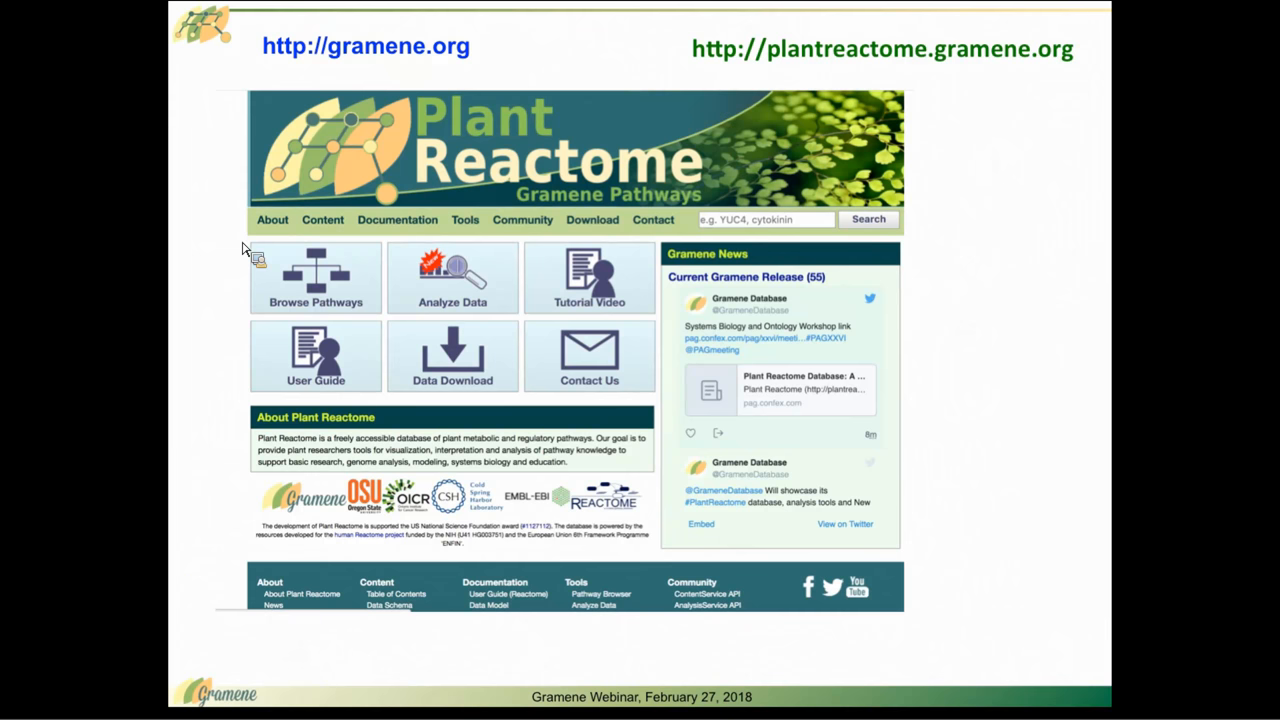
{"action": "mouse_move", "coordinate": [252, 255]}
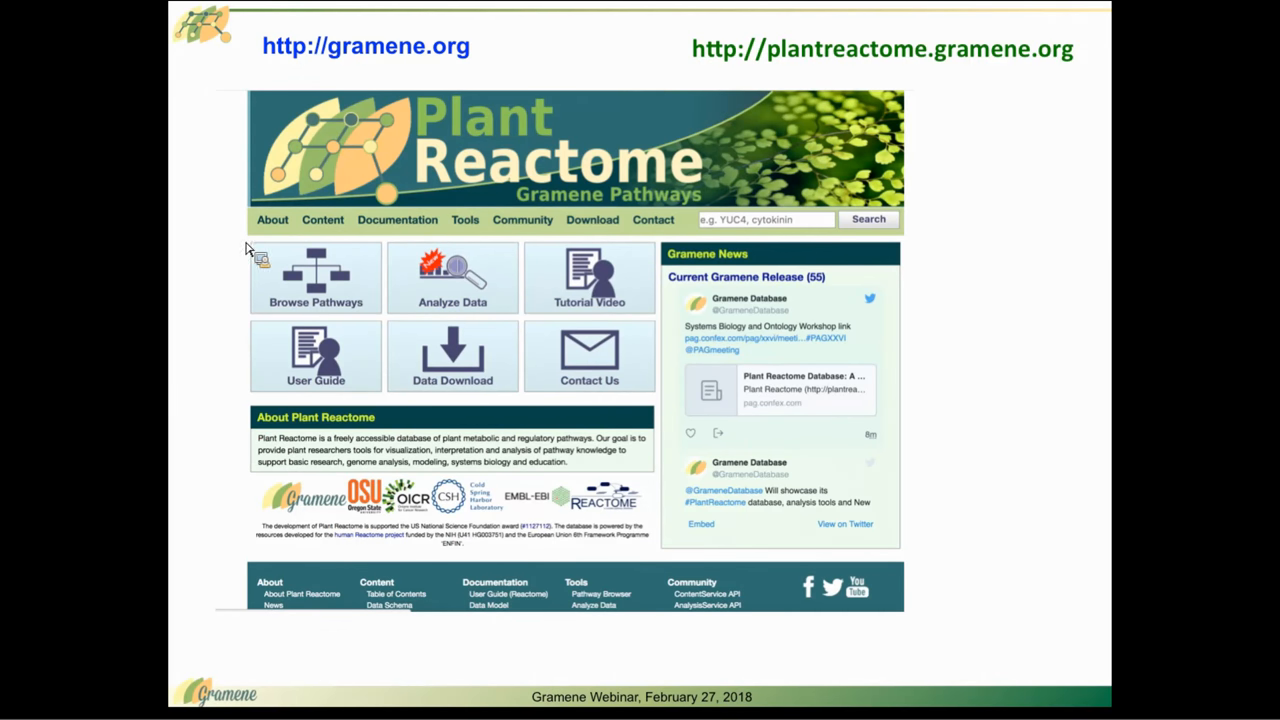
{"action": "mouse_move", "coordinate": [550, 285]}
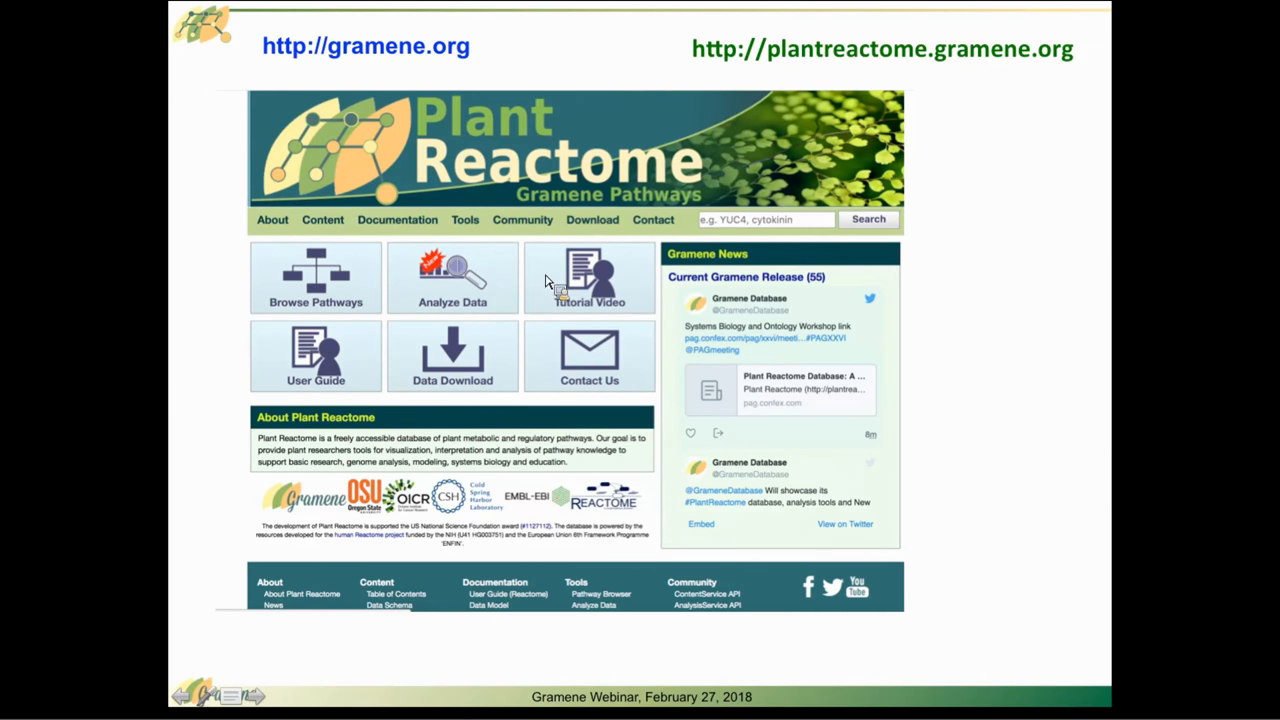
{"action": "mouse_move", "coordinate": [657, 222]}
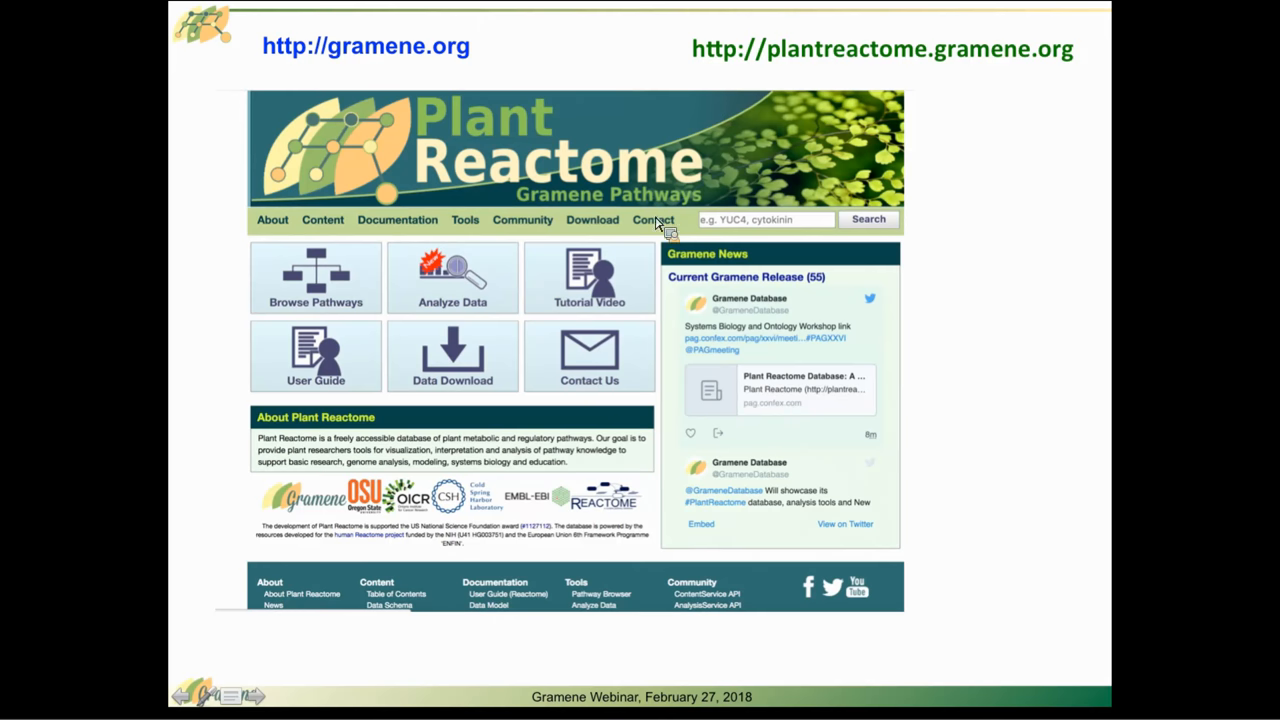
{"action": "mouse_move", "coordinate": [518, 293]}
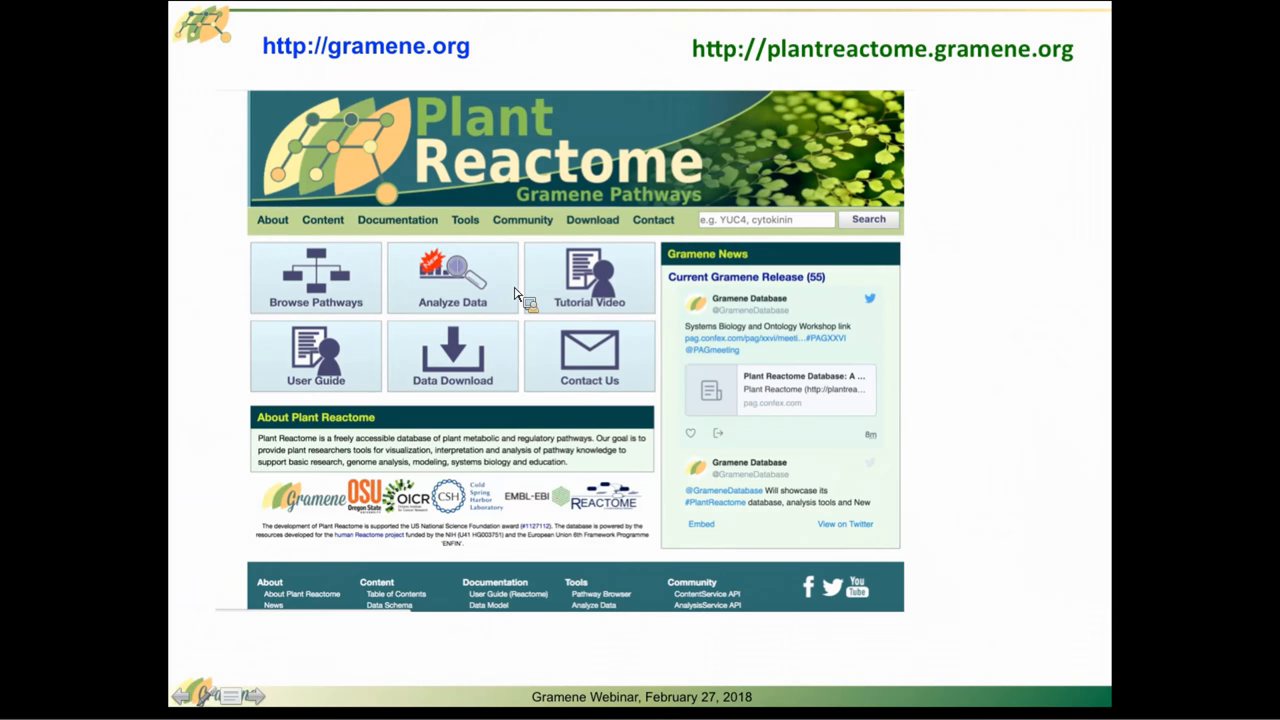
{"action": "mouse_move", "coordinate": [498, 313]}
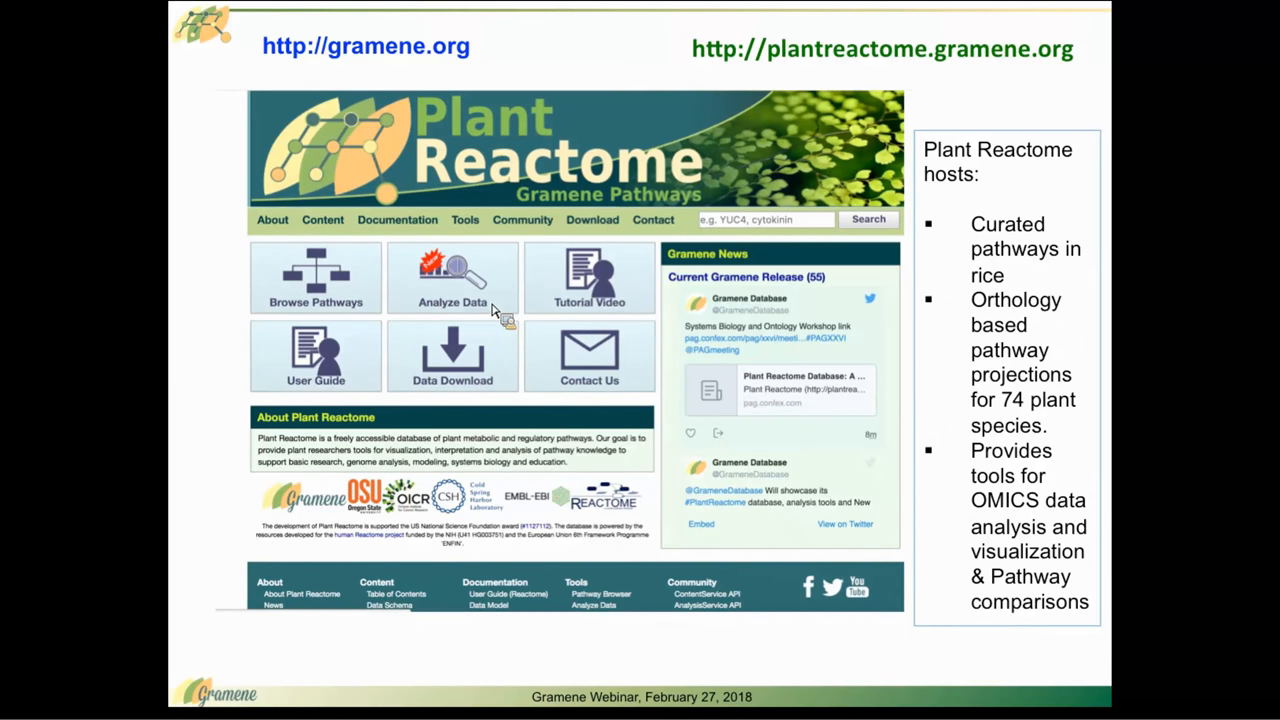
{"action": "left_click", "coordinate": [315, 278]}
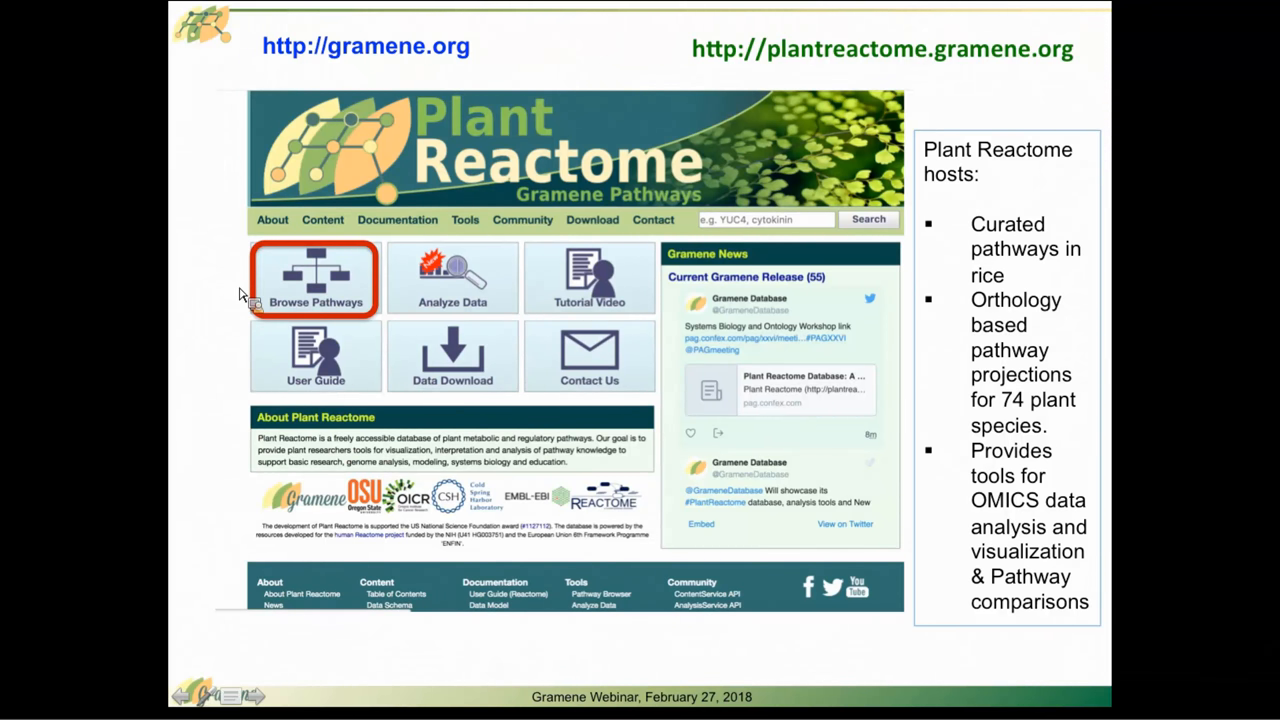
- Show the Pathway Browser slide's species dropdown and rice polar auxin transport diagram
{"action": "left_click", "coordinate": [315, 278]}
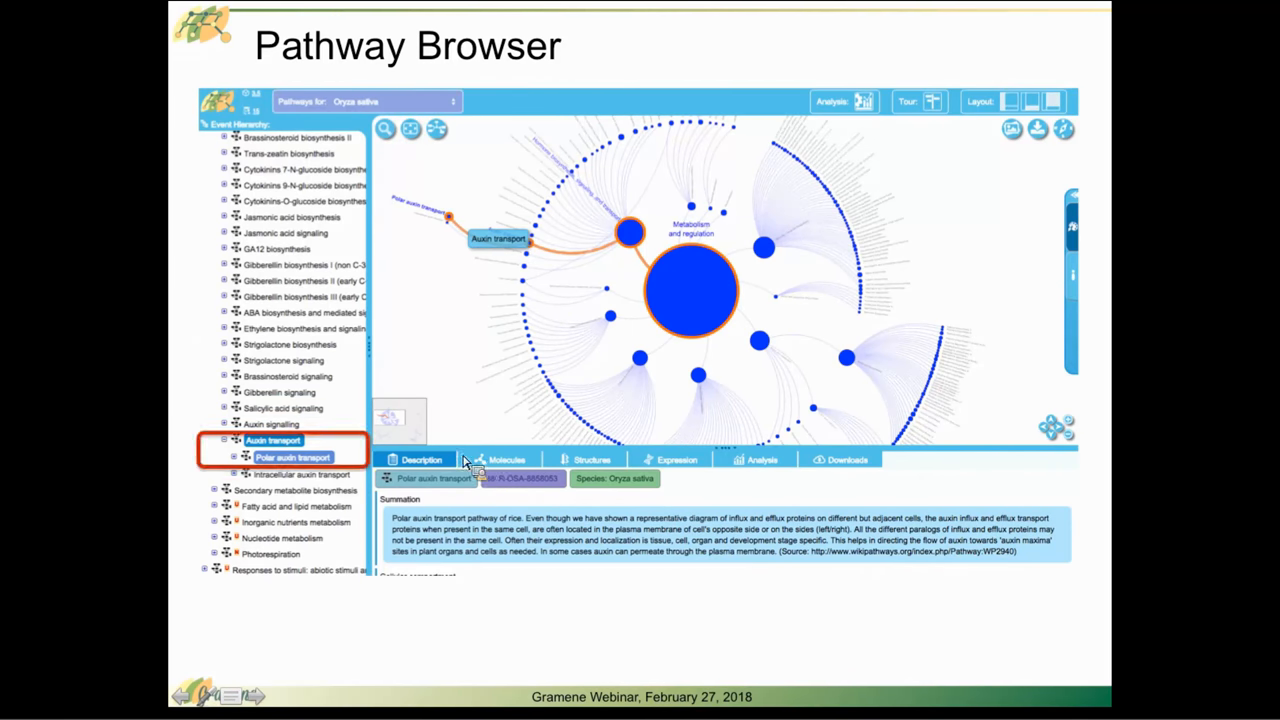
{"action": "left_click", "coordinate": [367, 101]}
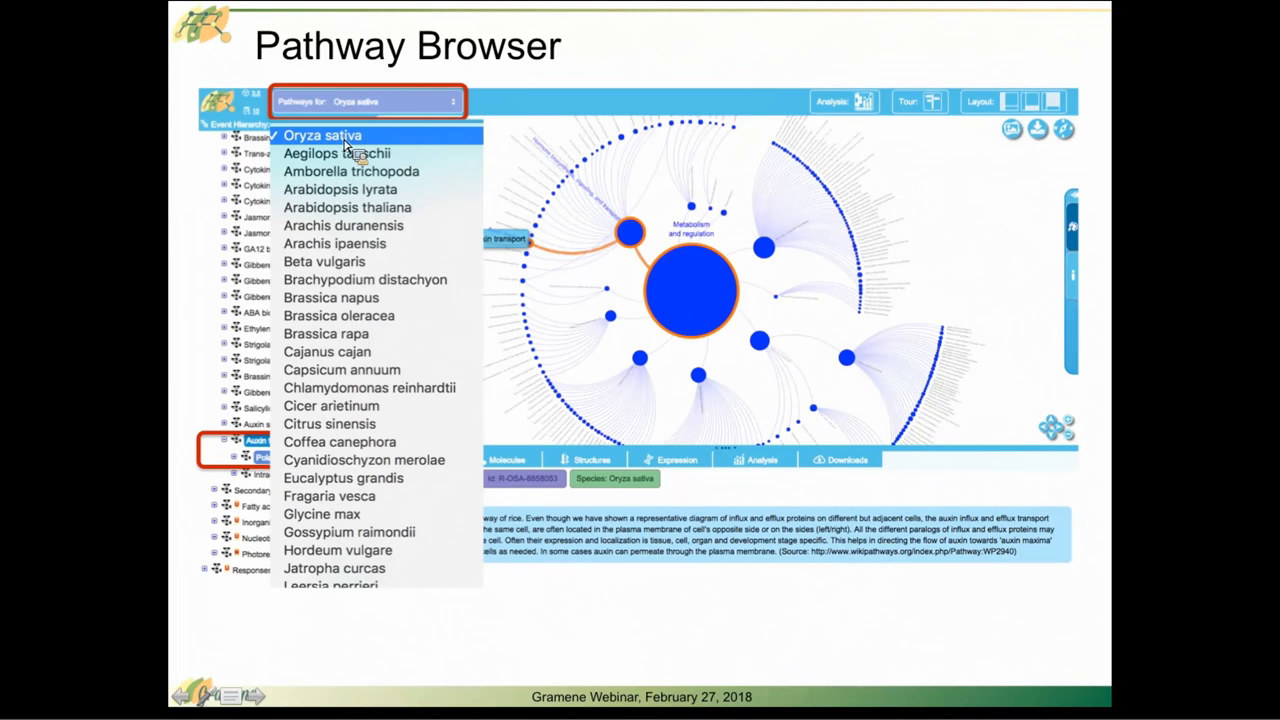
{"action": "mouse_move", "coordinate": [413, 230]}
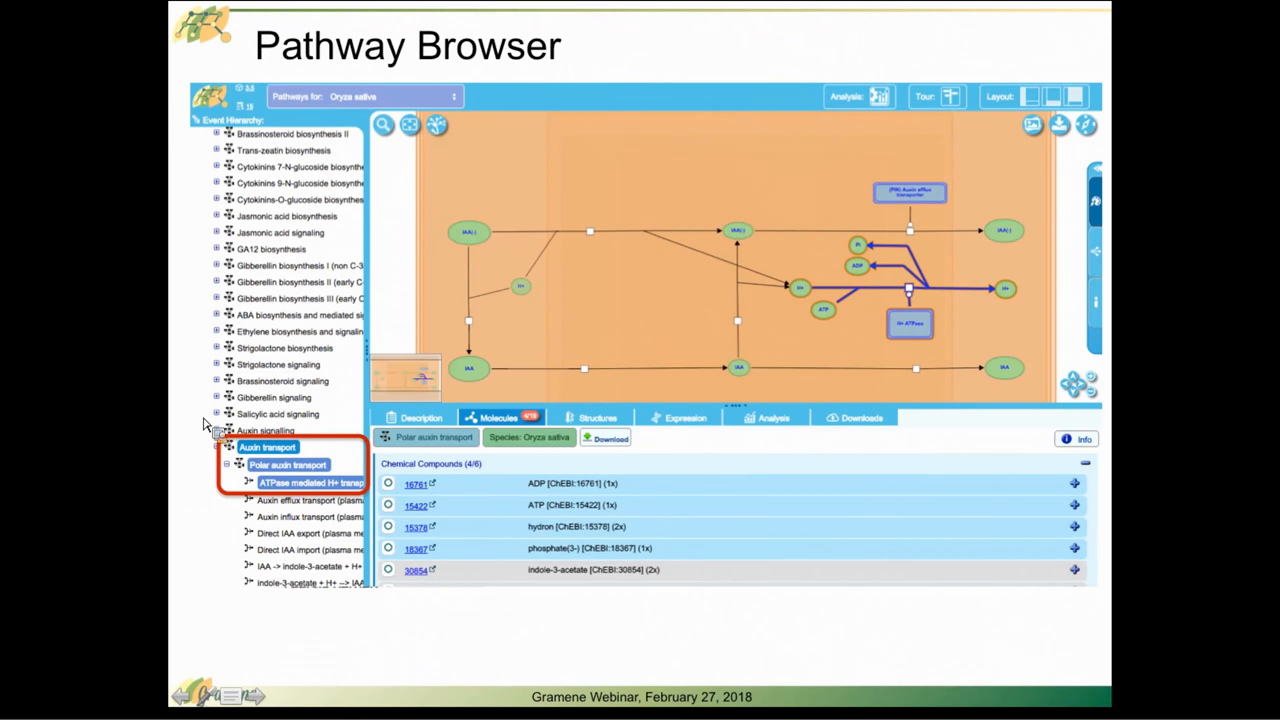
{"action": "mouse_move", "coordinate": [672, 310]}
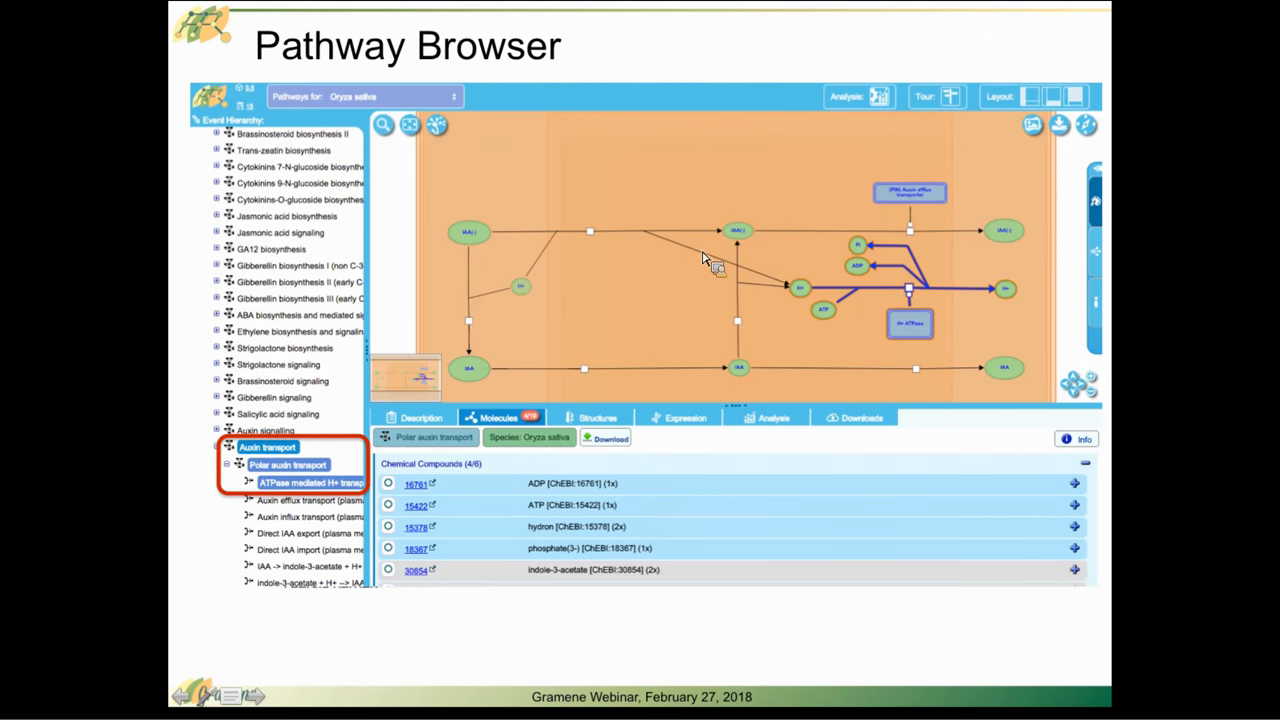
{"action": "mouse_move", "coordinate": [415, 410]}
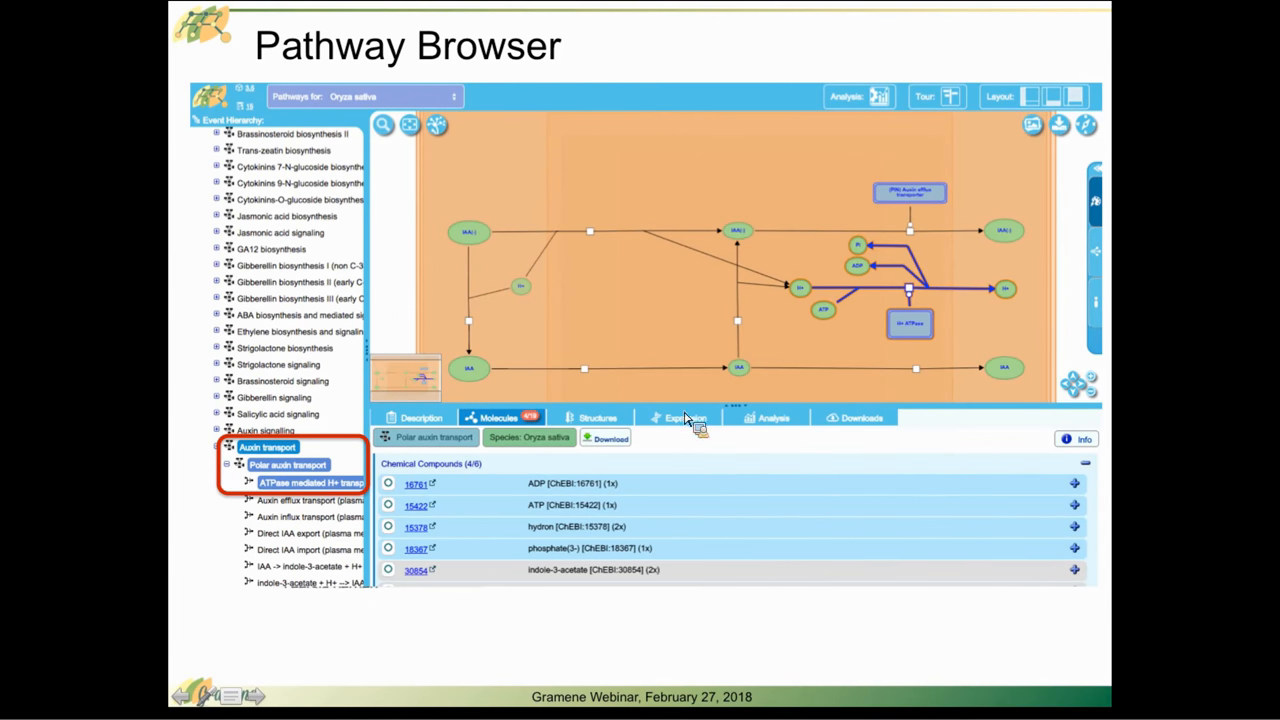
{"action": "mouse_move", "coordinate": [443, 379]}
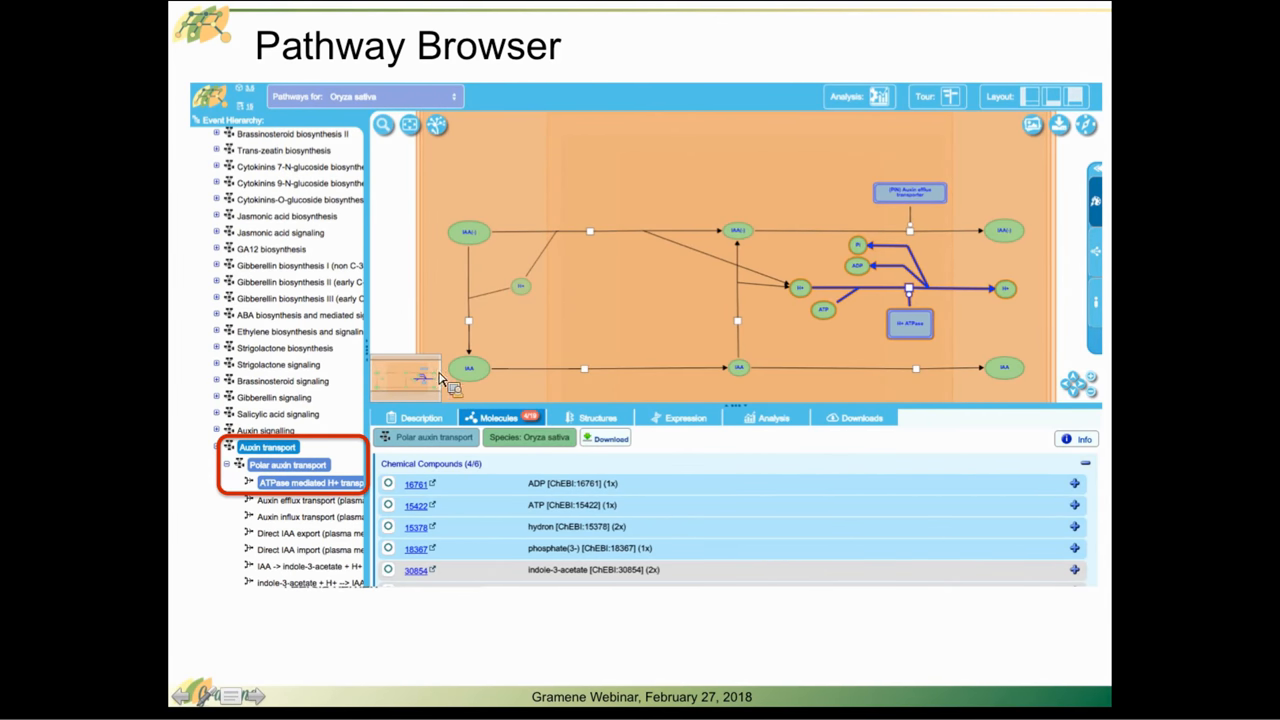
- Show the slide on integration with ATLAS, Ensembl and collaborators, featuring maize florigen
{"action": "left_click", "coordinate": [500, 417]}
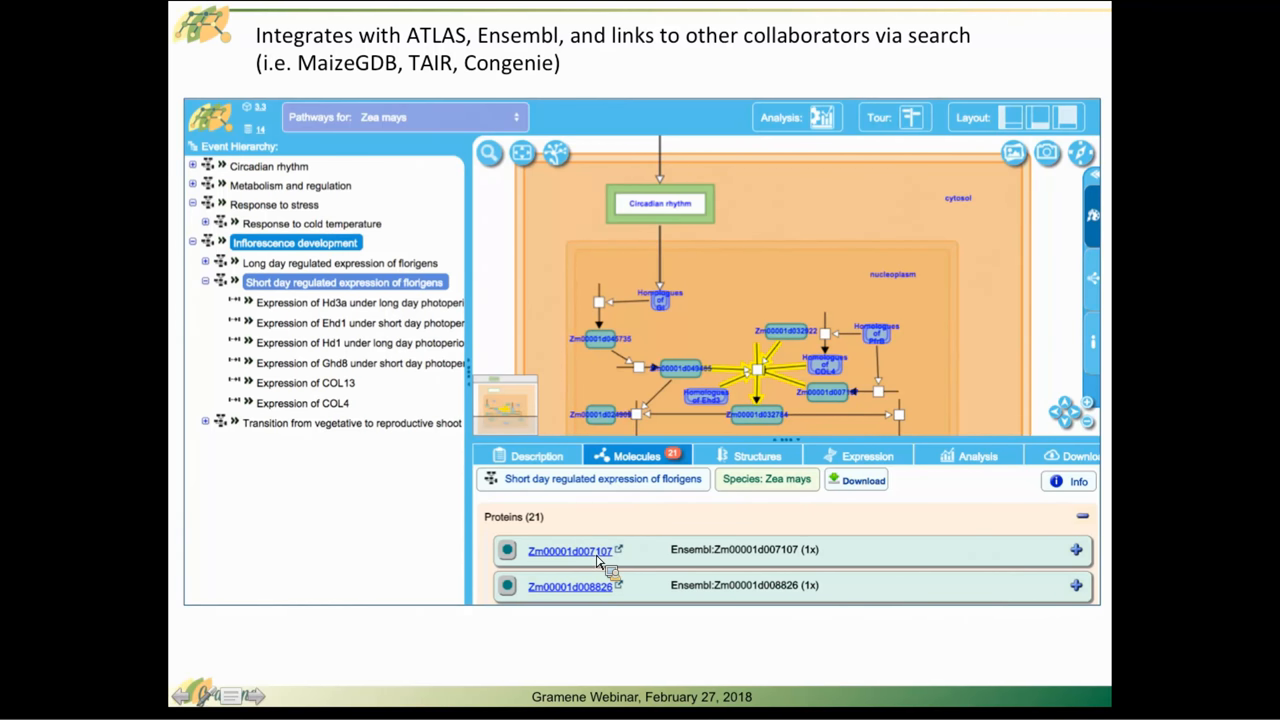
{"action": "mouse_move", "coordinate": [626, 500]}
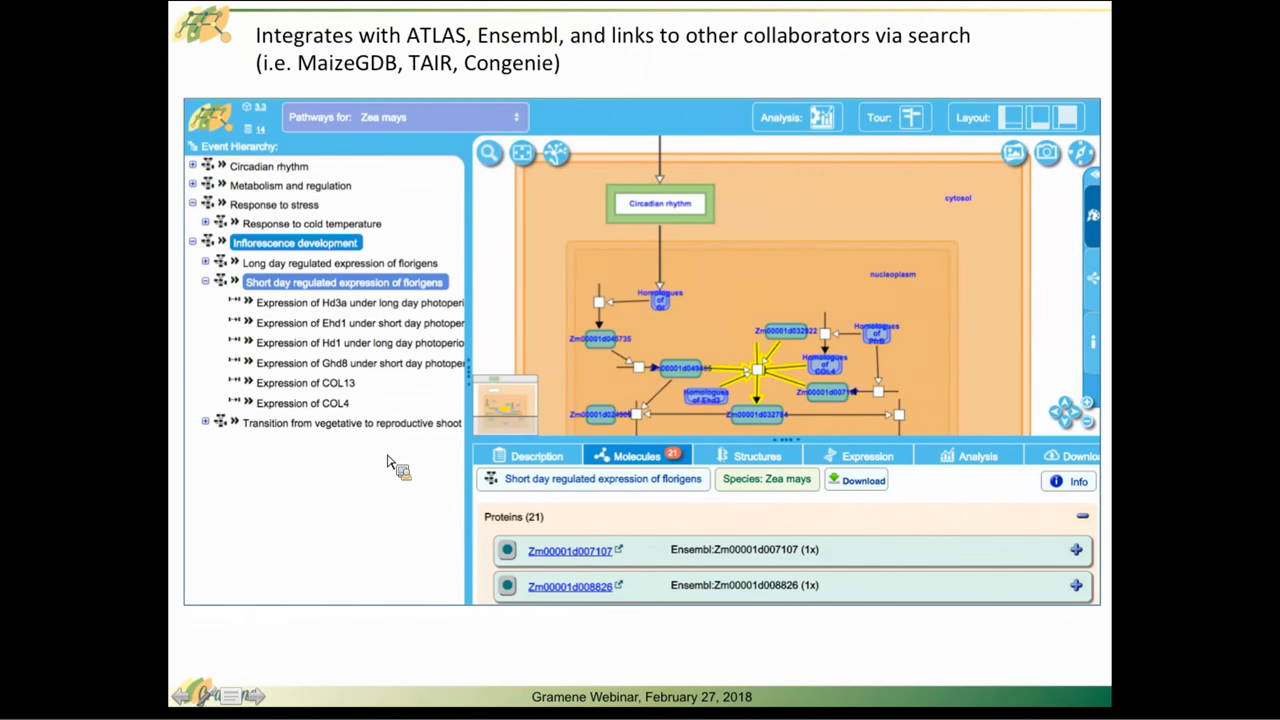
{"action": "mouse_move", "coordinate": [392, 508]}
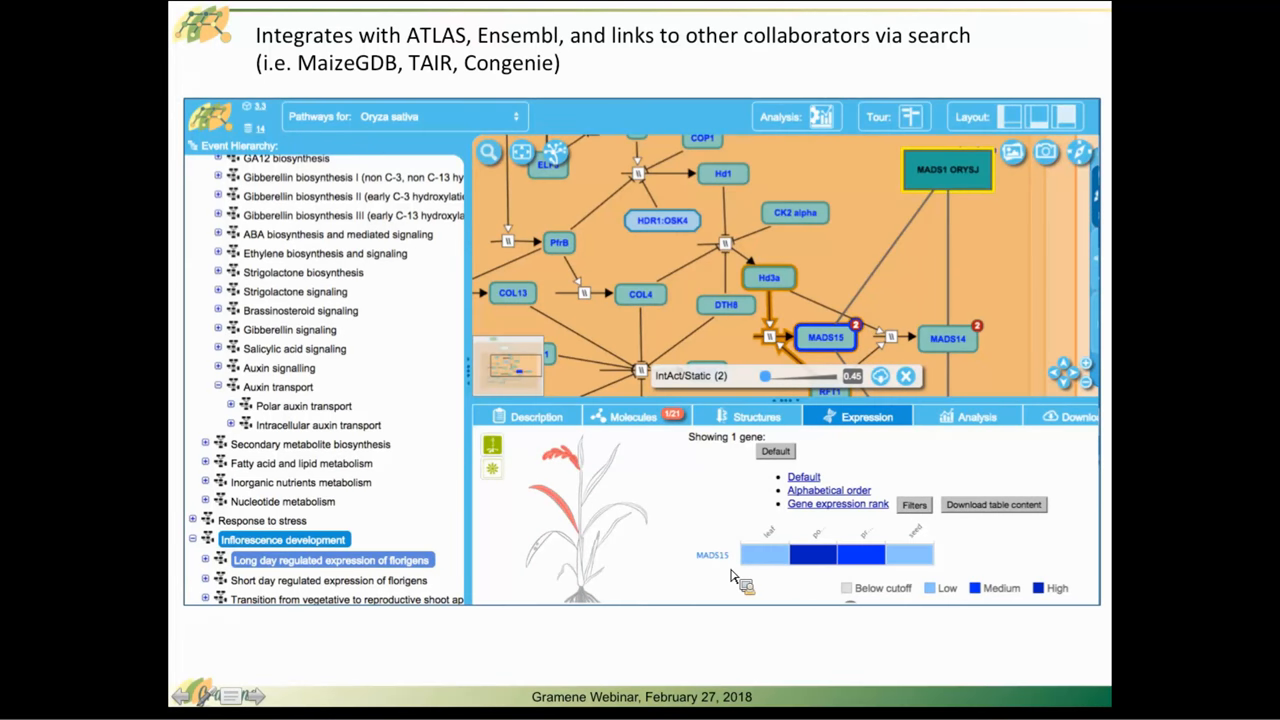
{"action": "mouse_move", "coordinate": [720, 568]}
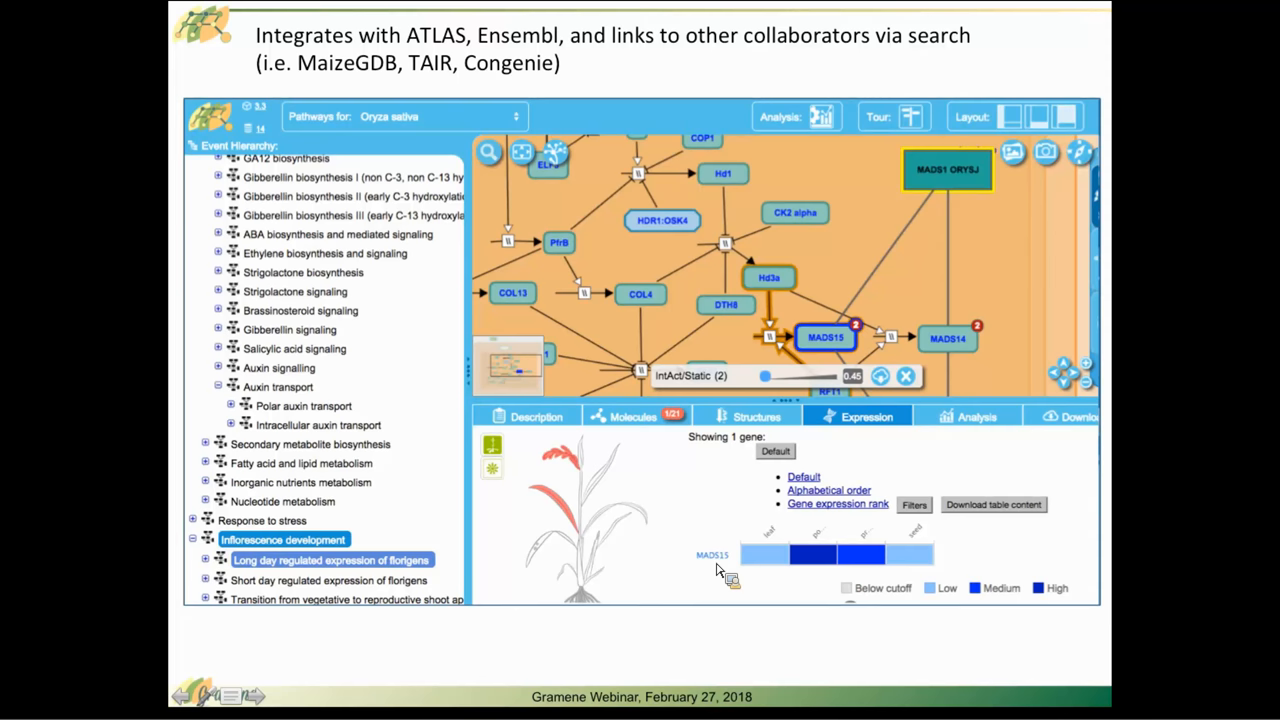
{"action": "mouse_move", "coordinate": [658, 580]}
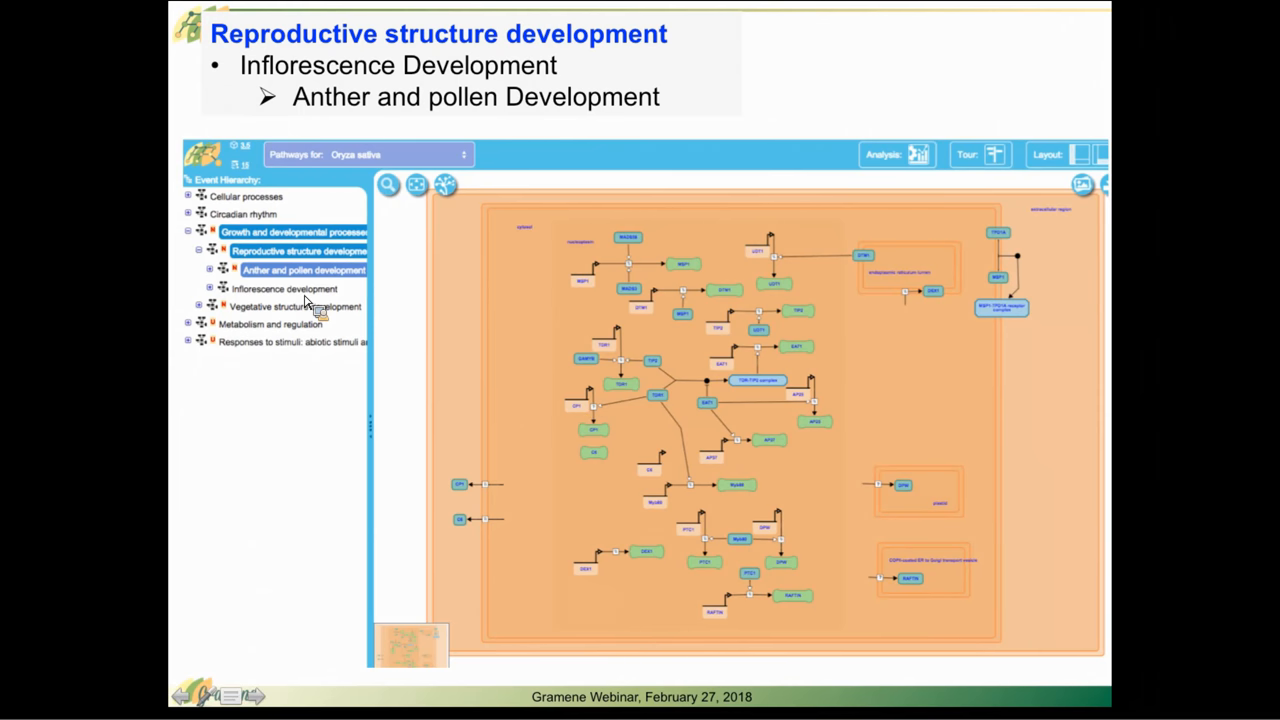
{"action": "mouse_move", "coordinate": [312, 308]}
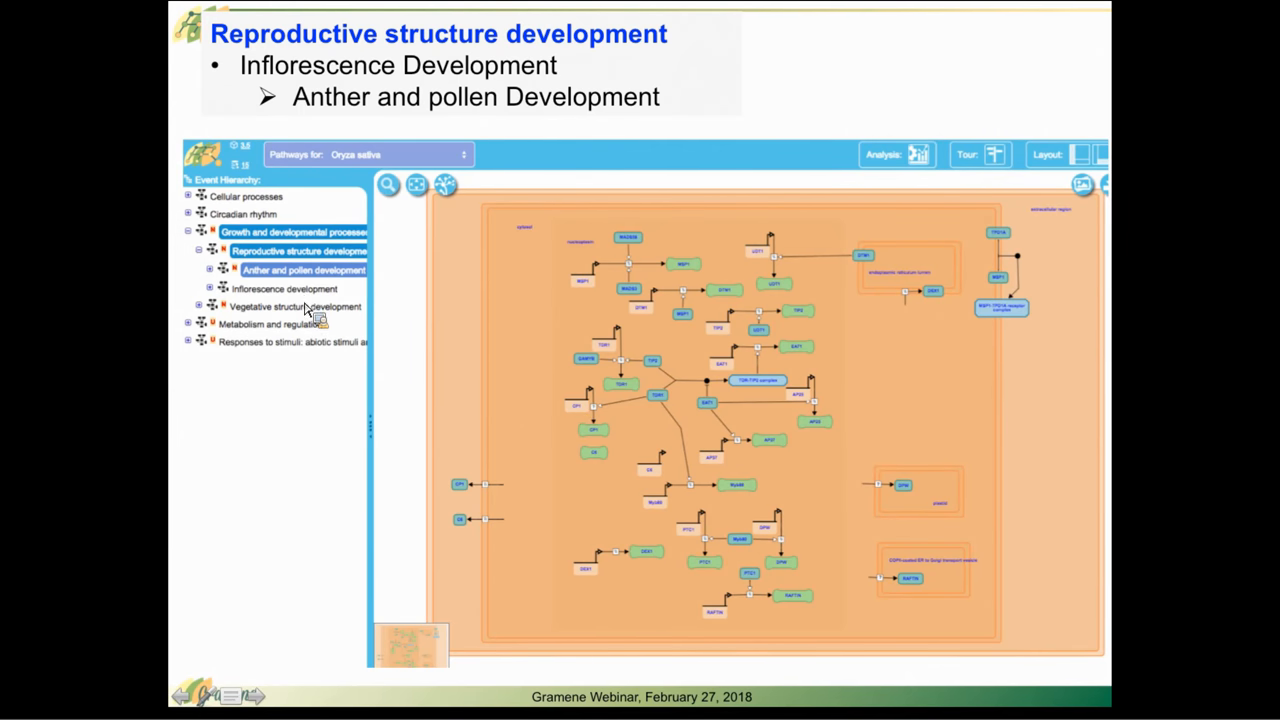
{"action": "key", "text": "right"}
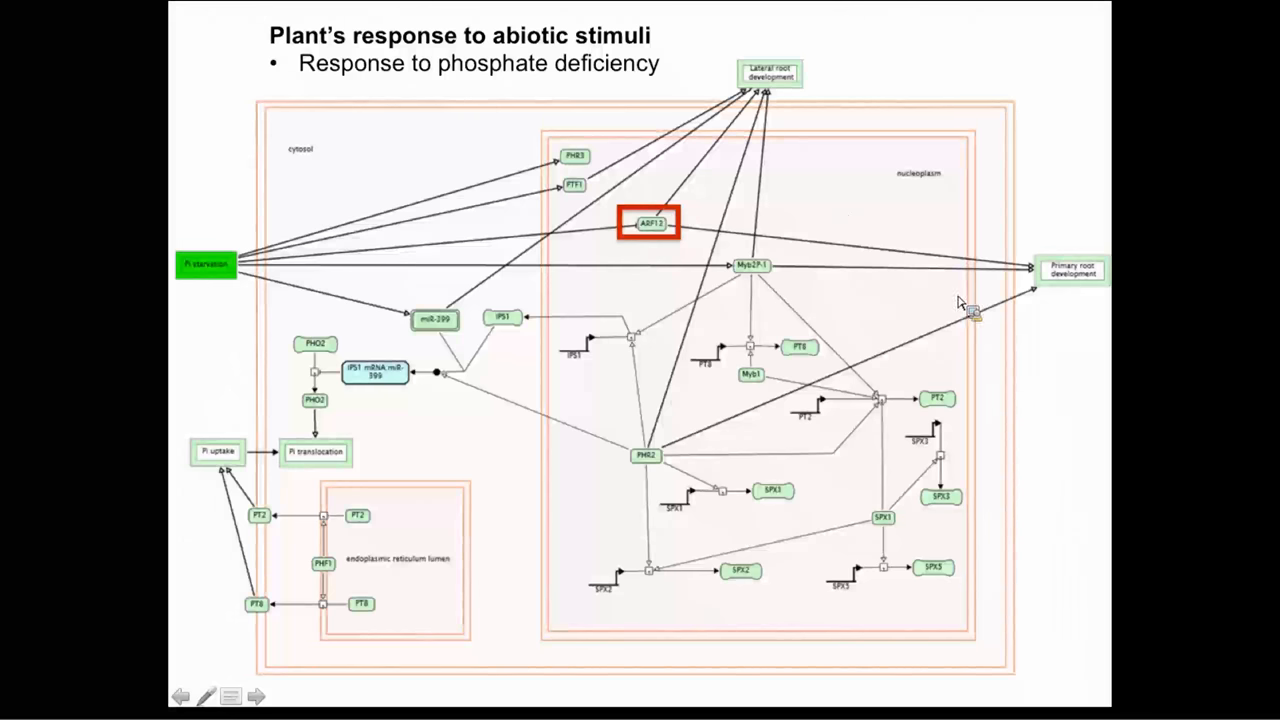
{"action": "mouse_move", "coordinate": [651, 530]}
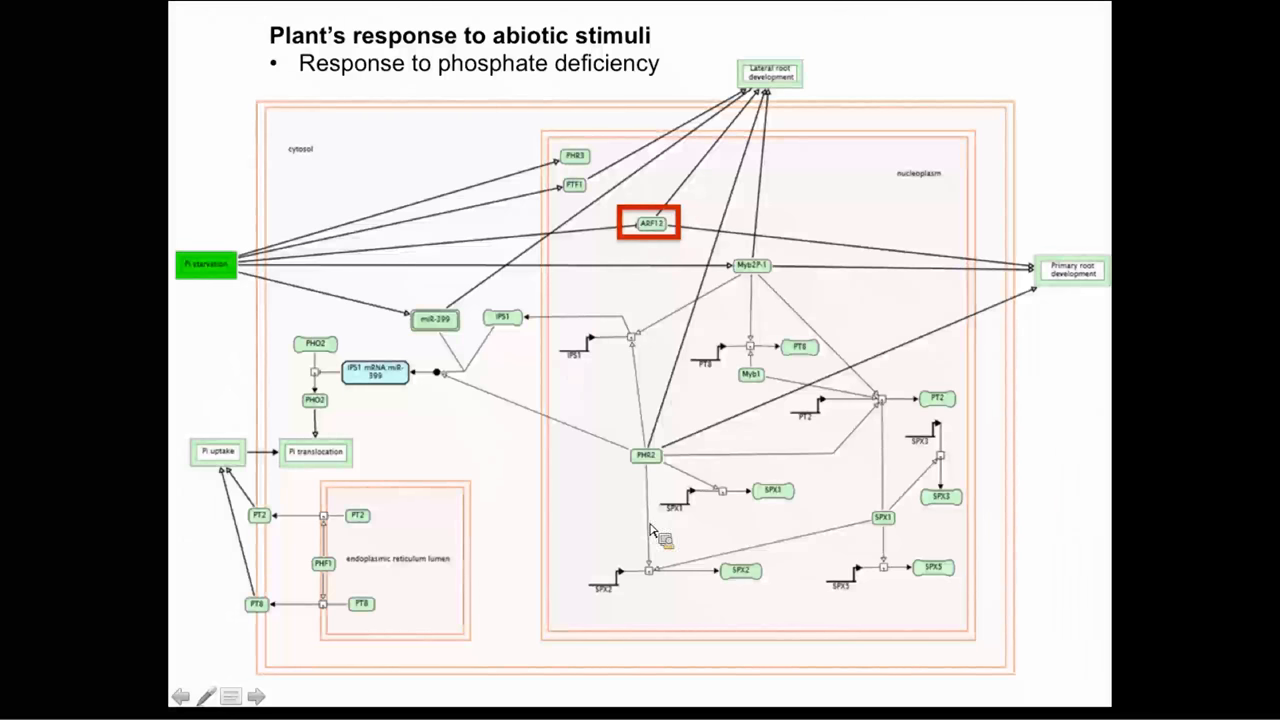
{"action": "mouse_move", "coordinate": [690, 418]}
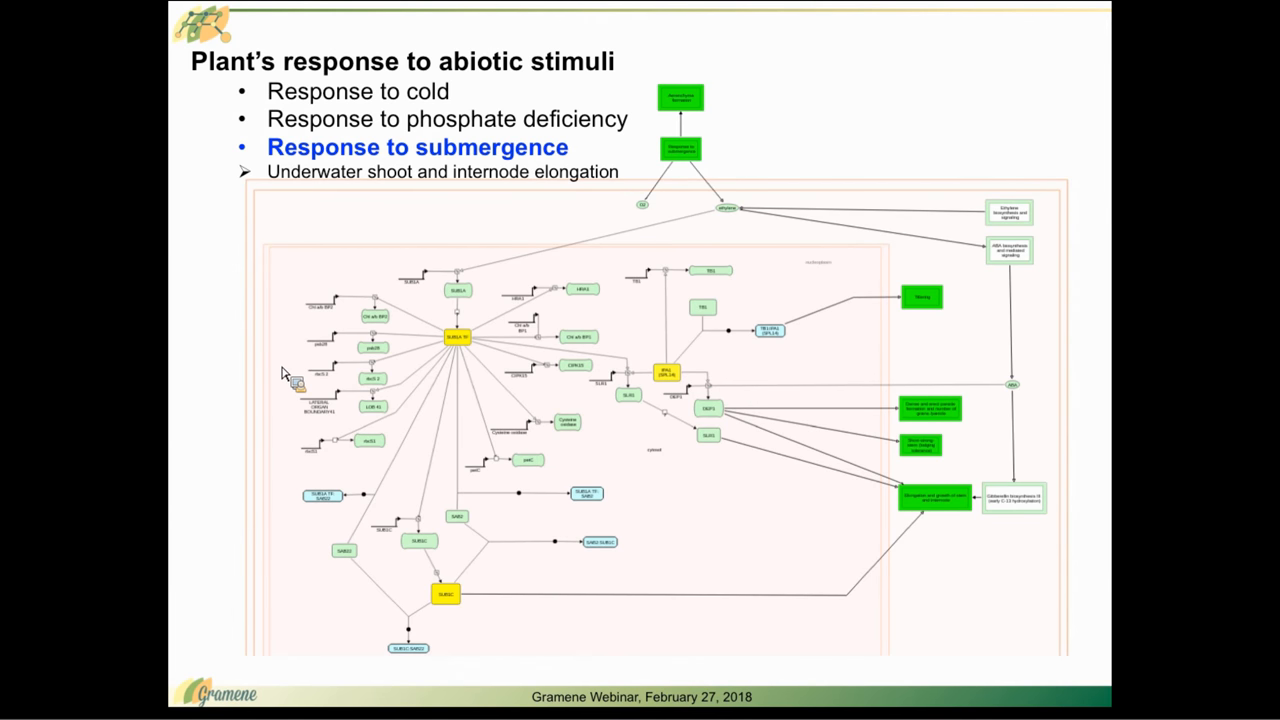
{"action": "key", "text": "right"}
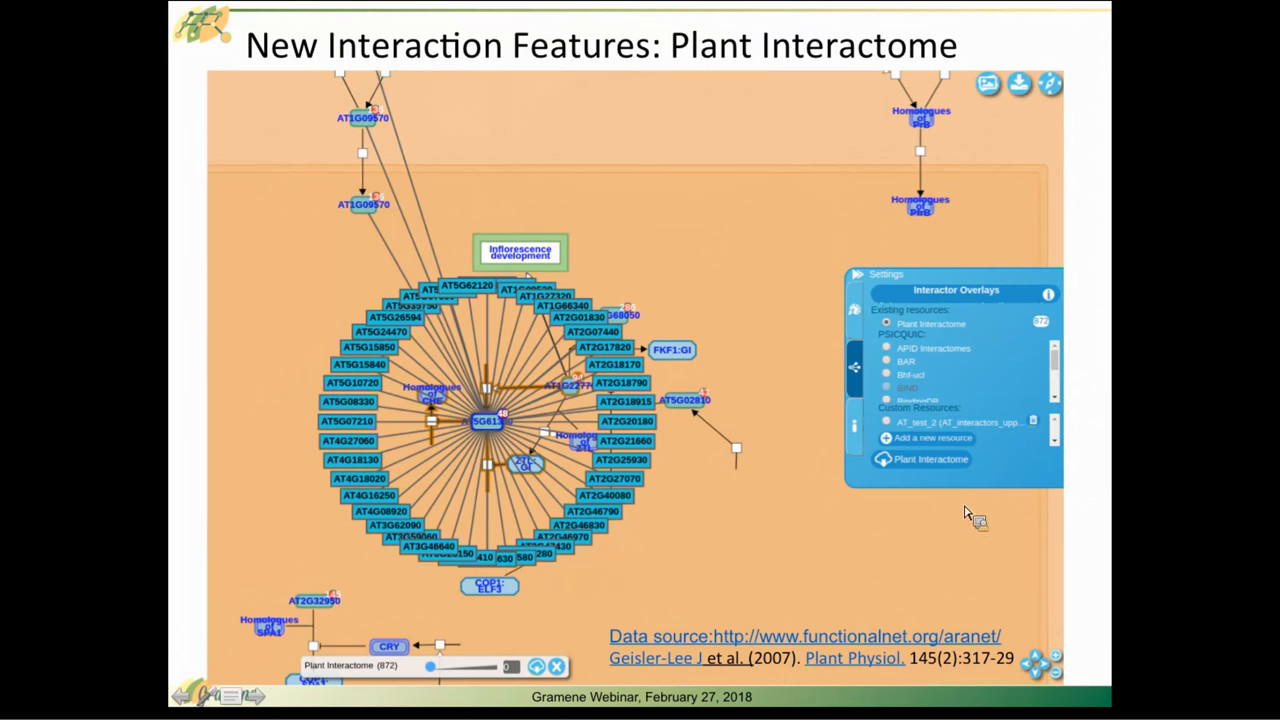
{"action": "mouse_move", "coordinate": [863, 313]}
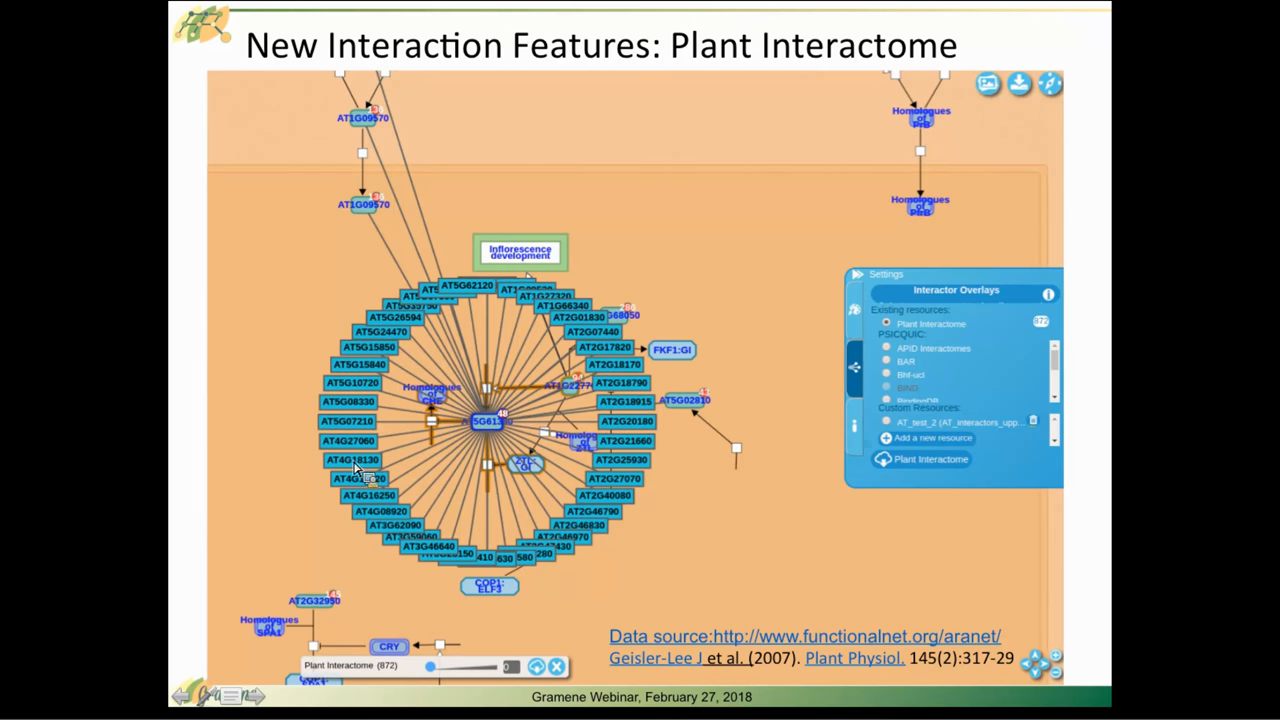
{"action": "mouse_move", "coordinate": [822, 560]}
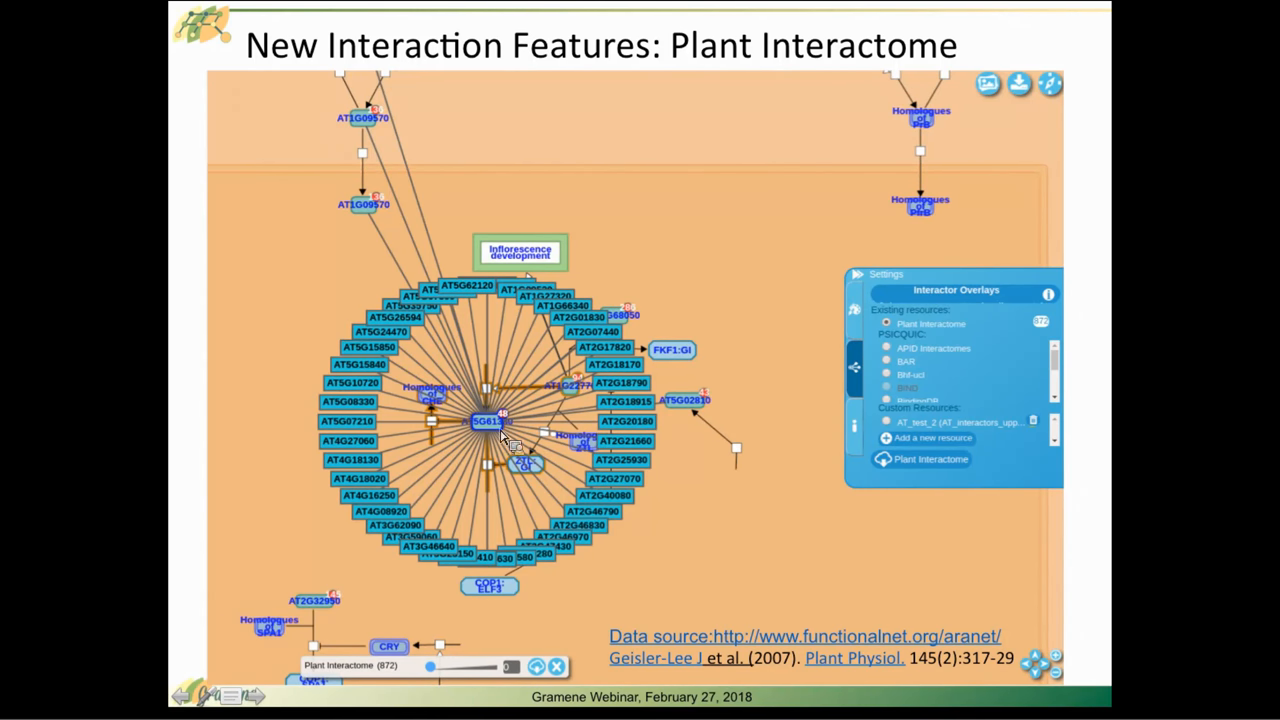
{"action": "mouse_move", "coordinate": [785, 475]}
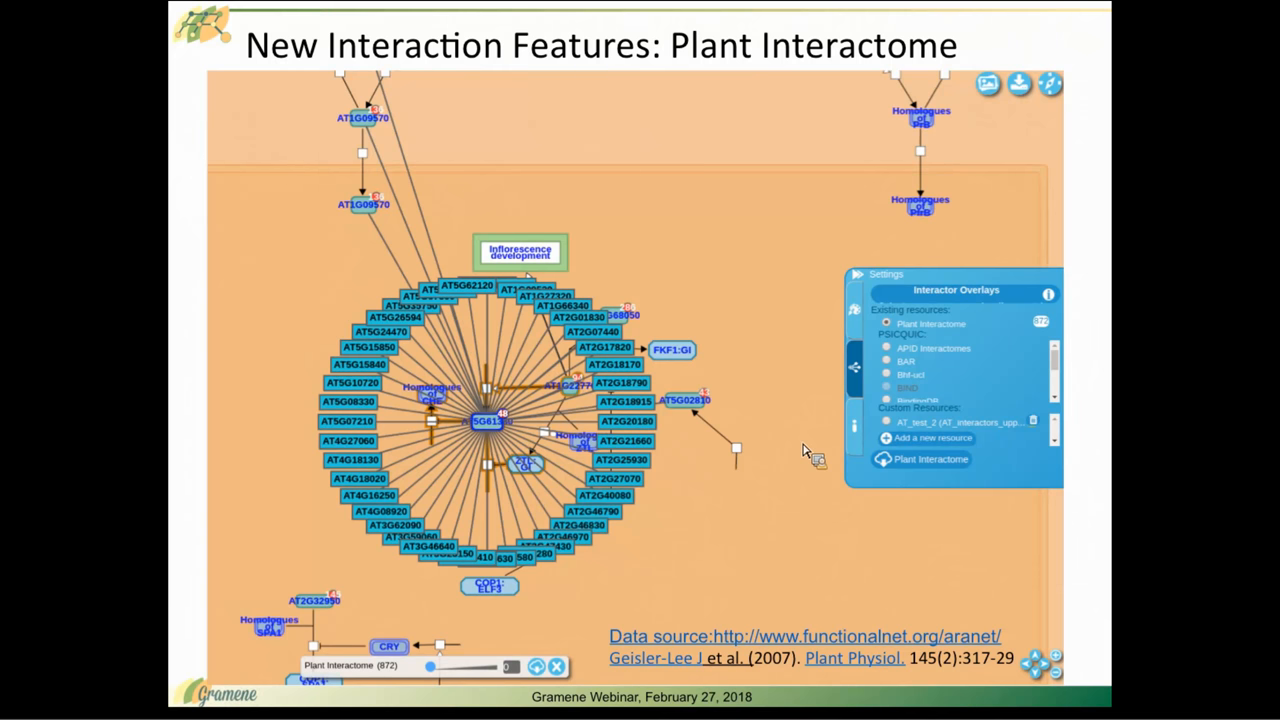
{"action": "mouse_move", "coordinate": [818, 490]}
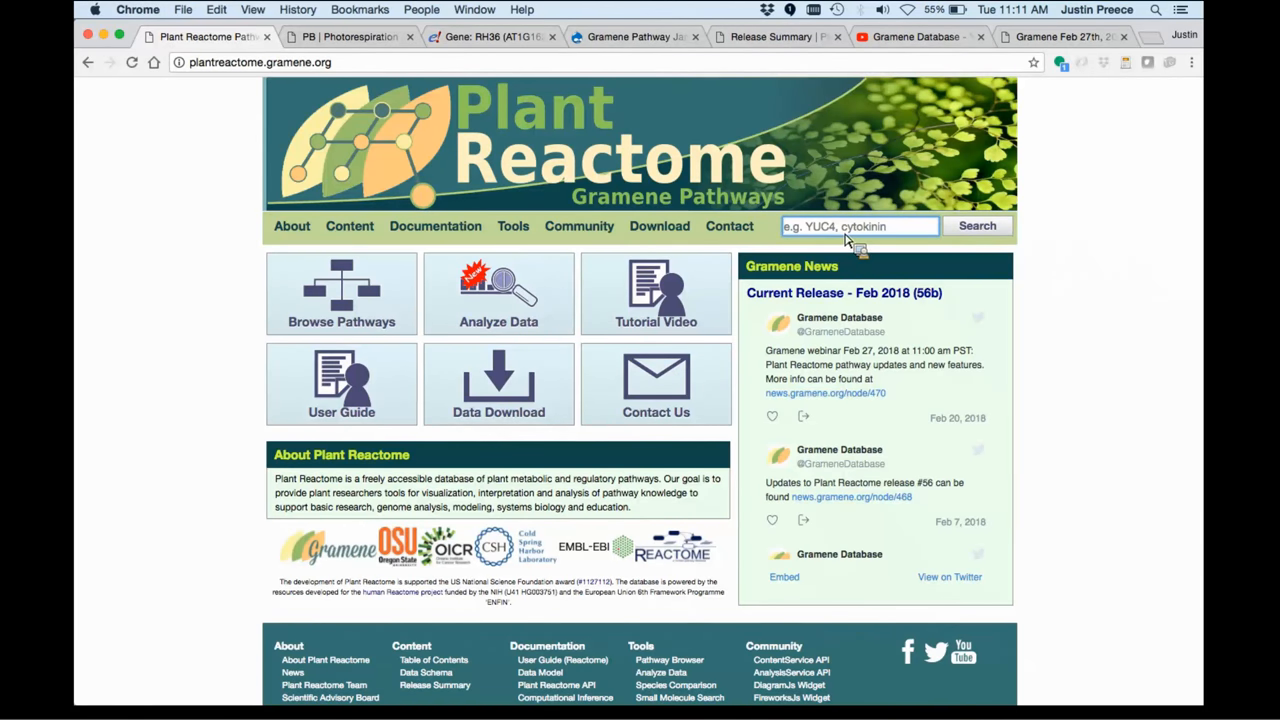
- Search 'photorespiration' via autocomplete and browse the Oryza sativa Photorespiration results
{"action": "type", "text": "photore"}
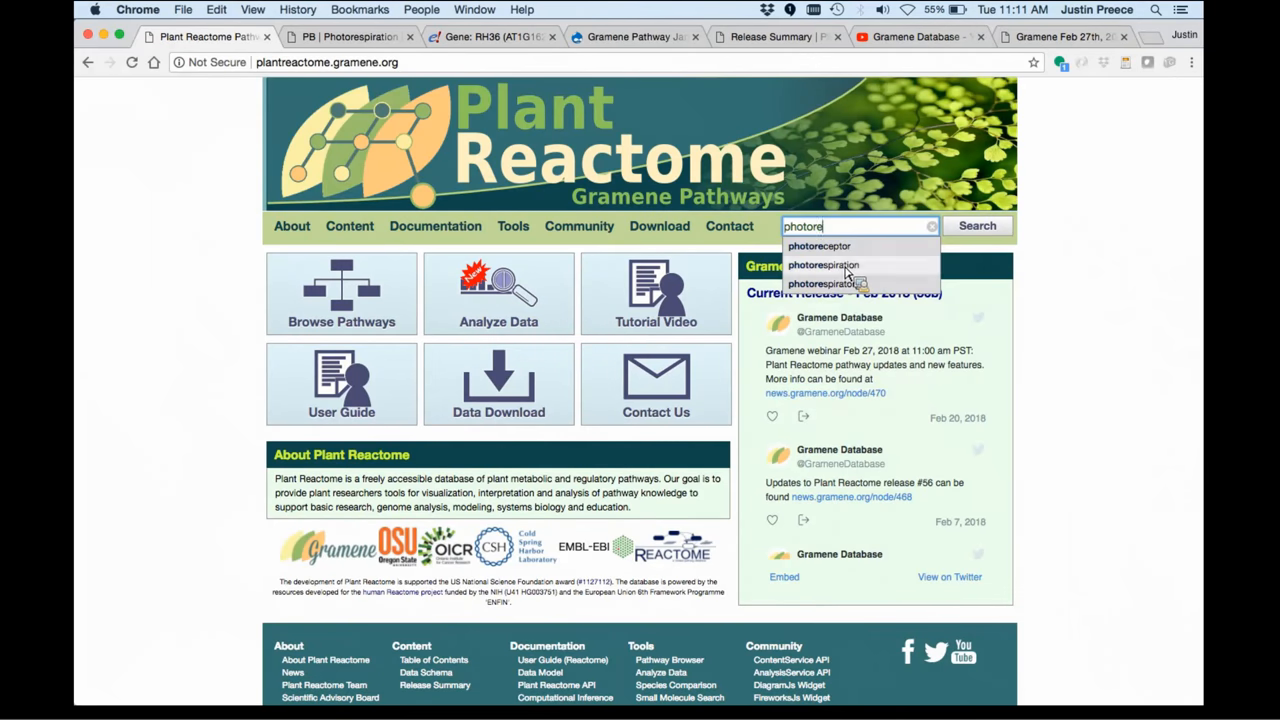
{"action": "left_click", "coordinate": [823, 265]}
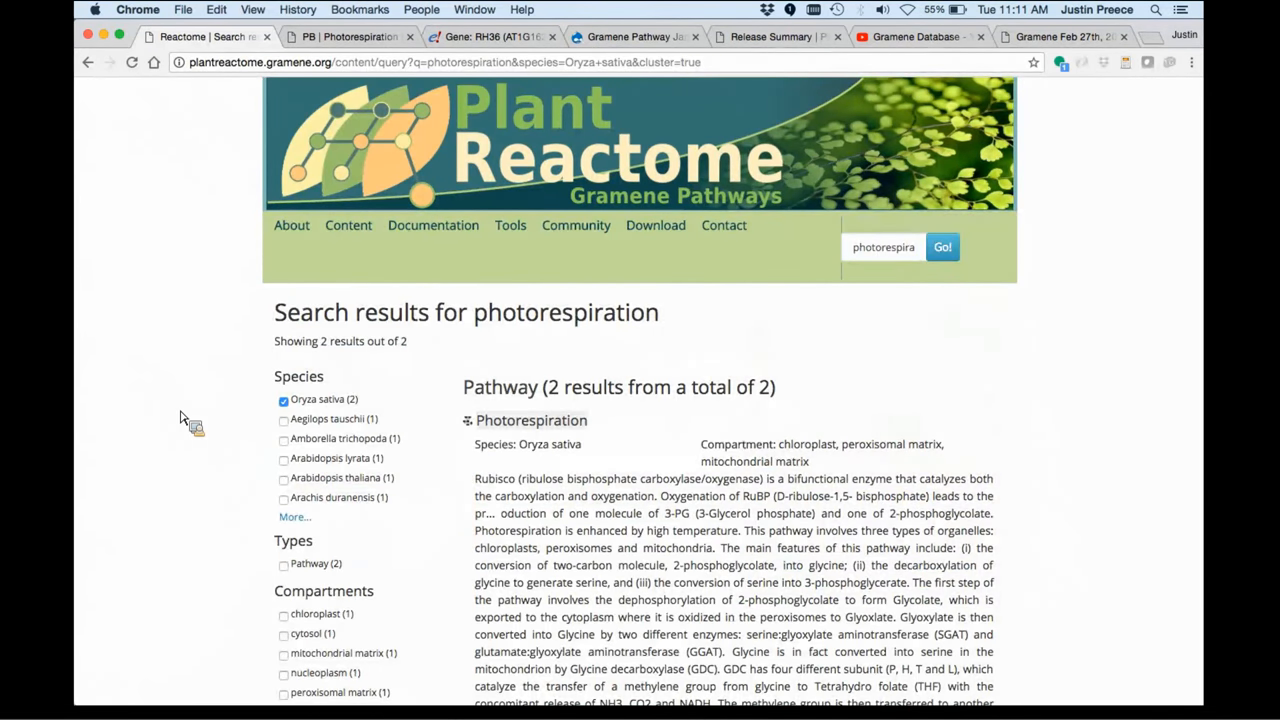
{"action": "scroll", "scroll_direction": "down", "scroll_amount": 3}
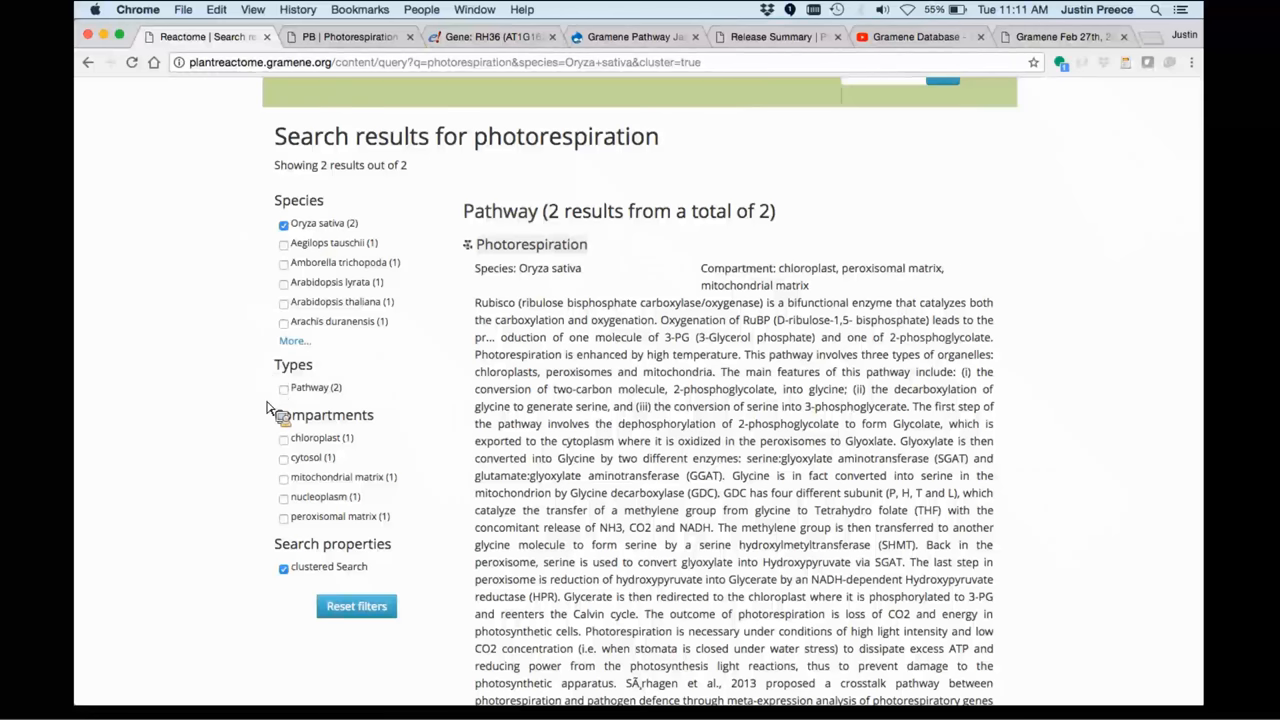
{"action": "mouse_move", "coordinate": [275, 415]}
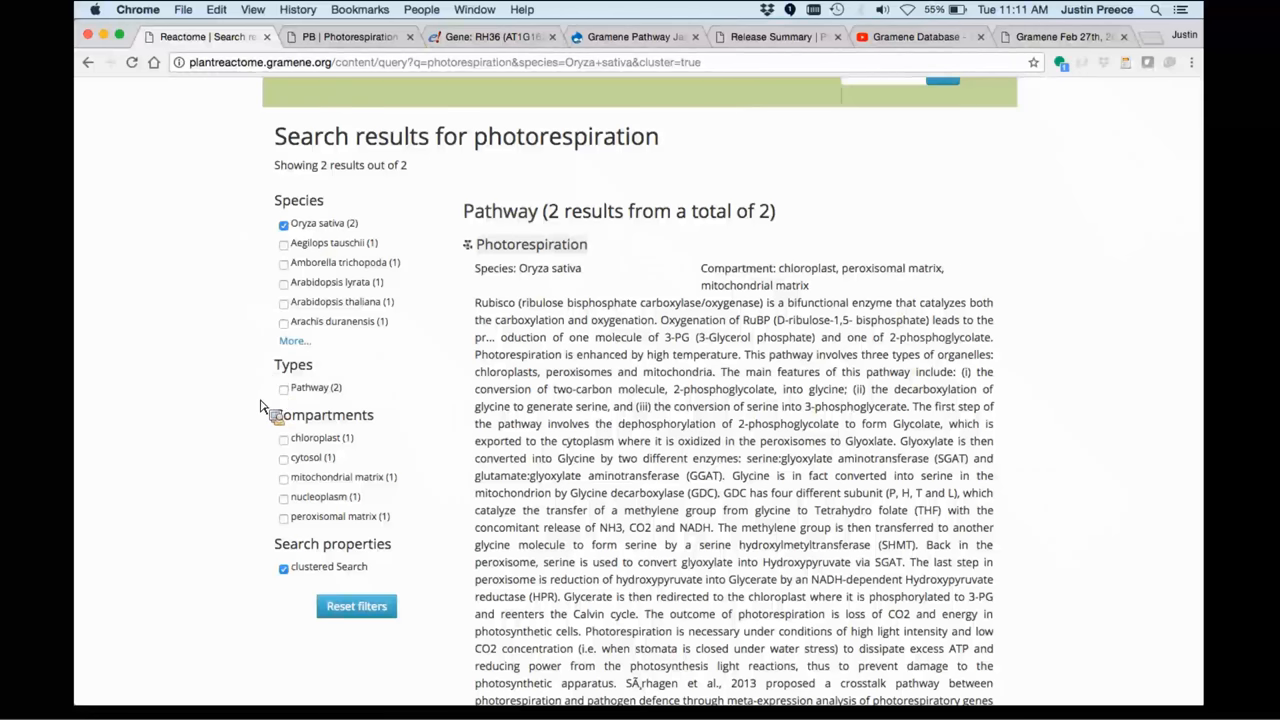
{"action": "mouse_move", "coordinate": [243, 377]}
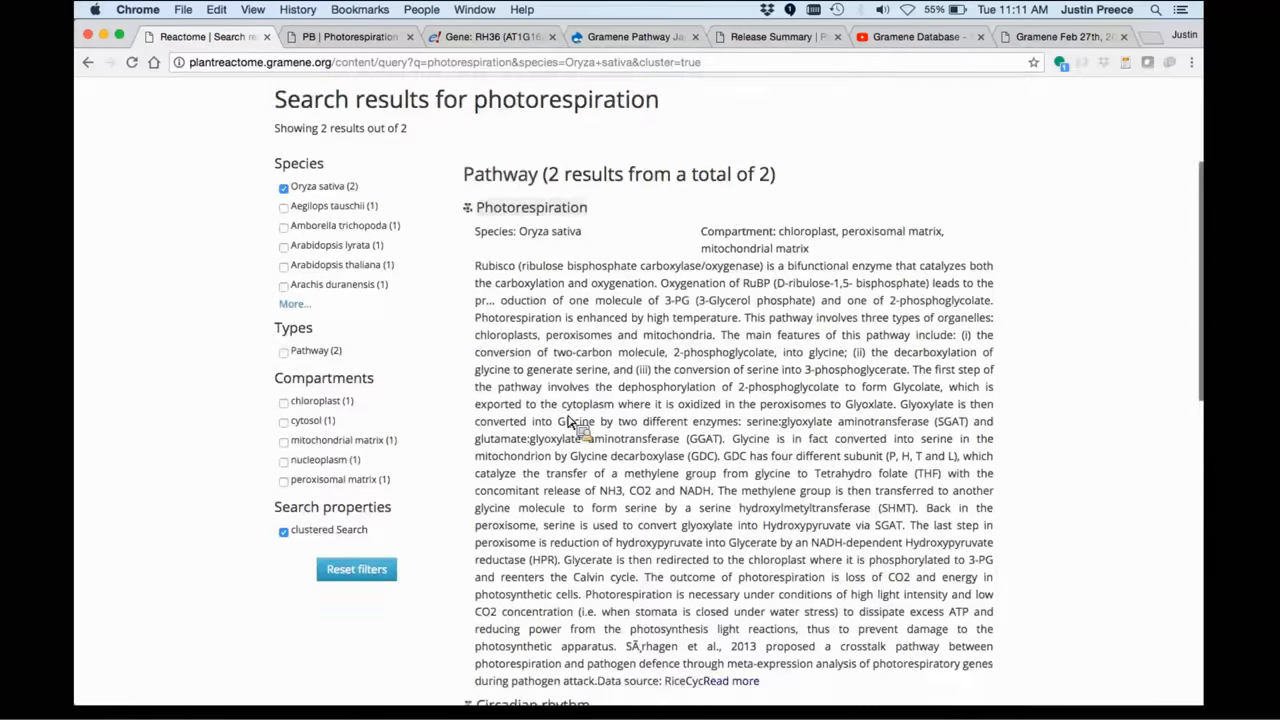
{"action": "scroll", "scroll_direction": "down", "scroll_amount": 3}
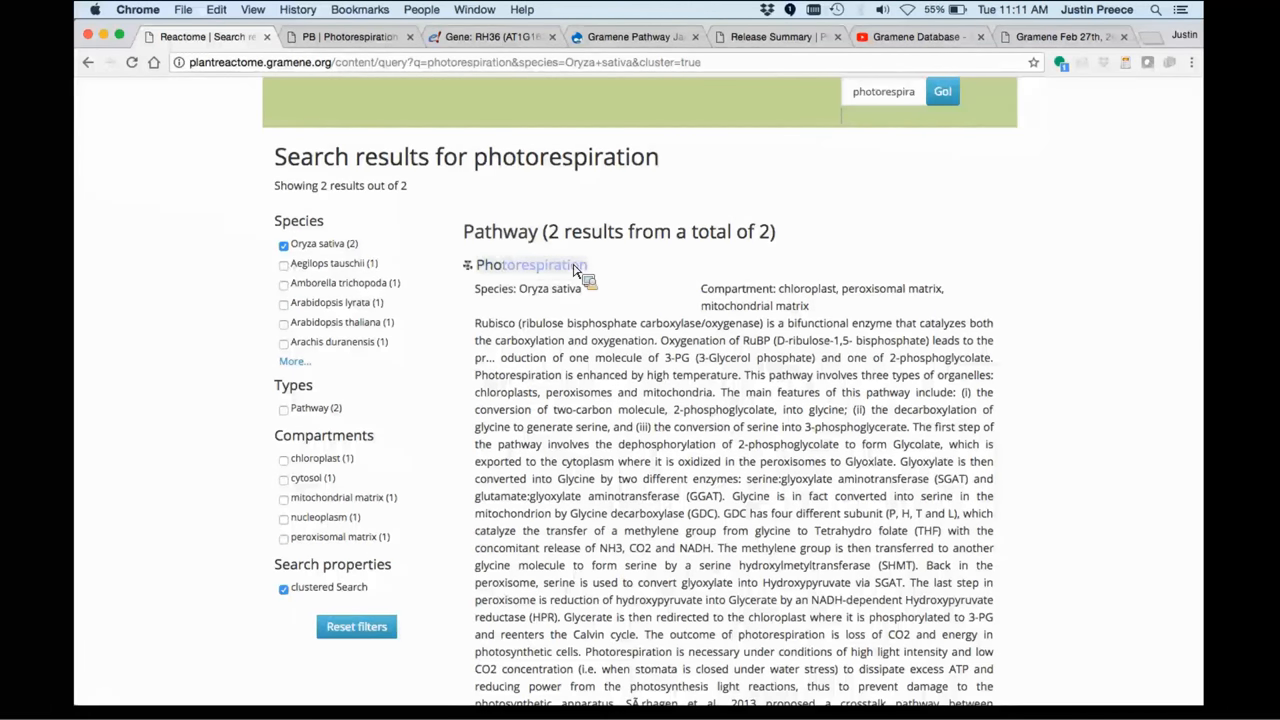
- Open the Oryza sativa Photorespiration detail page and scroll through its location and references
{"action": "left_click", "coordinate": [530, 264]}
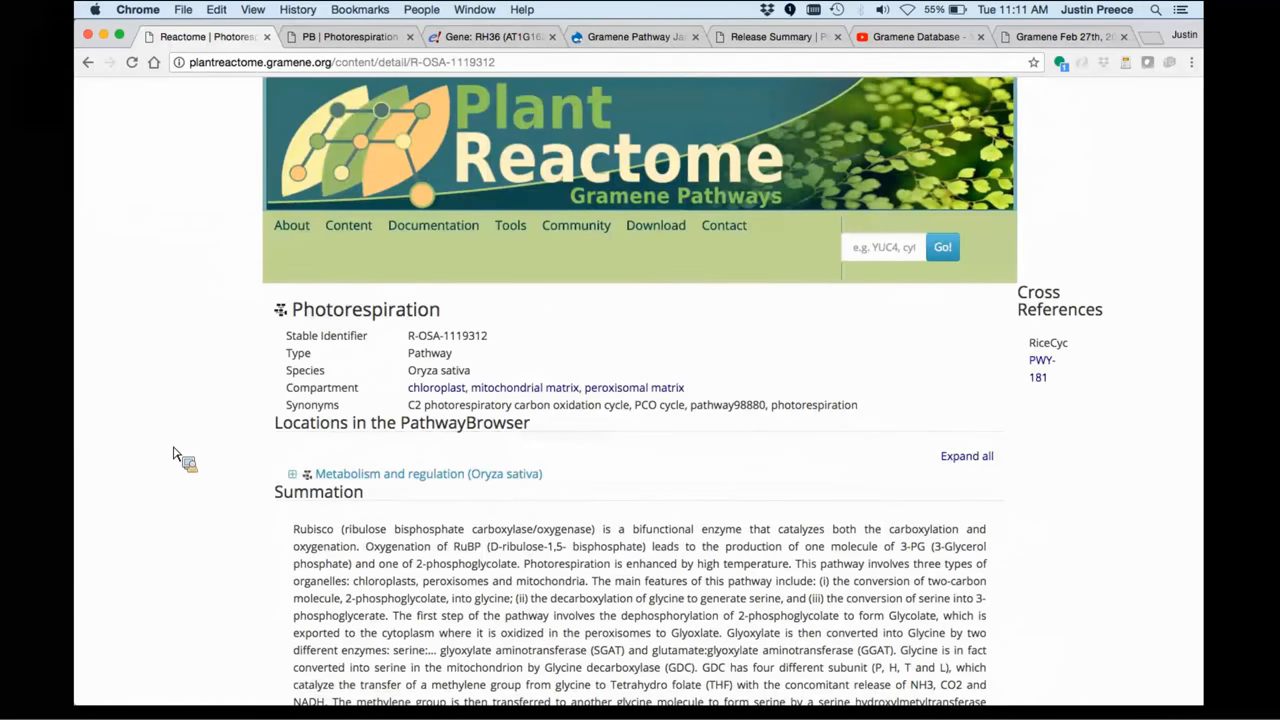
{"action": "scroll", "scroll_direction": "down", "scroll_amount": 3}
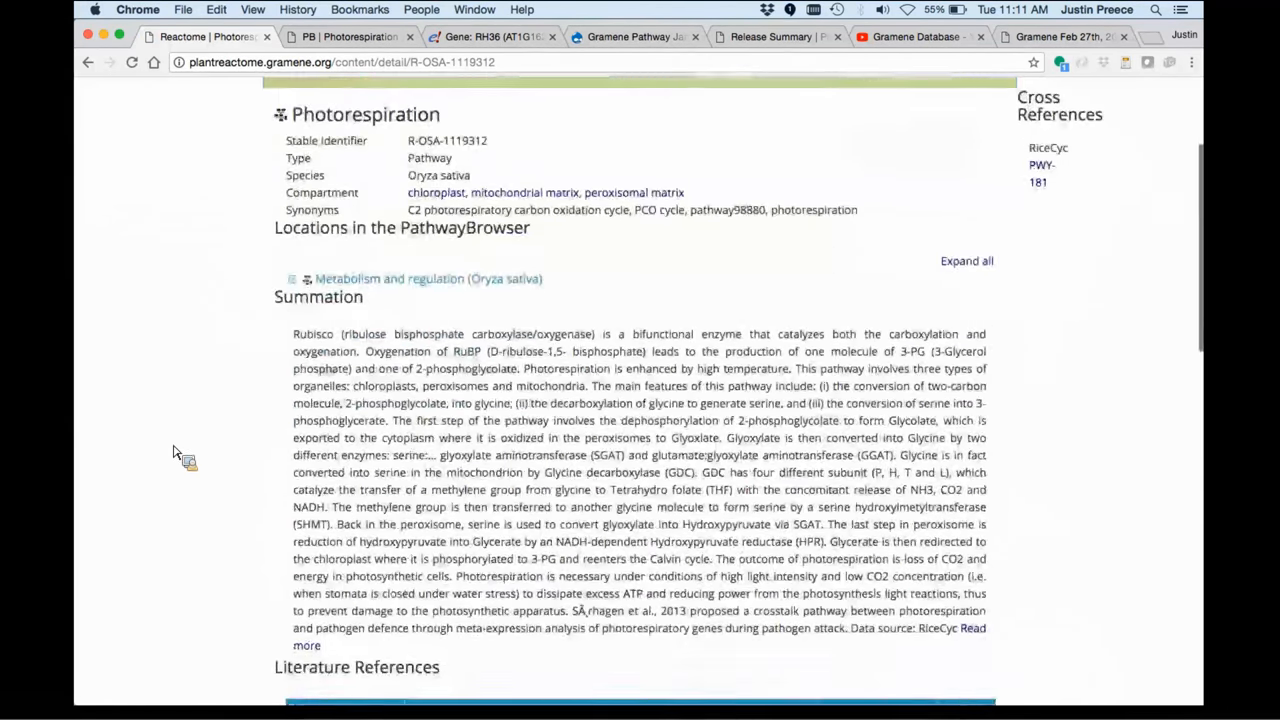
{"action": "scroll", "scroll_direction": "down", "scroll_amount": 3}
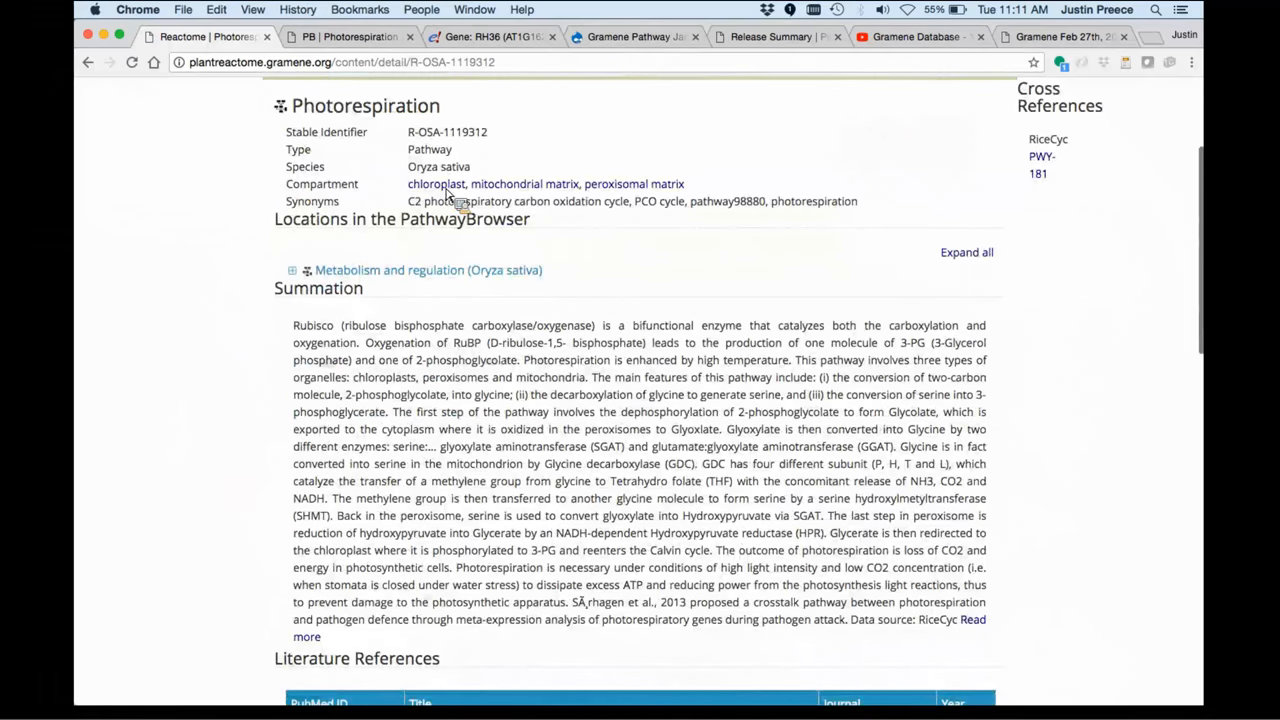
{"action": "mouse_move", "coordinate": [523, 184]}
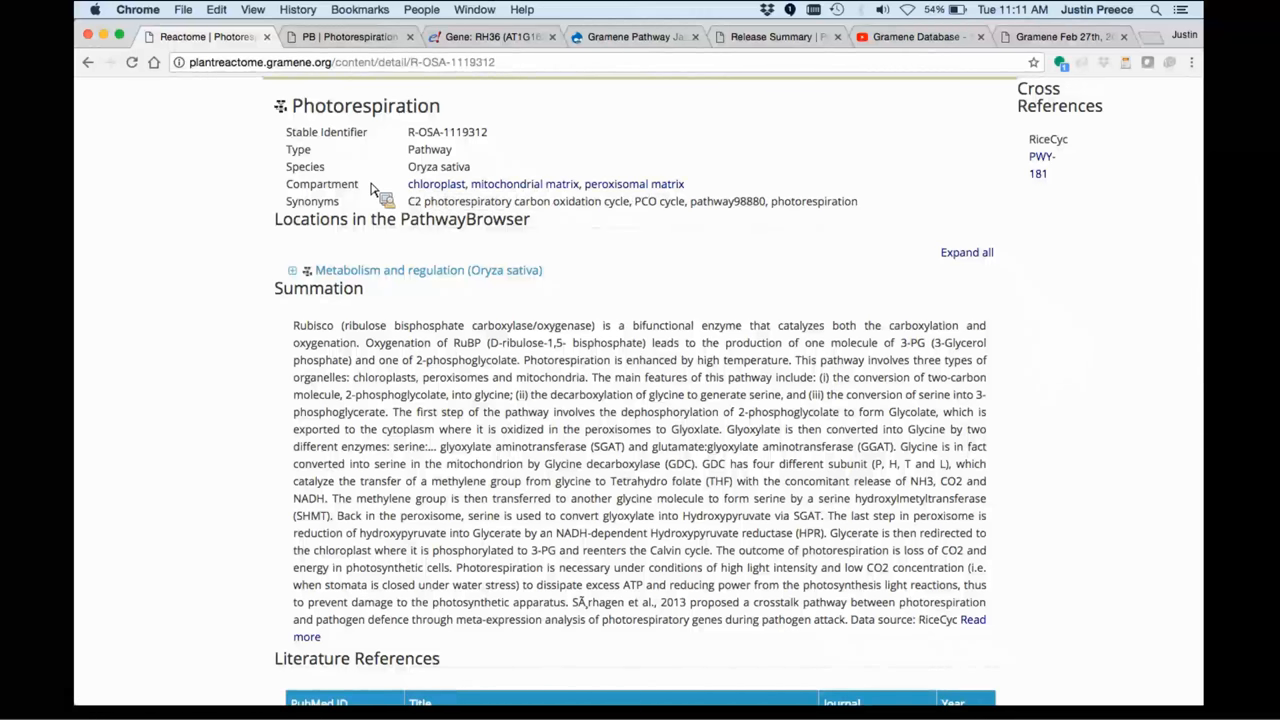
{"action": "mouse_move", "coordinate": [410, 178]}
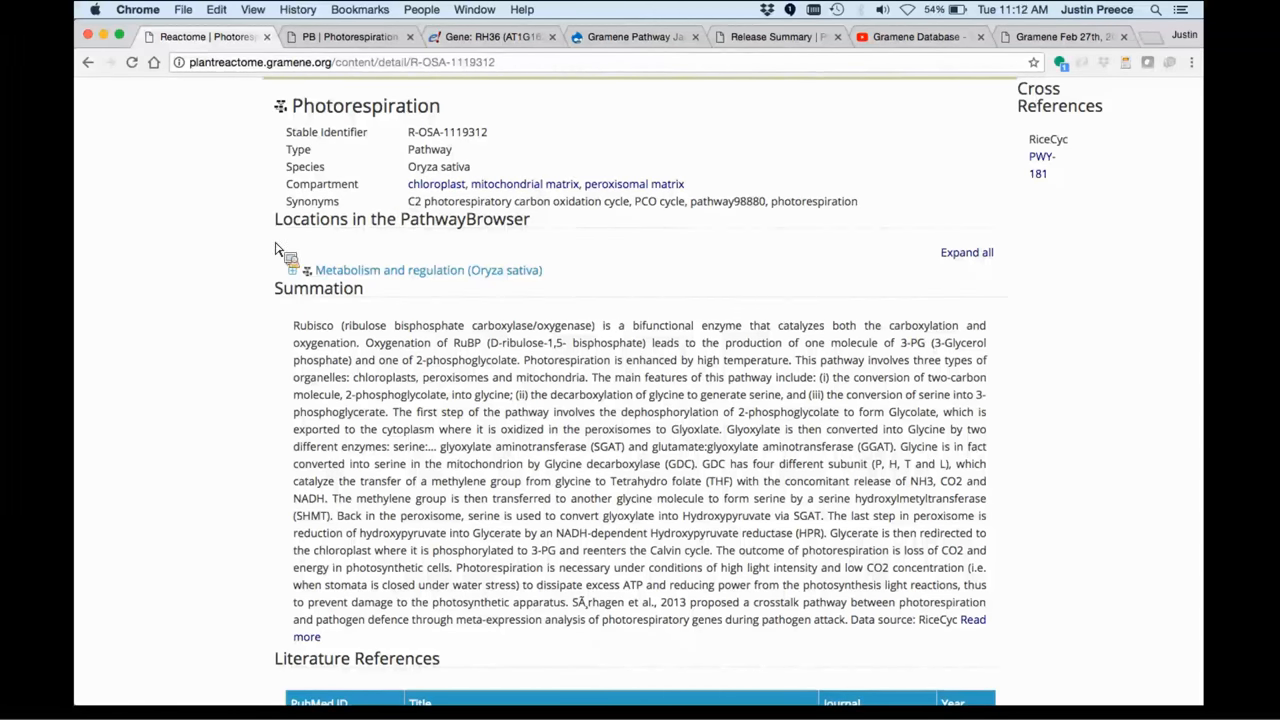
{"action": "scroll", "scroll_direction": "down", "scroll_amount": 3}
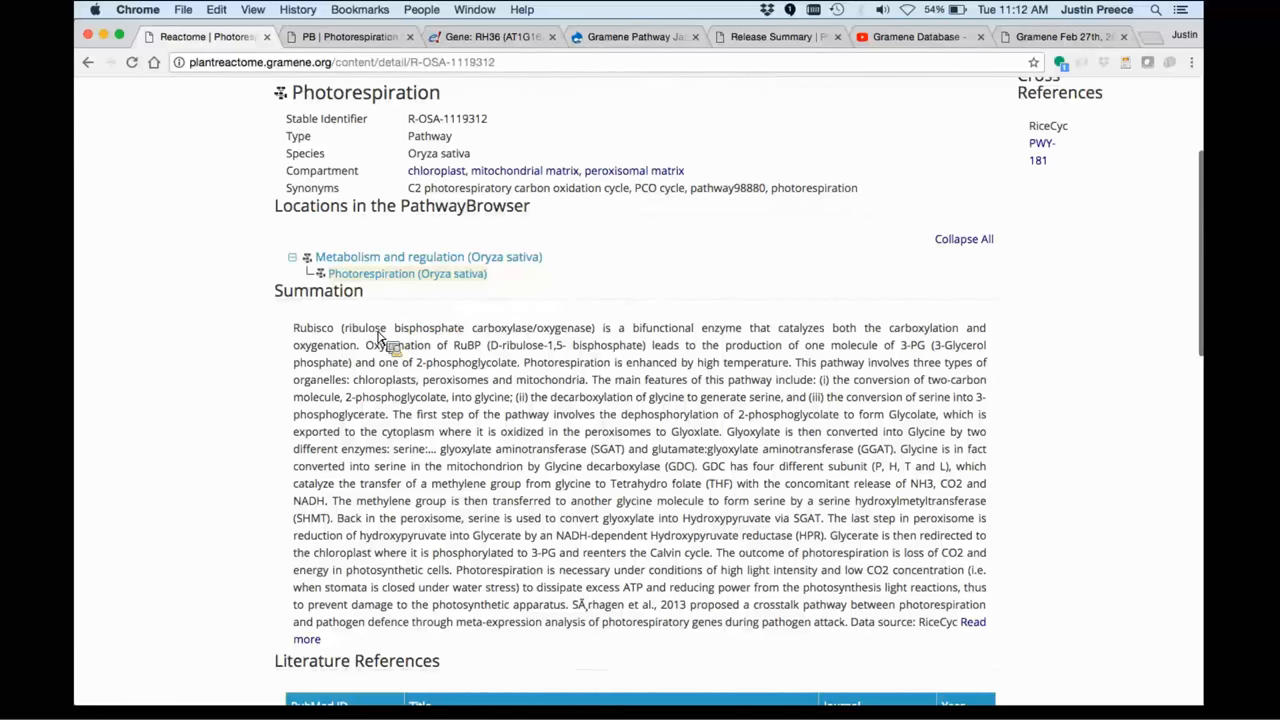
{"action": "scroll", "scroll_direction": "down", "scroll_amount": 3}
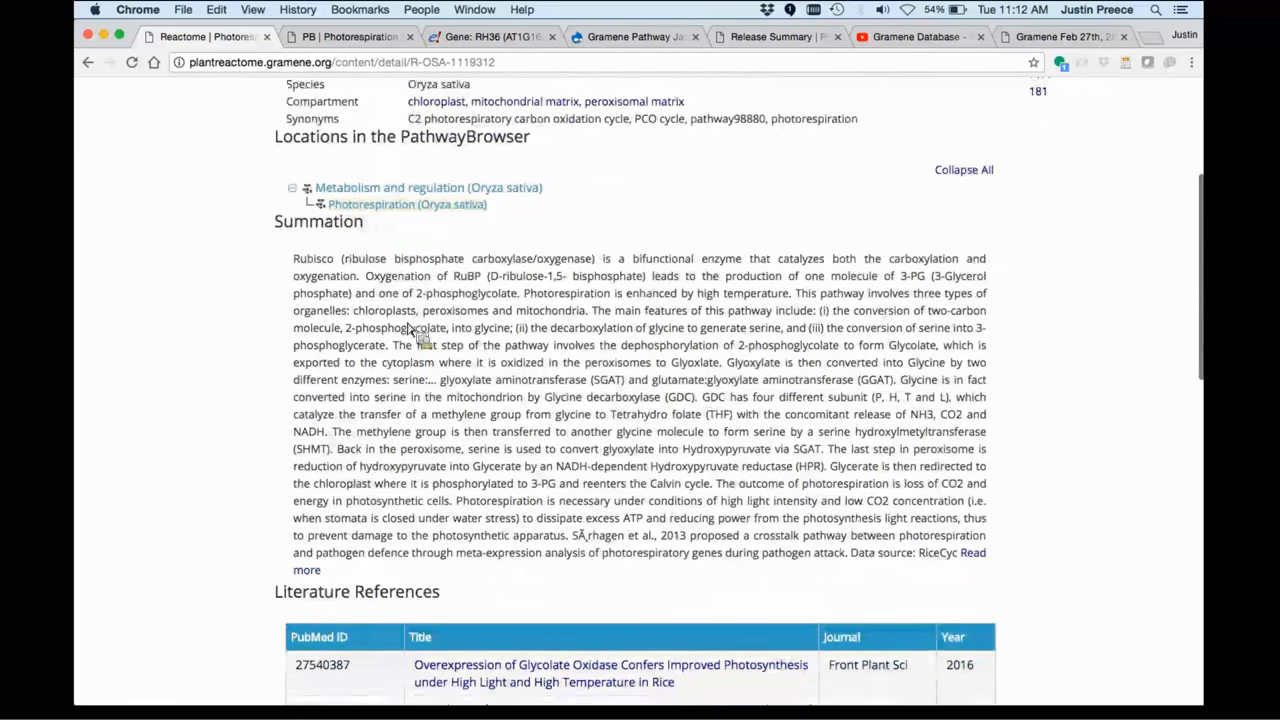
{"action": "scroll", "scroll_direction": "down", "scroll_amount": 3}
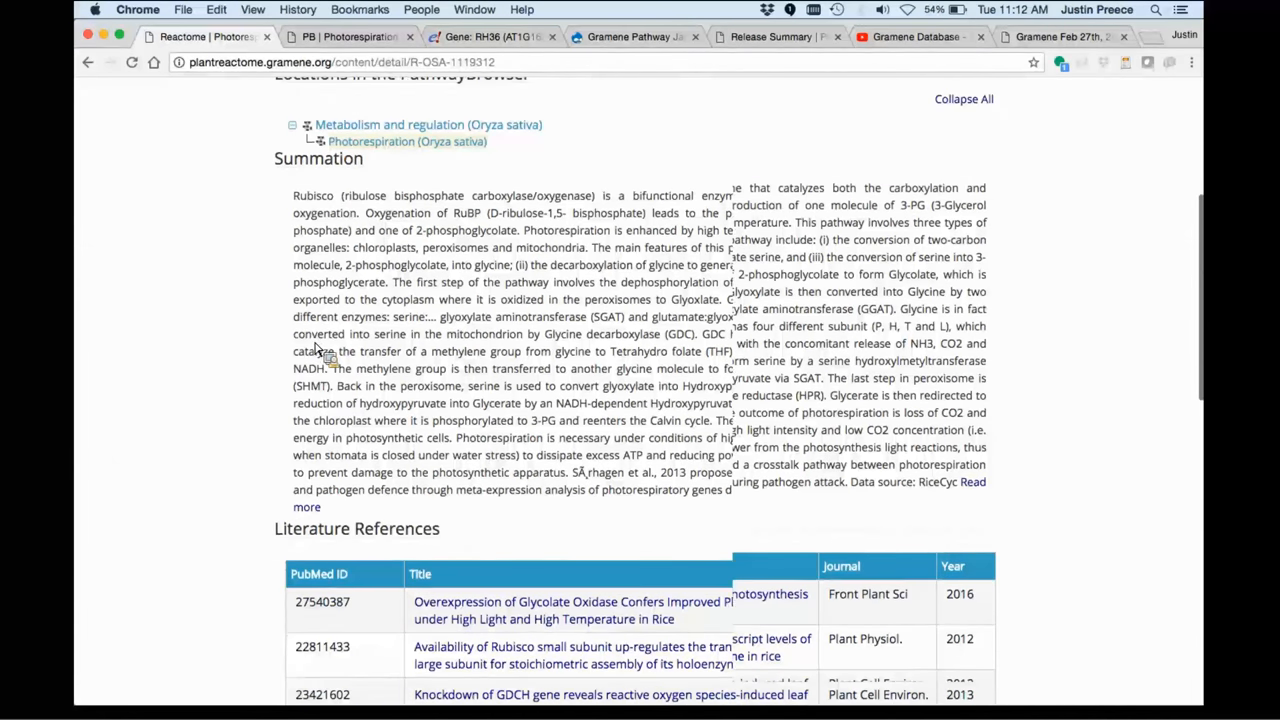
{"action": "scroll", "scroll_direction": "down", "scroll_amount": 3}
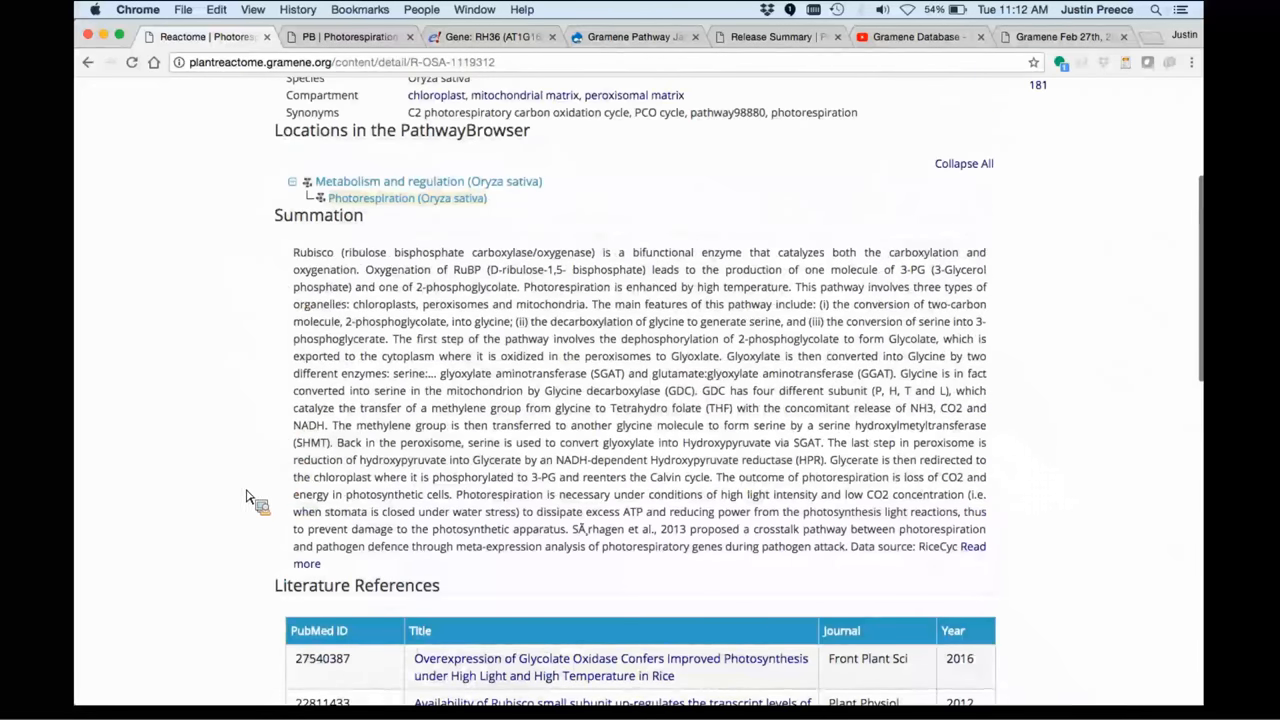
- Scroll past participant reactions and GO biological process to the Orthologous Events section
{"action": "scroll", "scroll_direction": "down", "scroll_amount": 3}
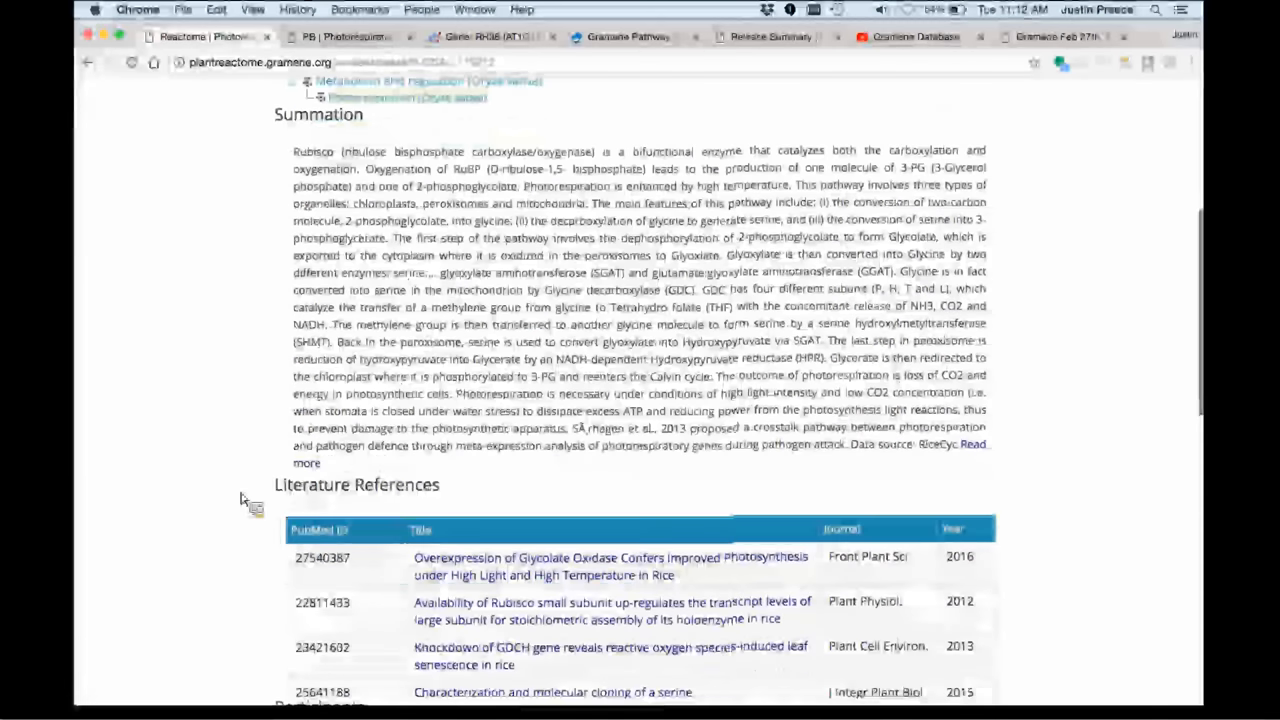
{"action": "scroll", "scroll_direction": "down", "scroll_amount": 3}
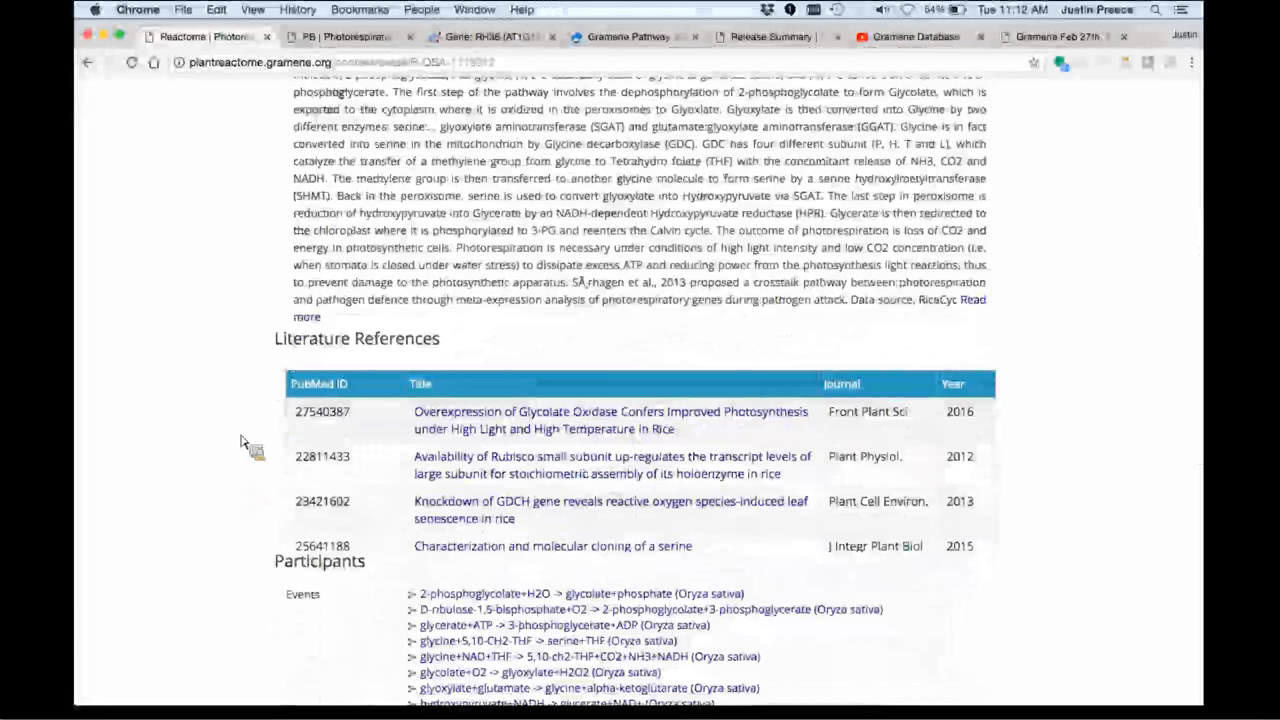
{"action": "scroll", "scroll_direction": "down", "scroll_amount": 3}
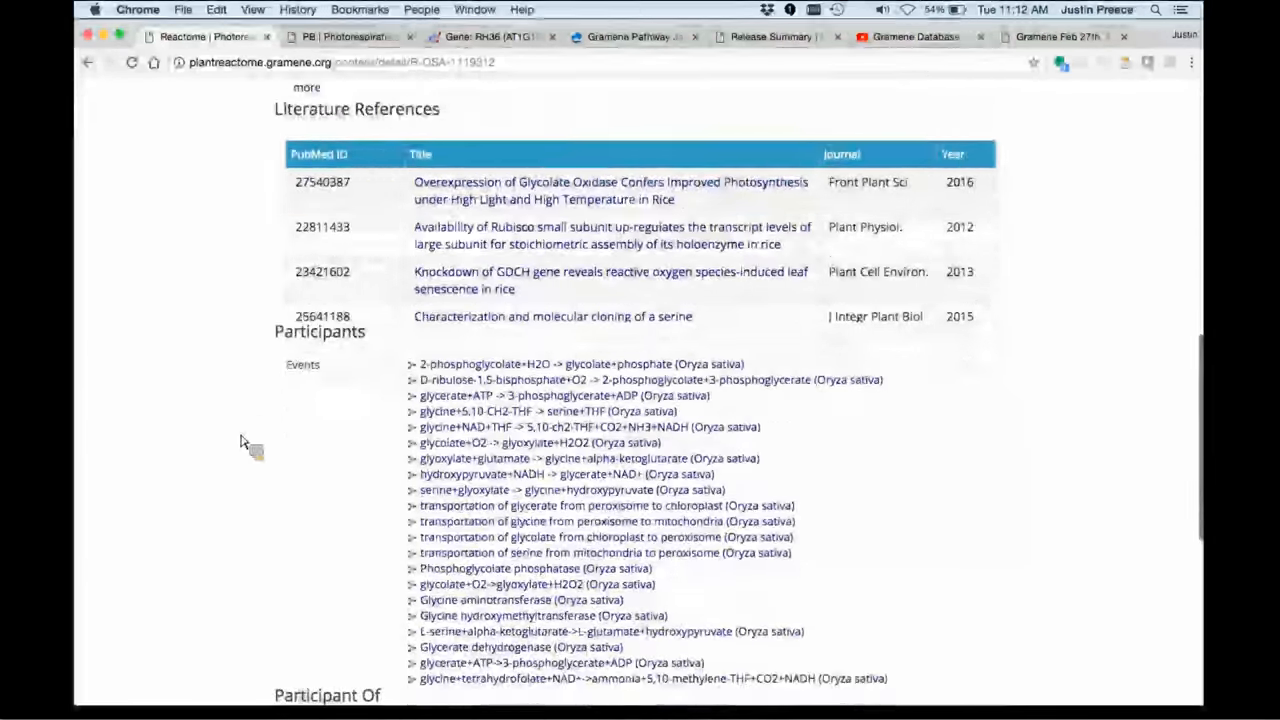
{"action": "scroll", "scroll_direction": "down", "scroll_amount": 3}
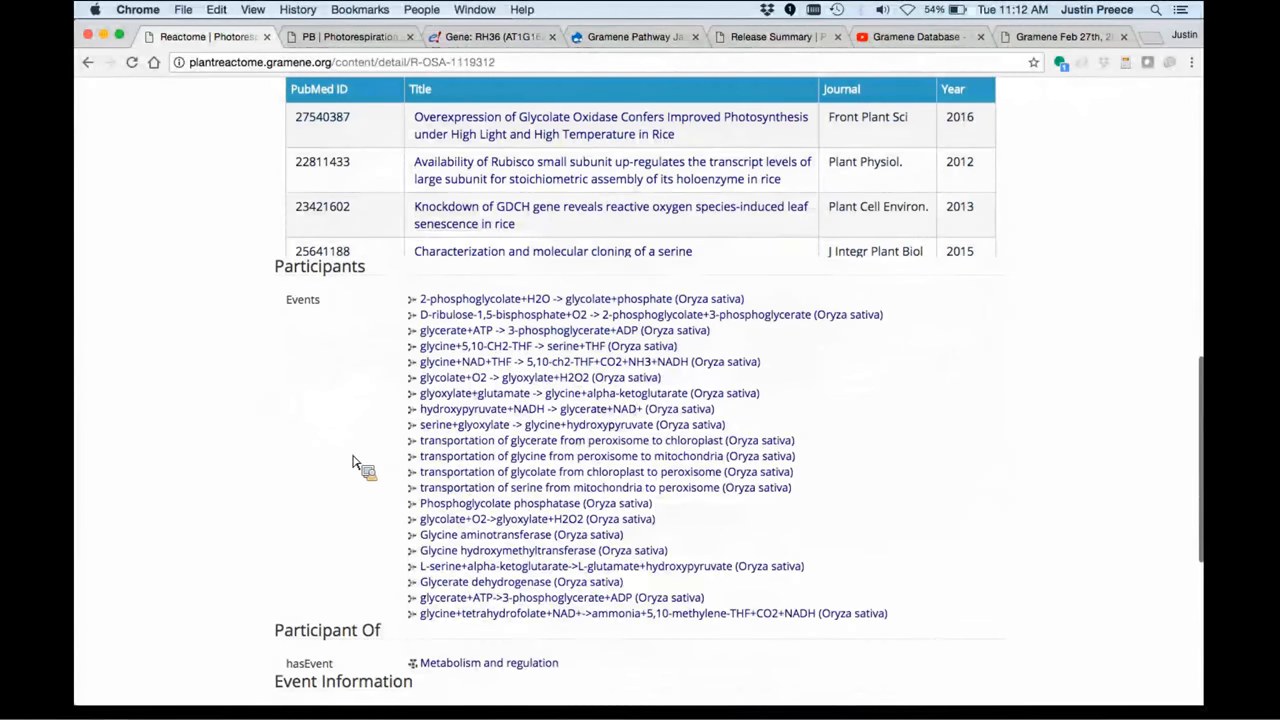
{"action": "mouse_move", "coordinate": [402, 555]}
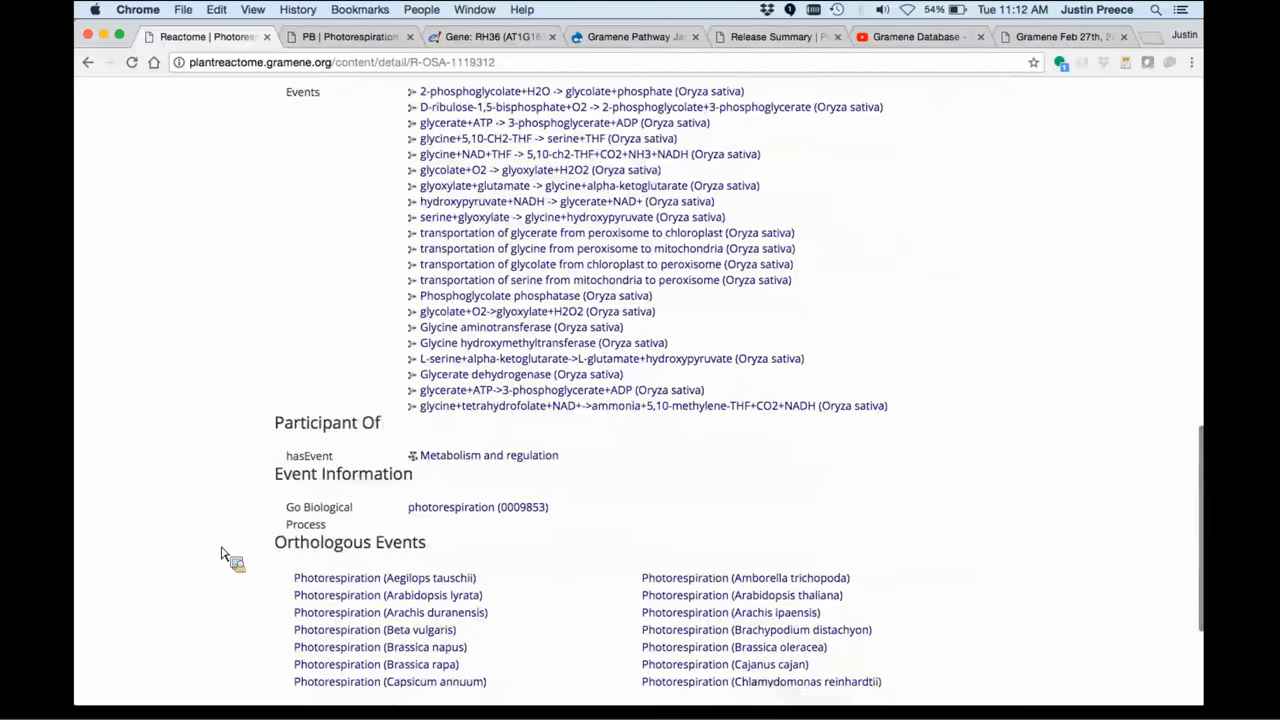
{"action": "scroll", "scroll_direction": "down", "scroll_amount": 3}
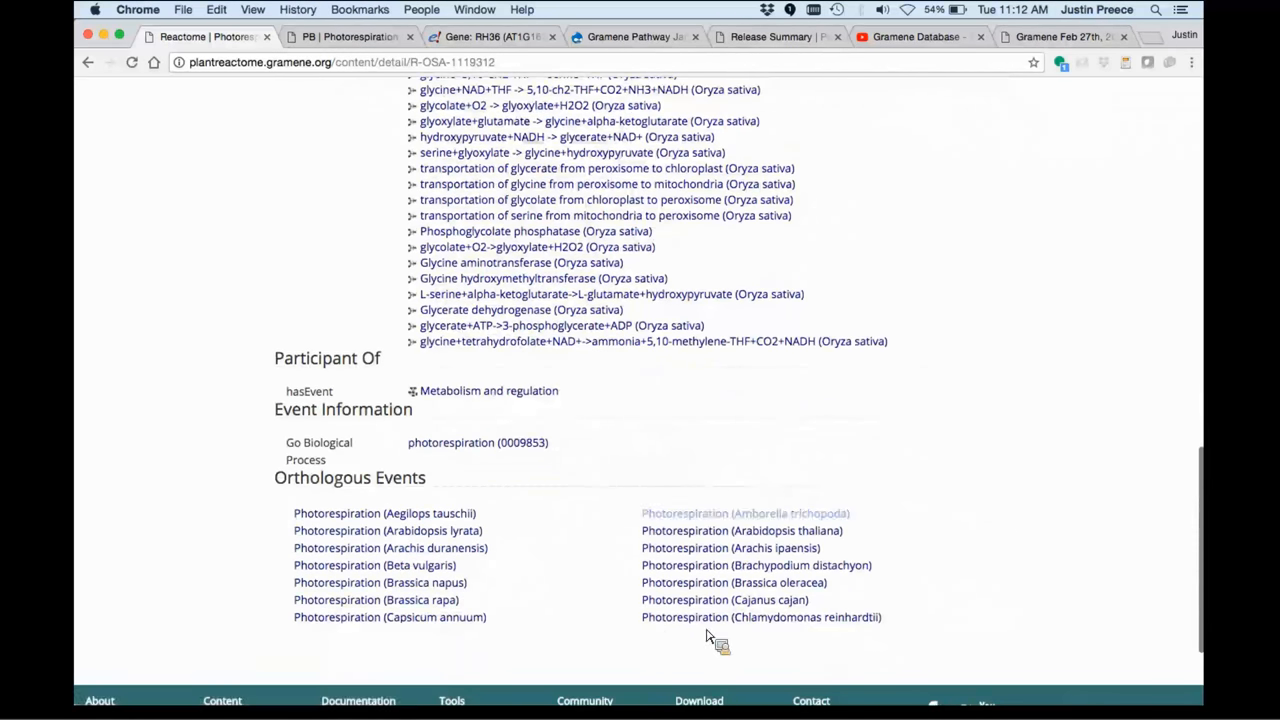
{"action": "mouse_move", "coordinate": [588, 545]}
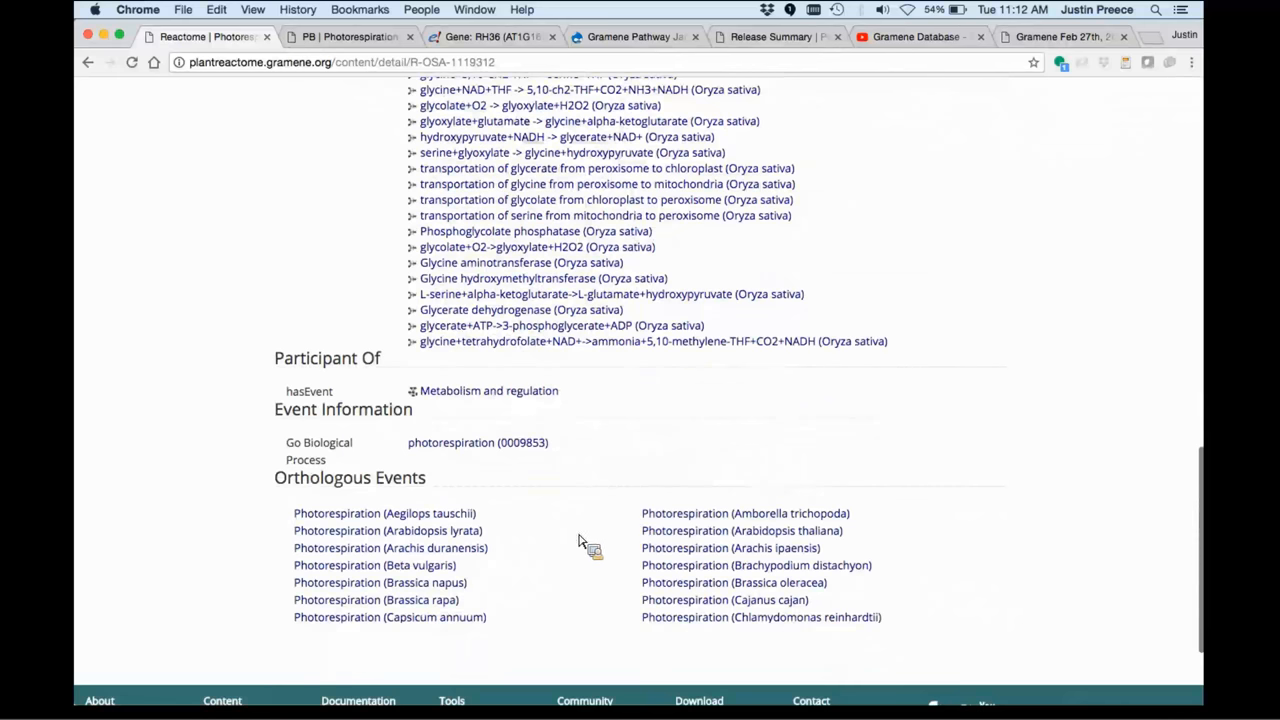
{"action": "mouse_move", "coordinate": [195, 480]}
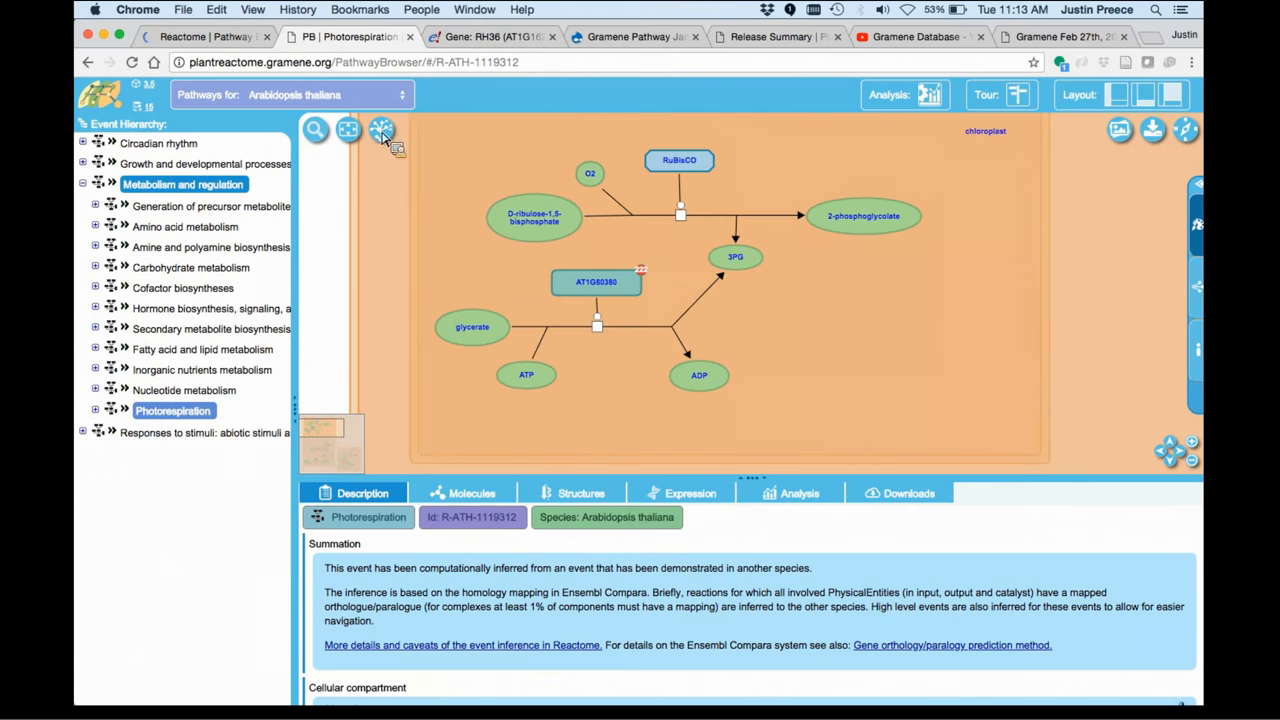
- Open the species list over the Arabidopsis thaliana Photorespiration diagram
{"action": "left_click", "coordinate": [291, 94]}
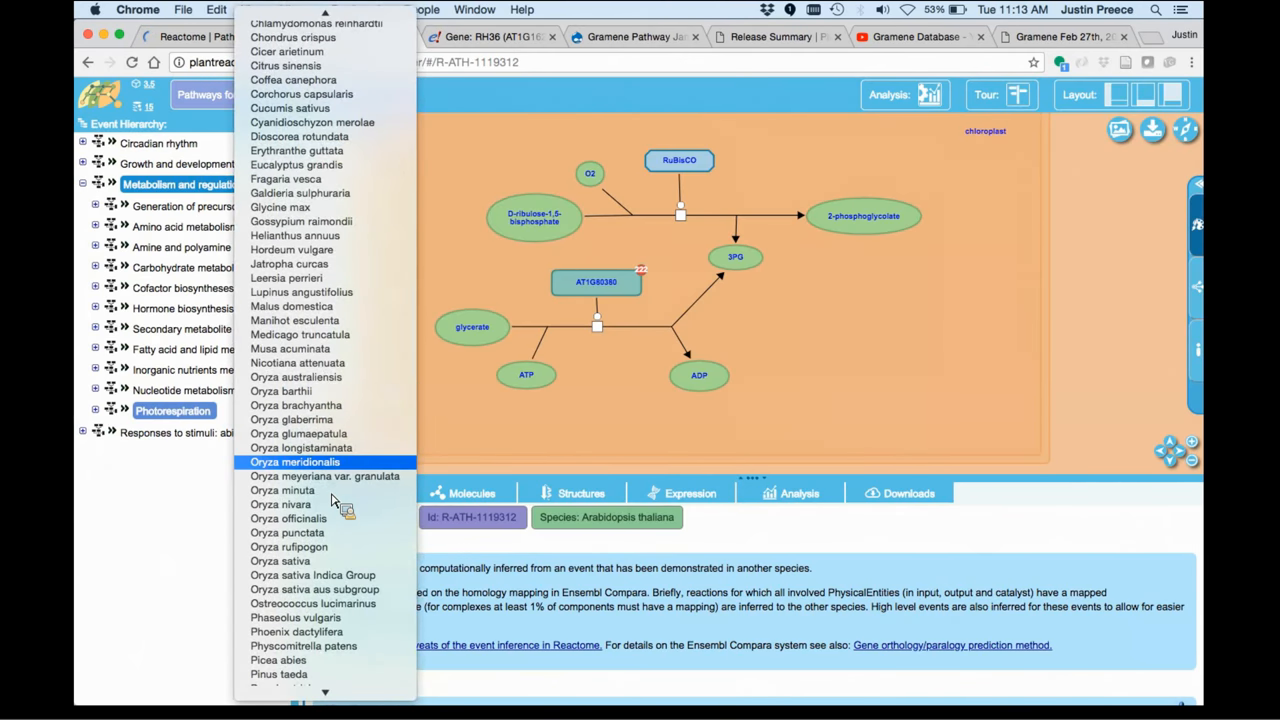
{"action": "scroll", "scroll_direction": "down", "scroll_amount": 3}
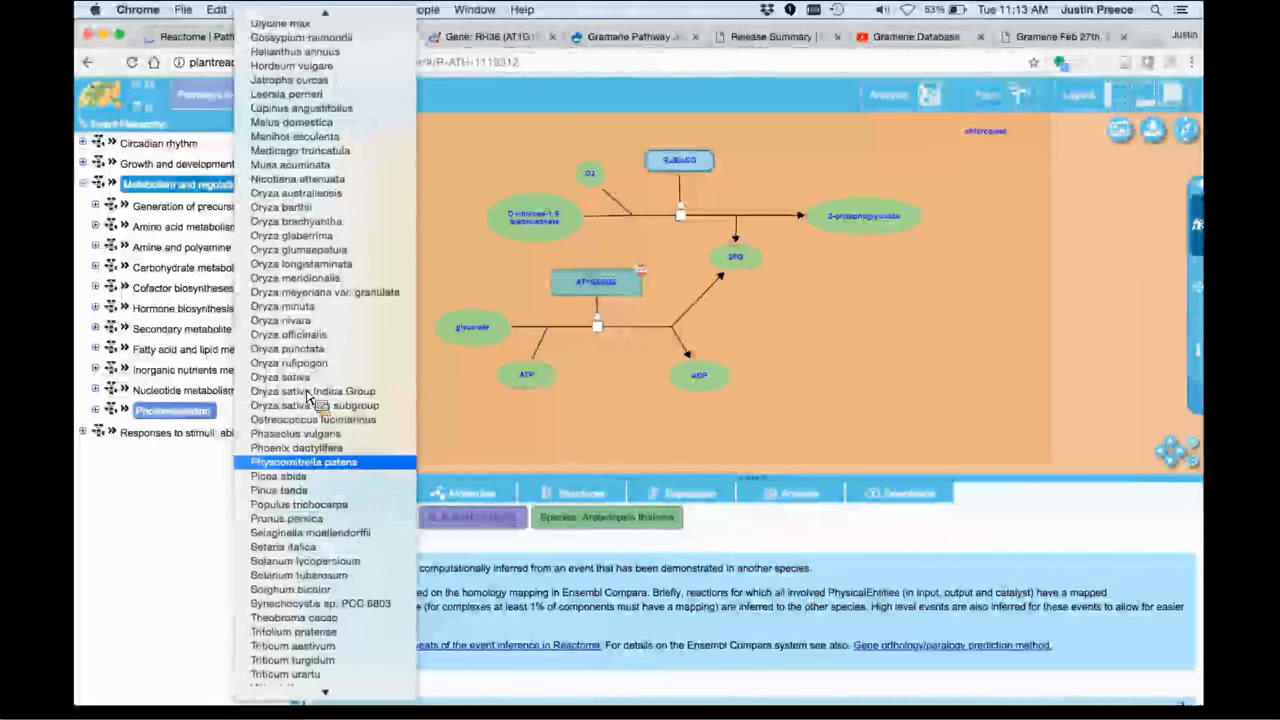
{"action": "mouse_move", "coordinate": [280, 377]}
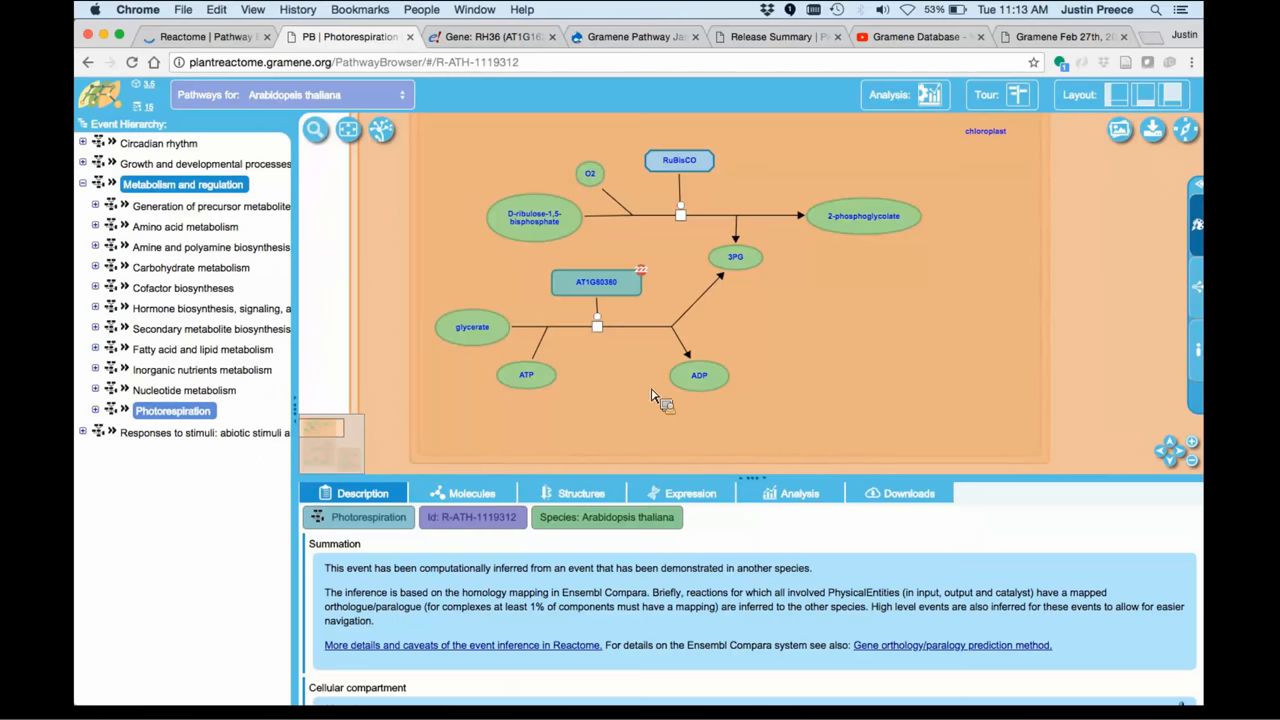
{"action": "mouse_move", "coordinate": [760, 305]}
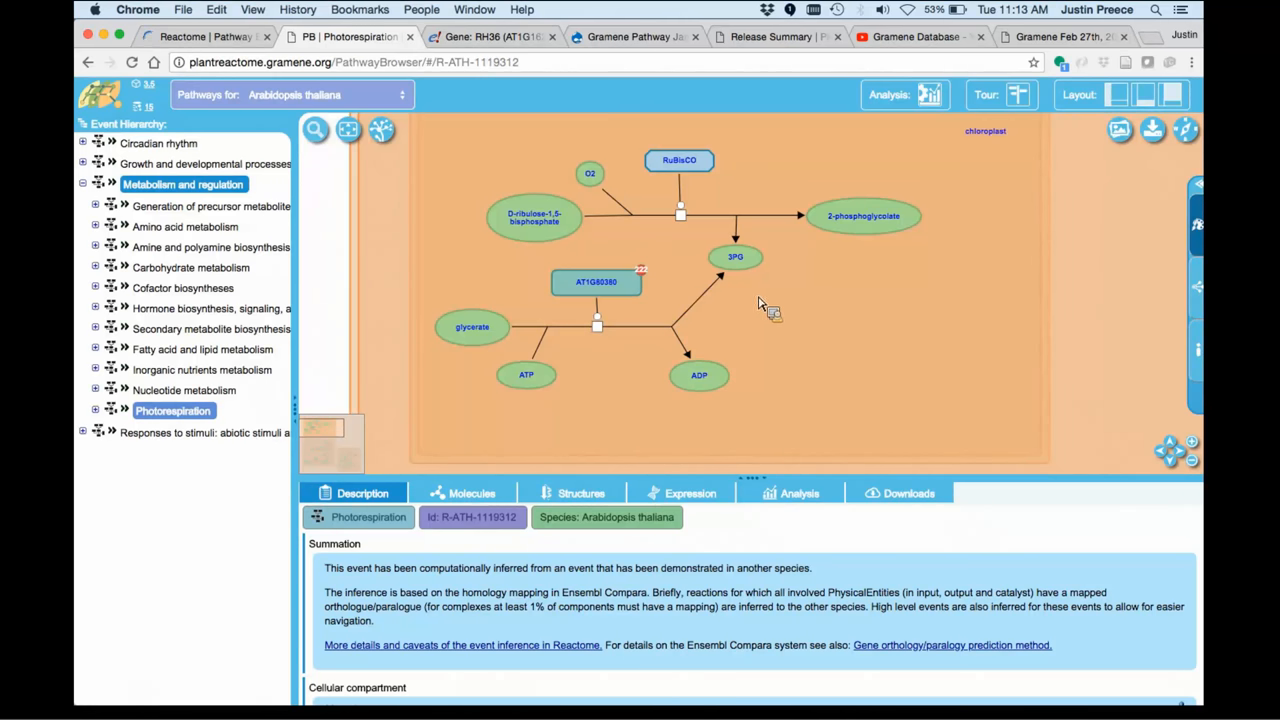
{"action": "mouse_move", "coordinate": [1210, 475]}
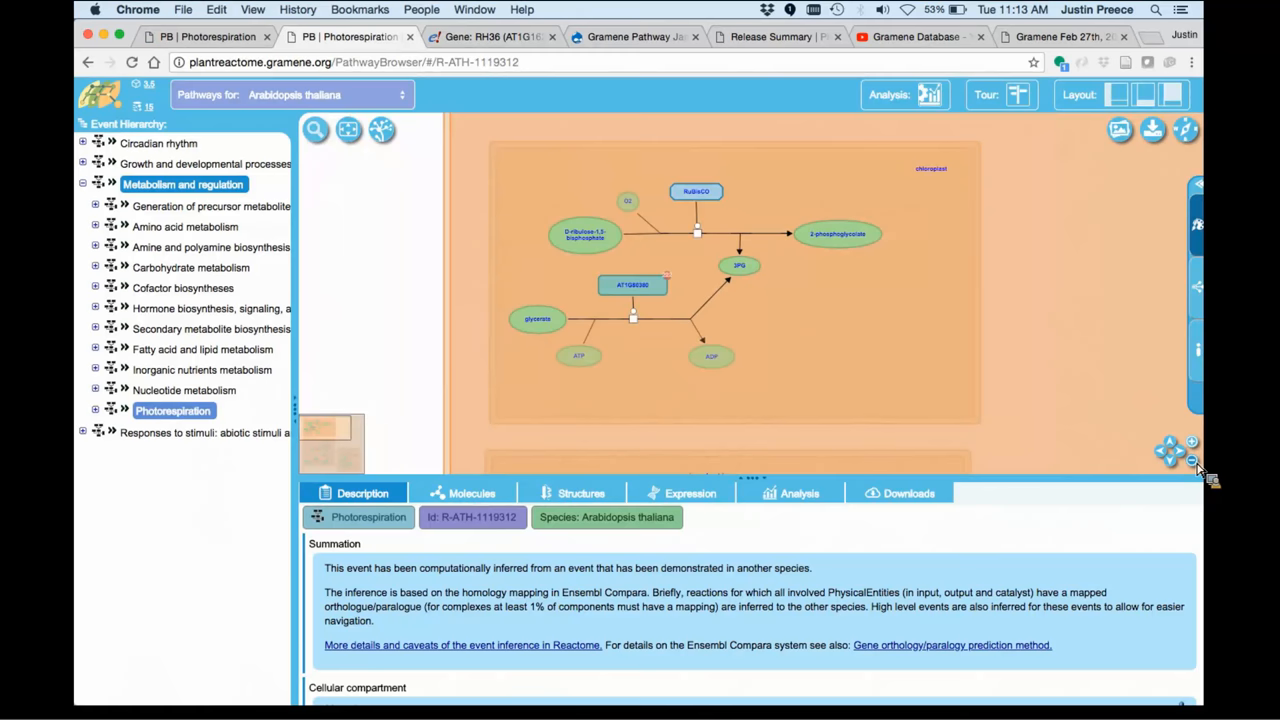
- Select the glycerate+ATP reaction, inspect AT1G80380's 222 interactions, and open Interactor Overlays settings
{"action": "left_click", "coordinate": [1190, 456]}
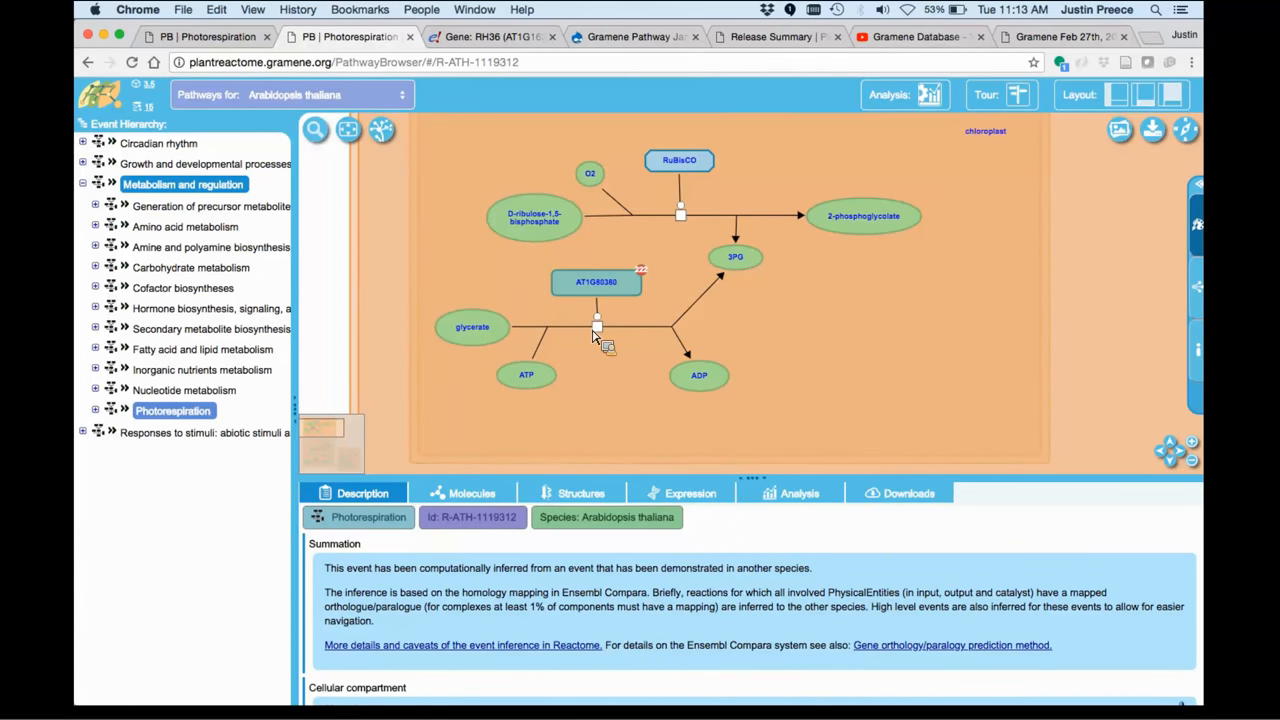
{"action": "left_click", "coordinate": [598, 322]}
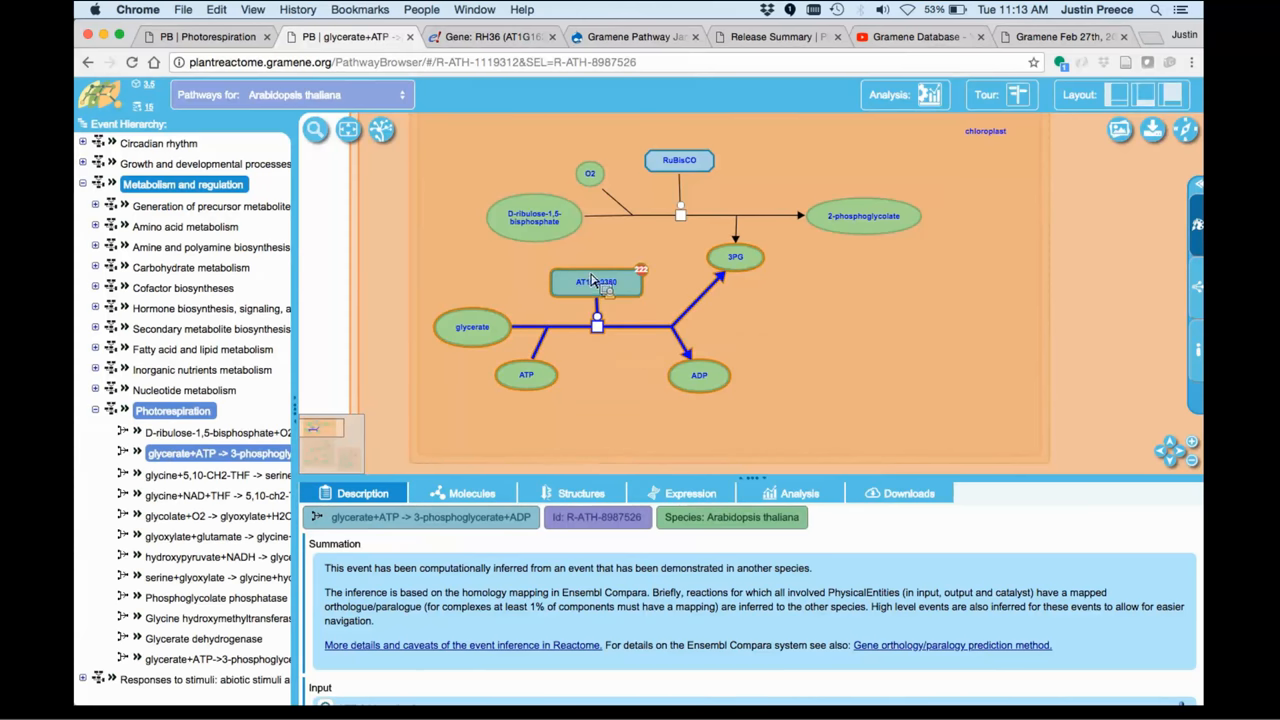
{"action": "left_click", "coordinate": [597, 281]}
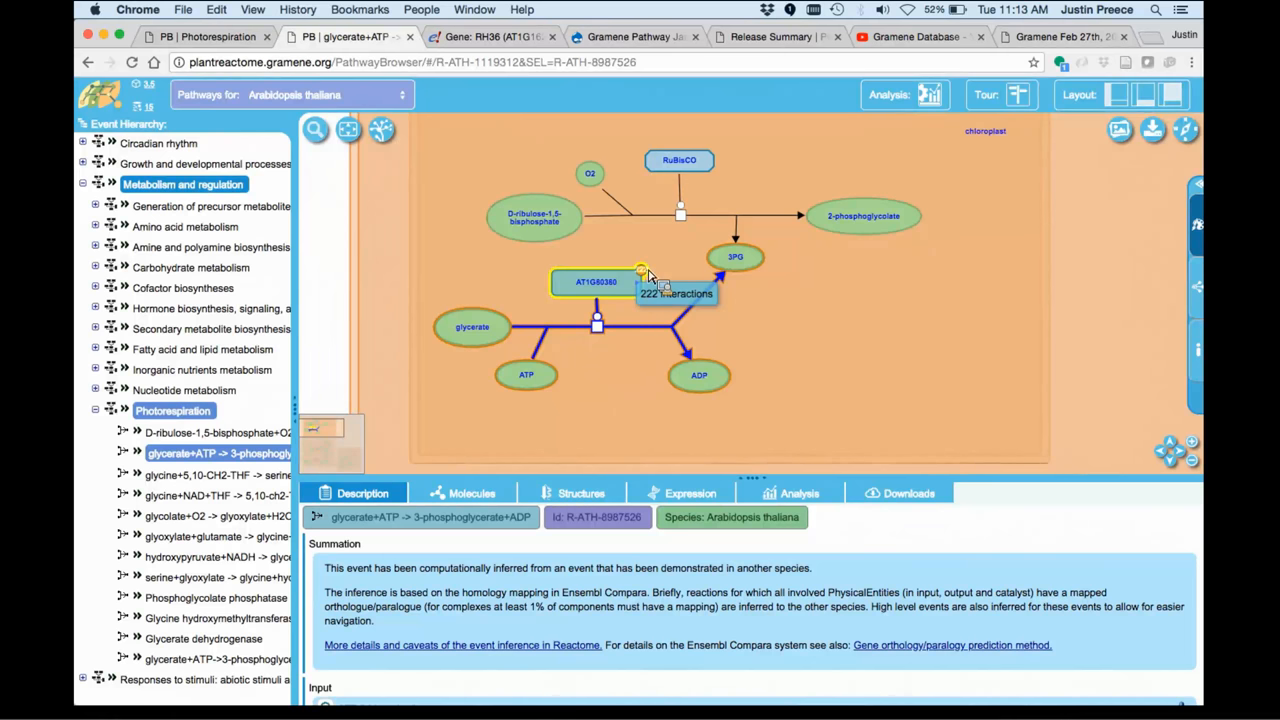
{"action": "mouse_move", "coordinate": [1185, 298]}
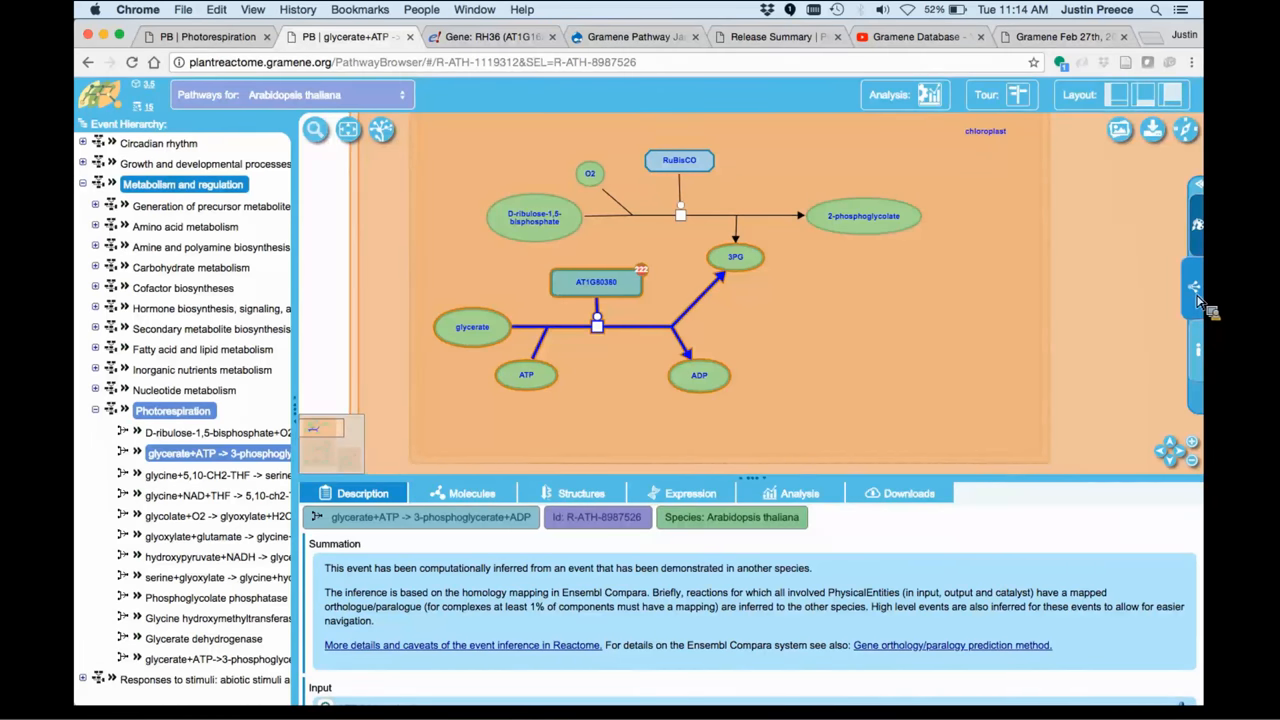
{"action": "left_click", "coordinate": [1197, 287]}
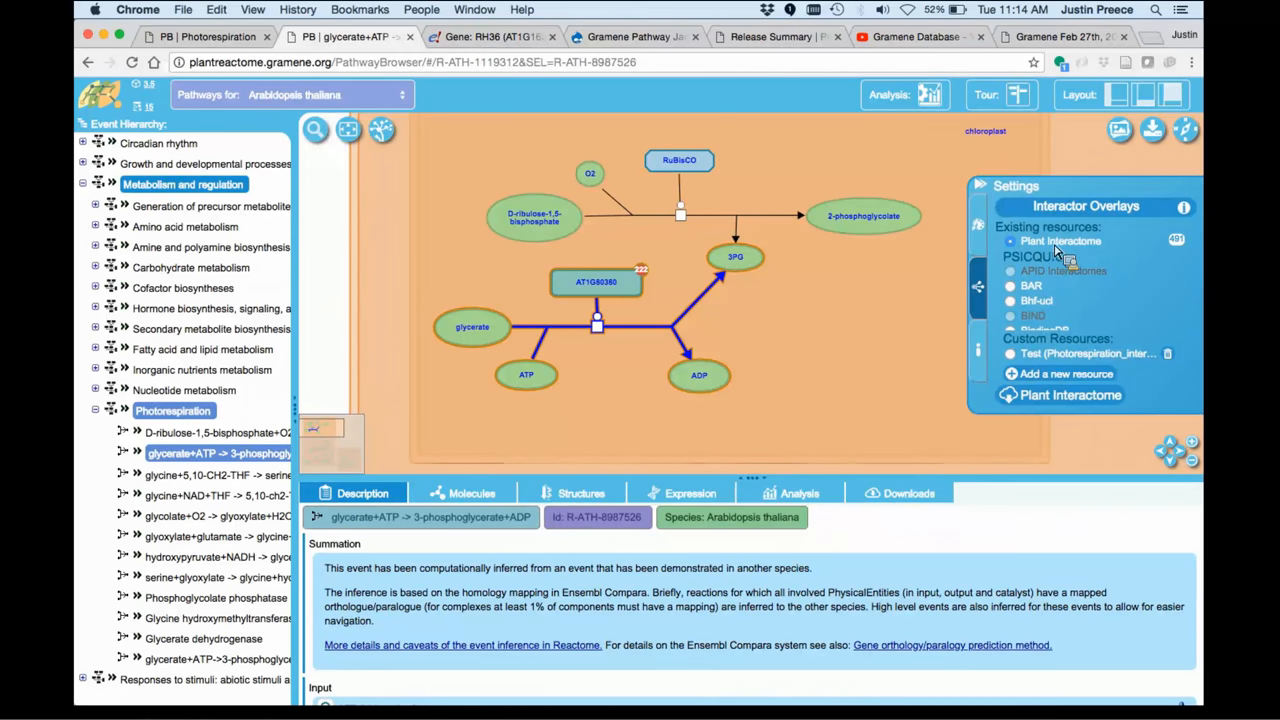
{"action": "mouse_move", "coordinate": [1098, 302]}
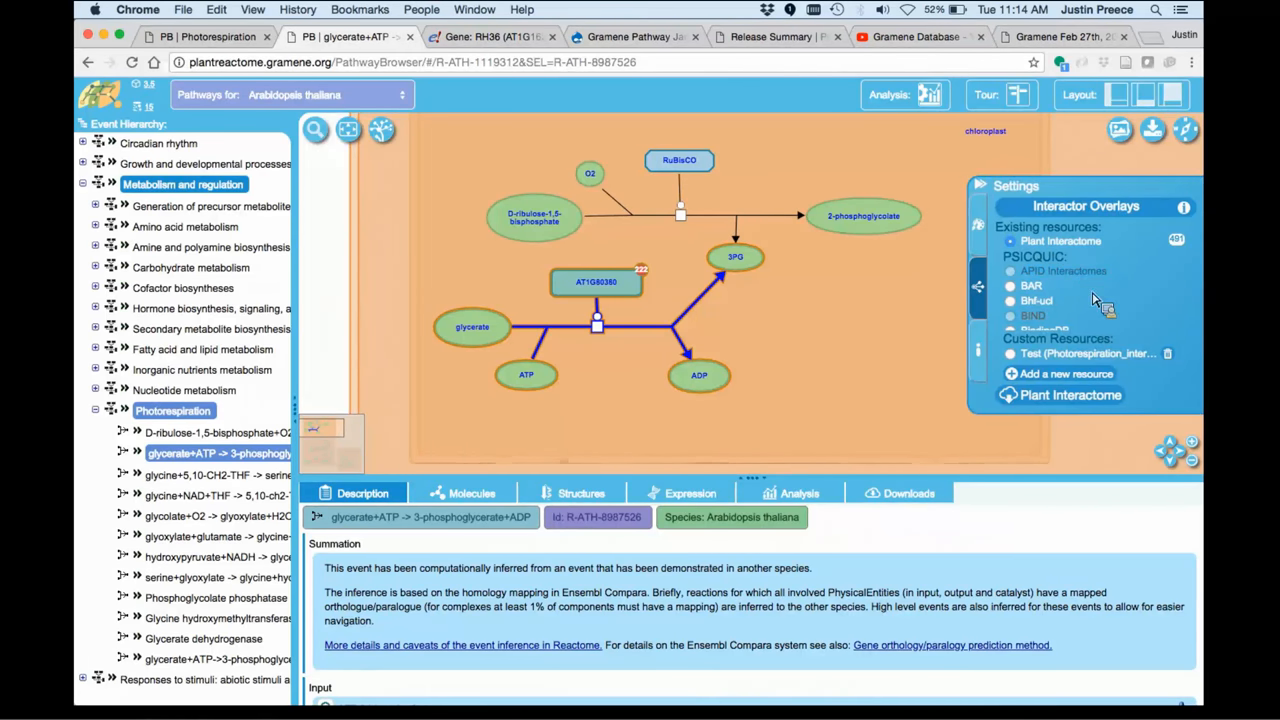
{"action": "mouse_move", "coordinate": [1031, 286]}
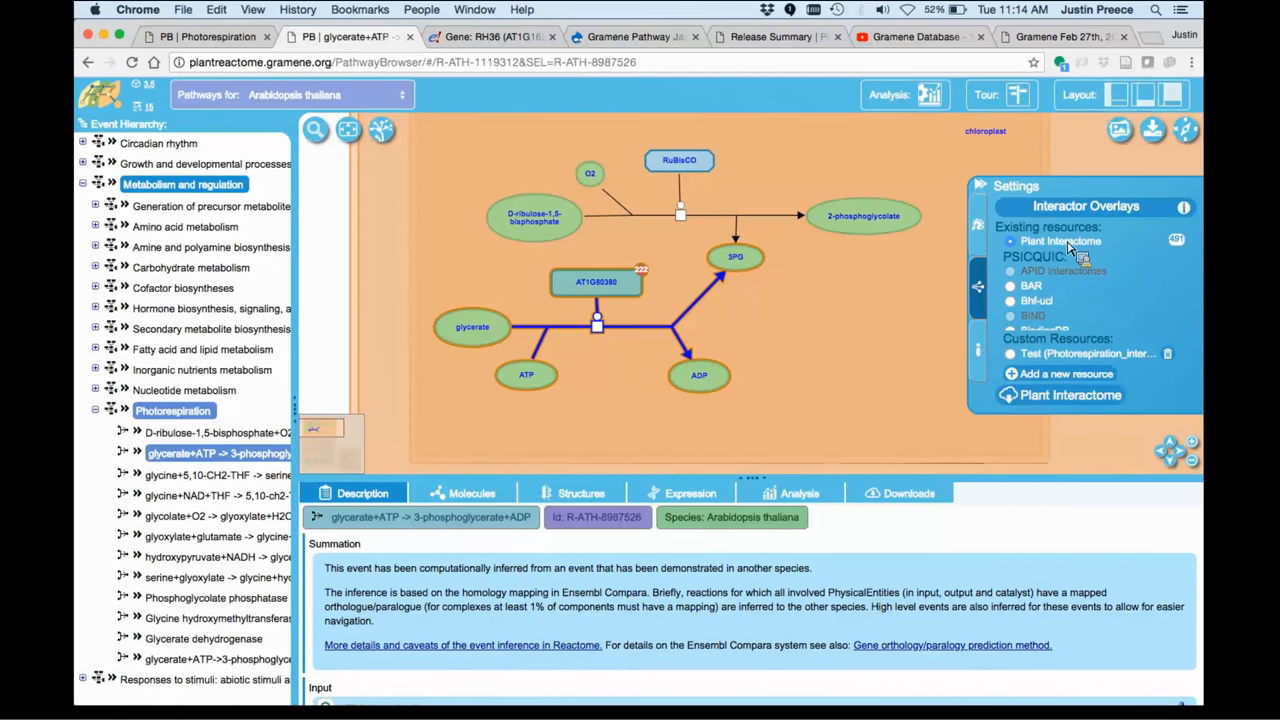
{"action": "mouse_move", "coordinate": [1060, 241]}
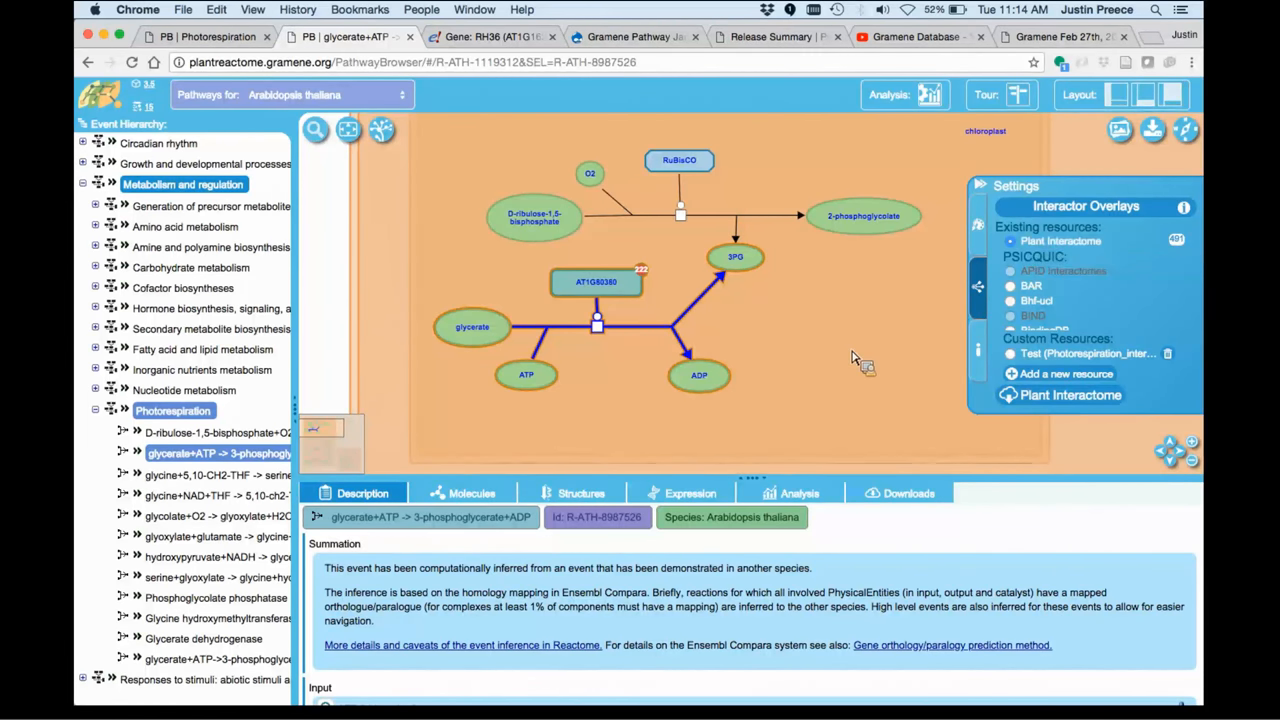
{"action": "mouse_move", "coordinate": [848, 328]}
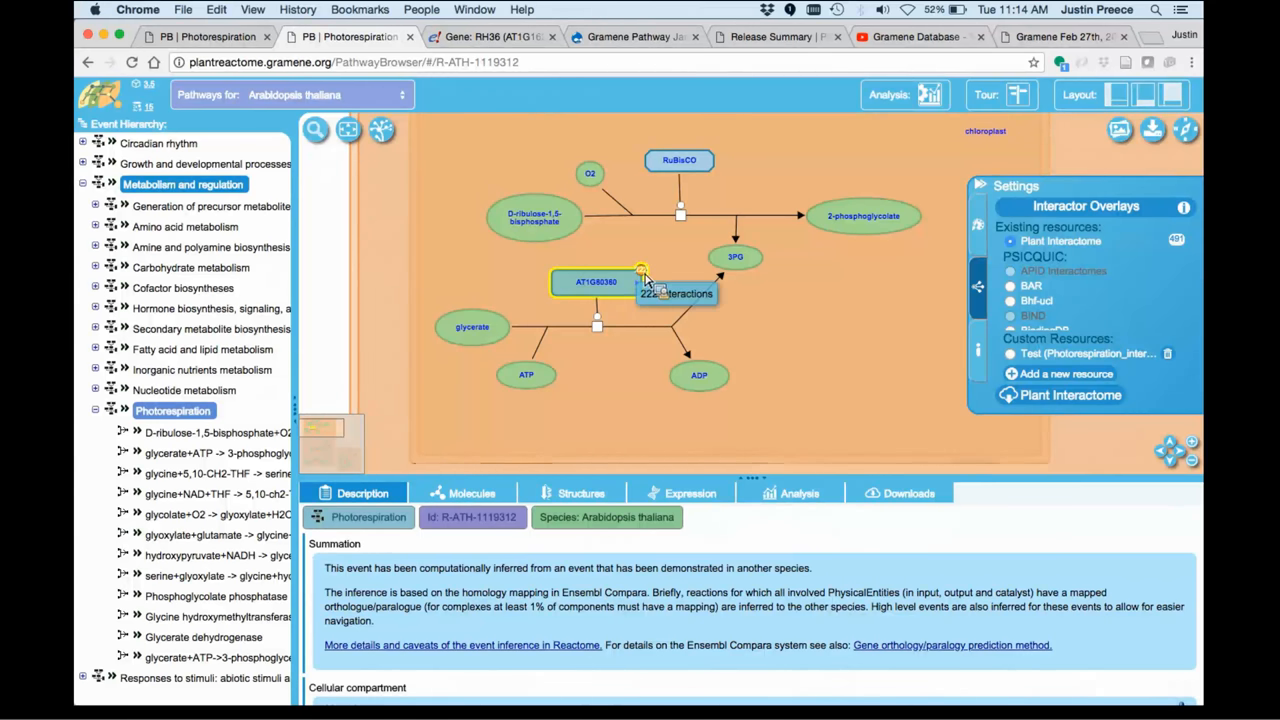
- Ring AT1G80380's Plant Interactome interactors around the gene and return to the Pathway Browser tab
{"action": "left_click", "coordinate": [596, 281]}
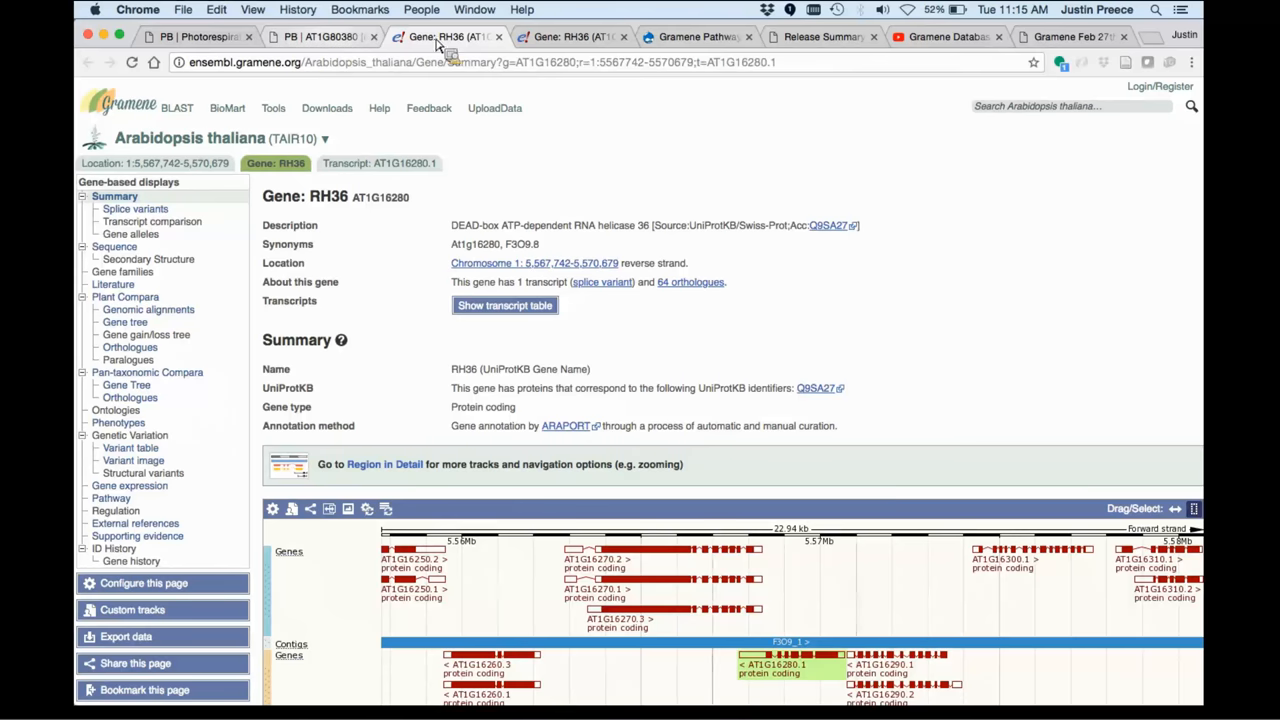
{"action": "left_click", "coordinate": [320, 37]}
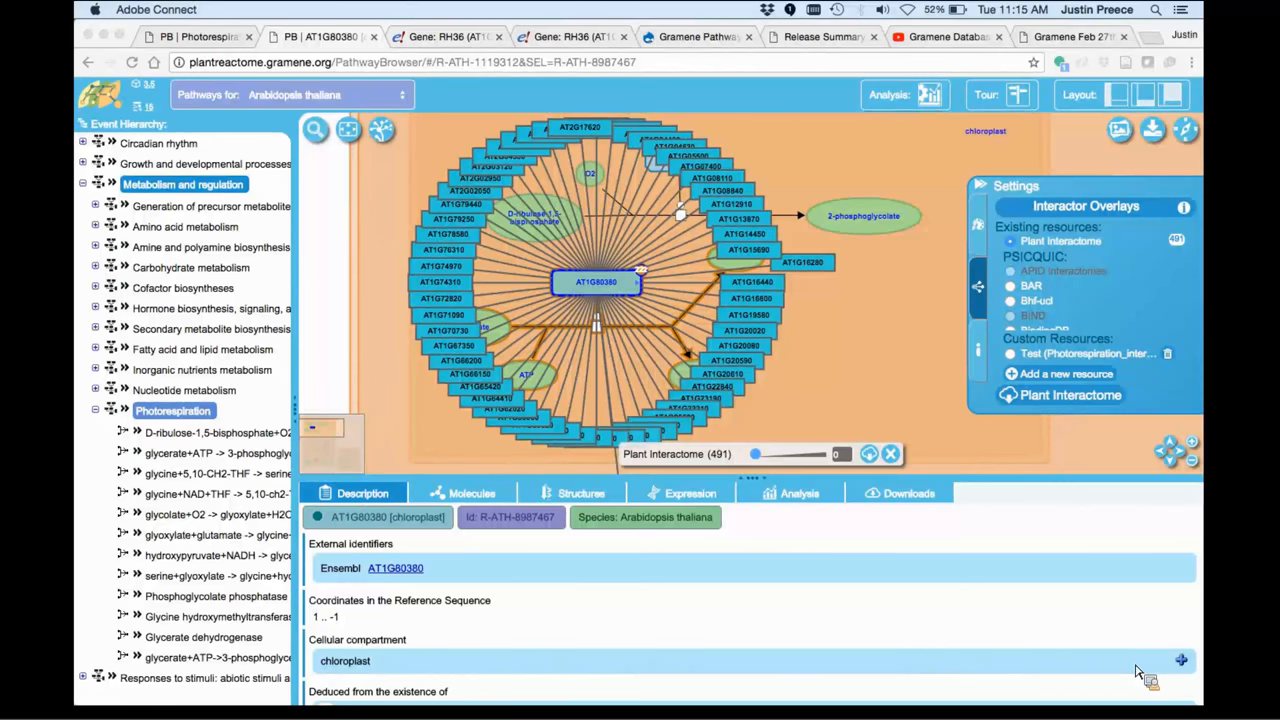
{"action": "mouse_move", "coordinate": [988, 520]}
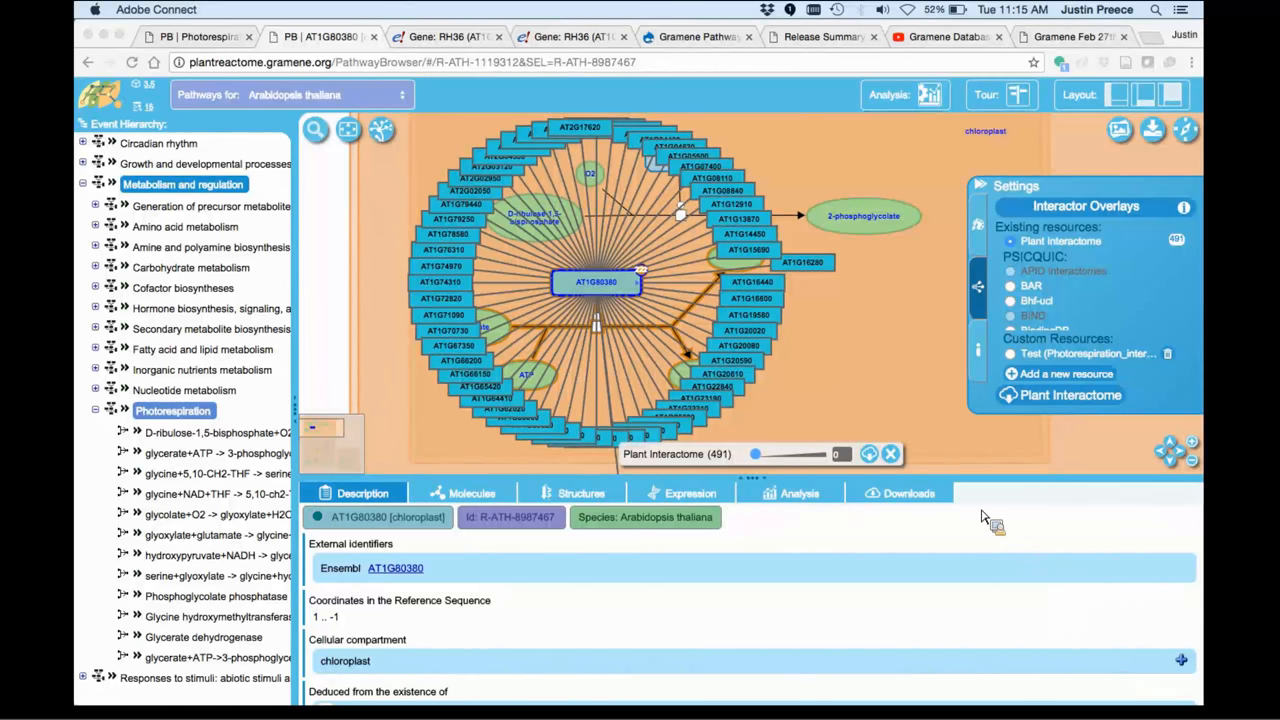
{"action": "mouse_move", "coordinate": [1092, 532]}
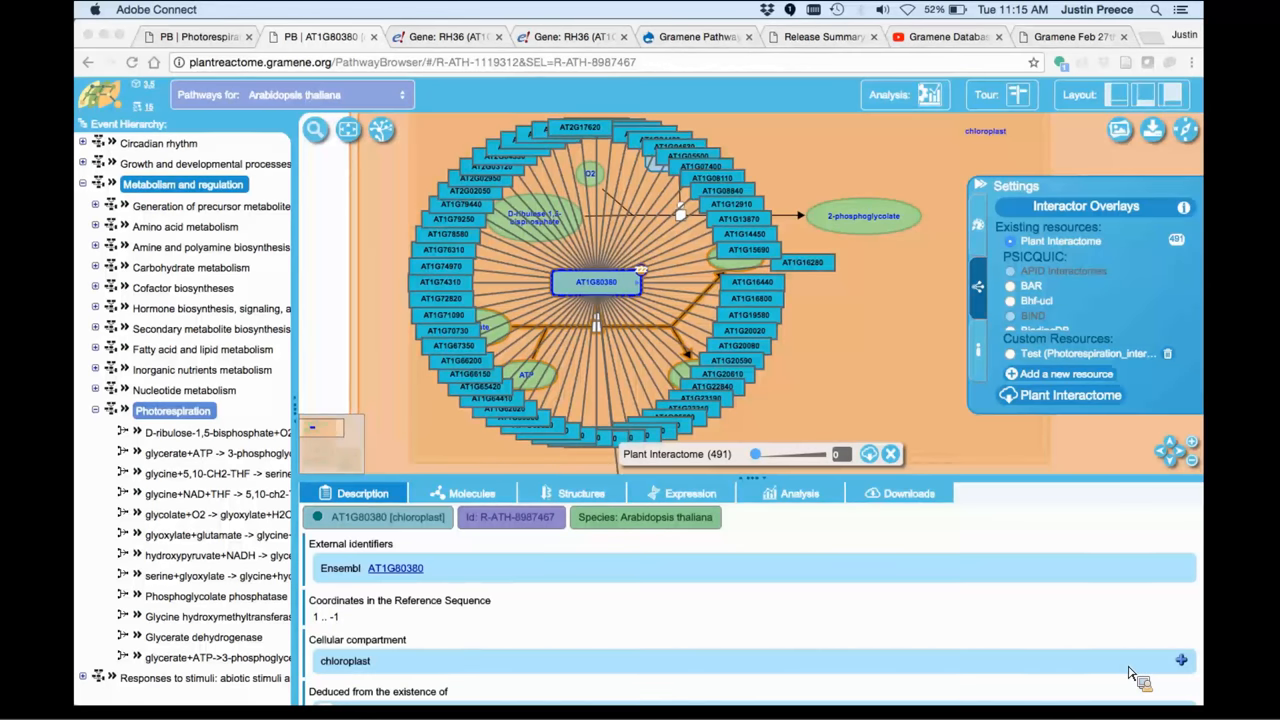
{"action": "mouse_move", "coordinate": [790, 370]}
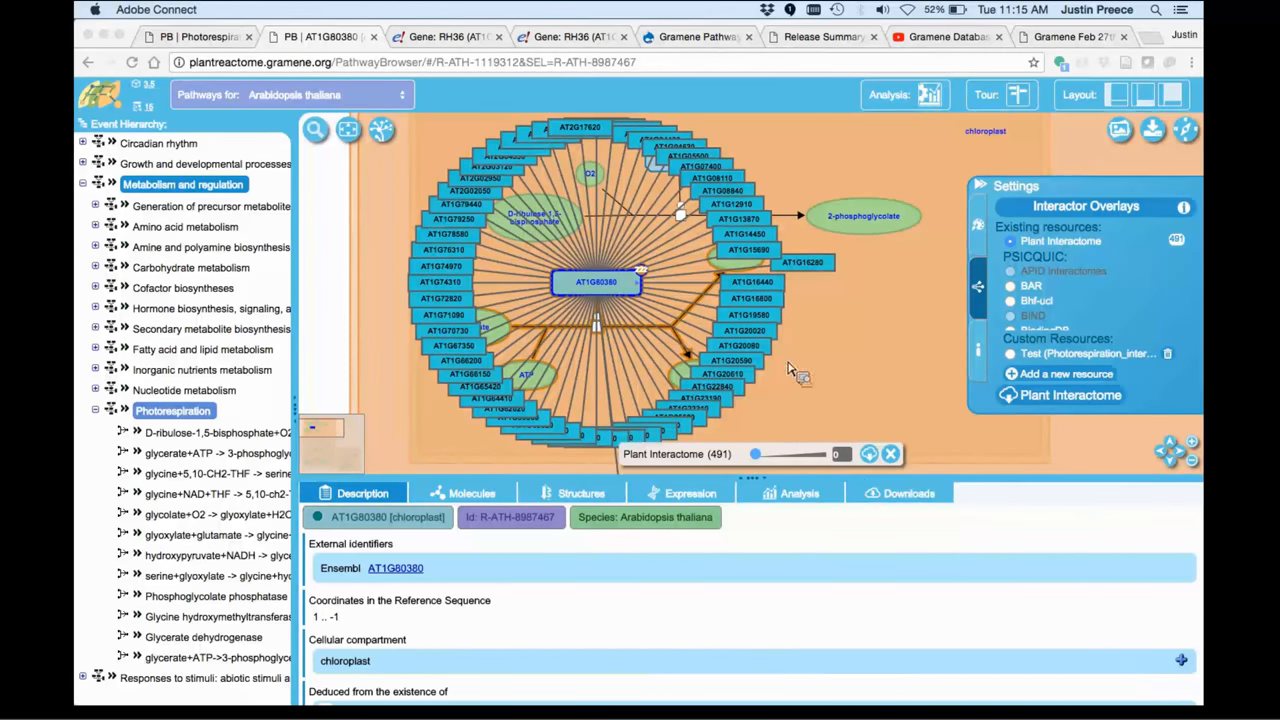
{"action": "mouse_move", "coordinate": [862, 330]}
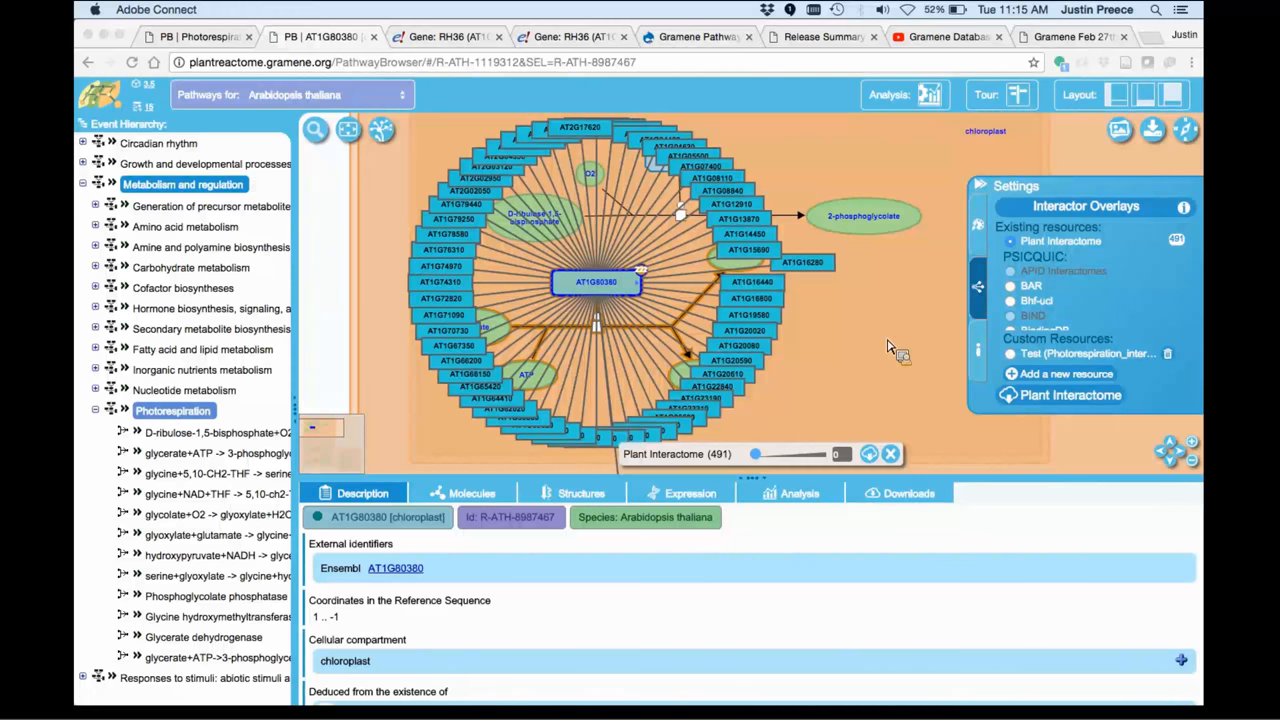
{"action": "mouse_move", "coordinate": [893, 340]}
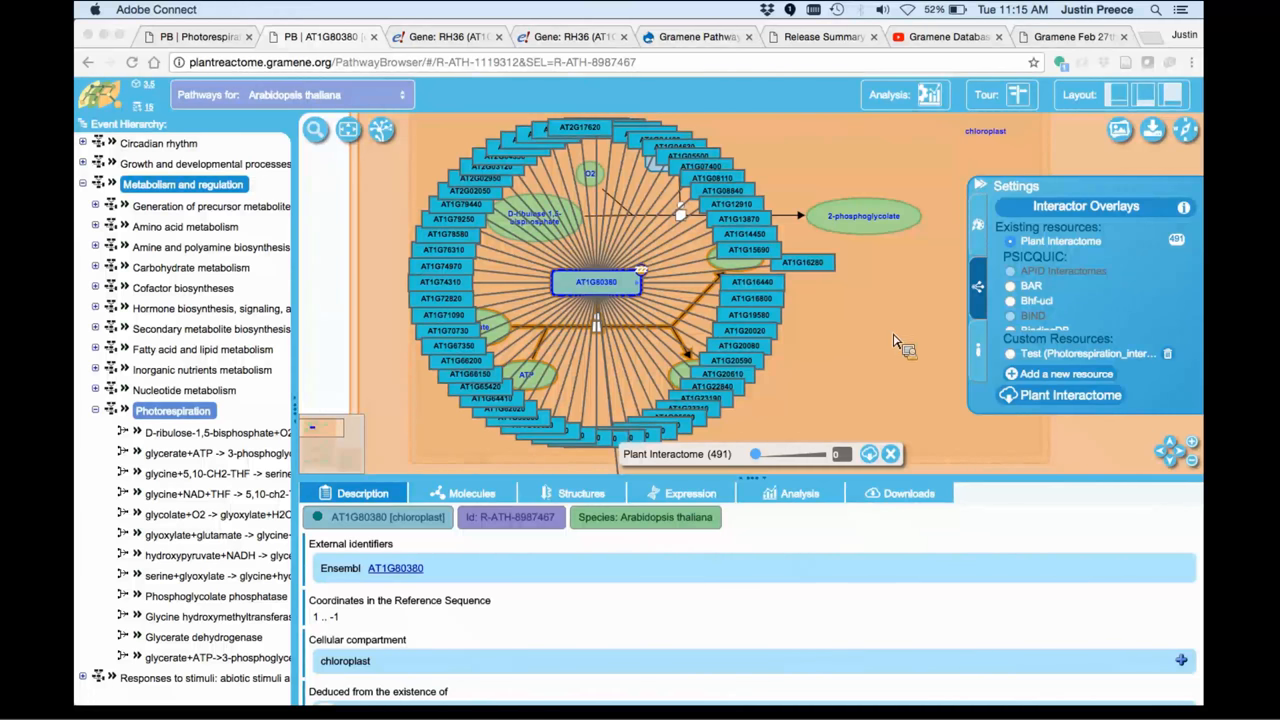
{"action": "mouse_move", "coordinate": [930, 310]}
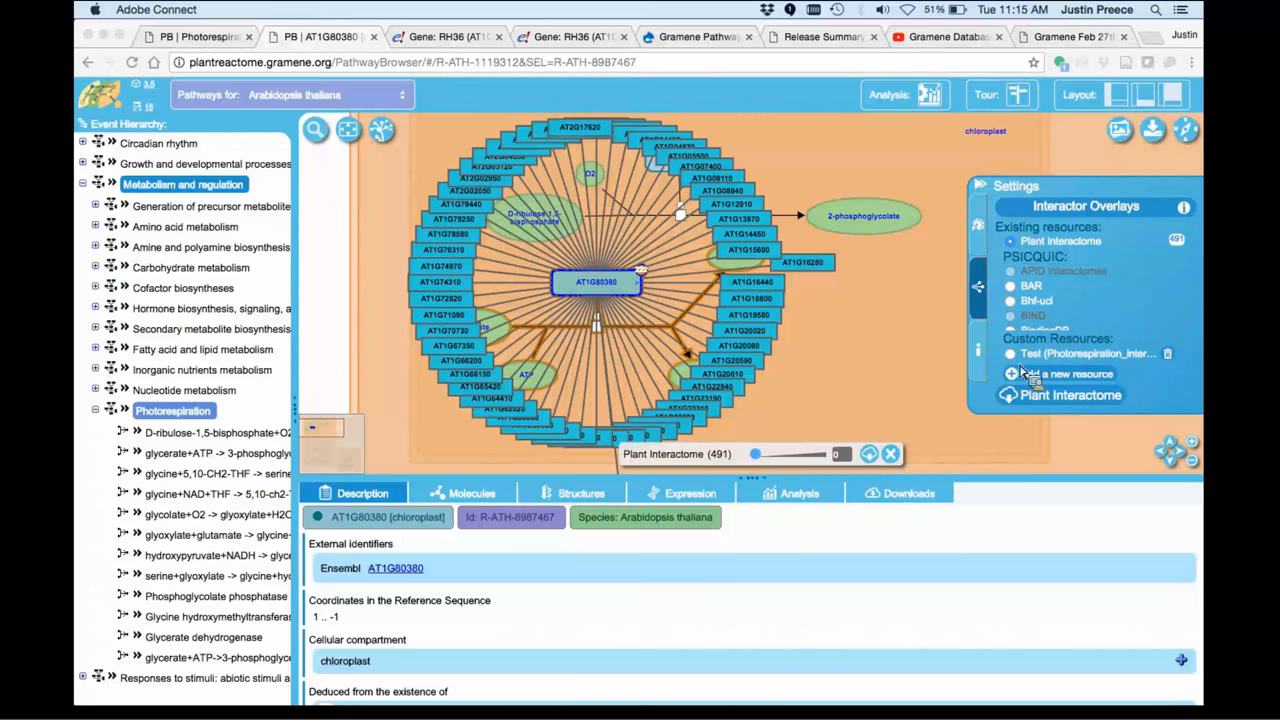
{"action": "mouse_move", "coordinate": [1175, 365]}
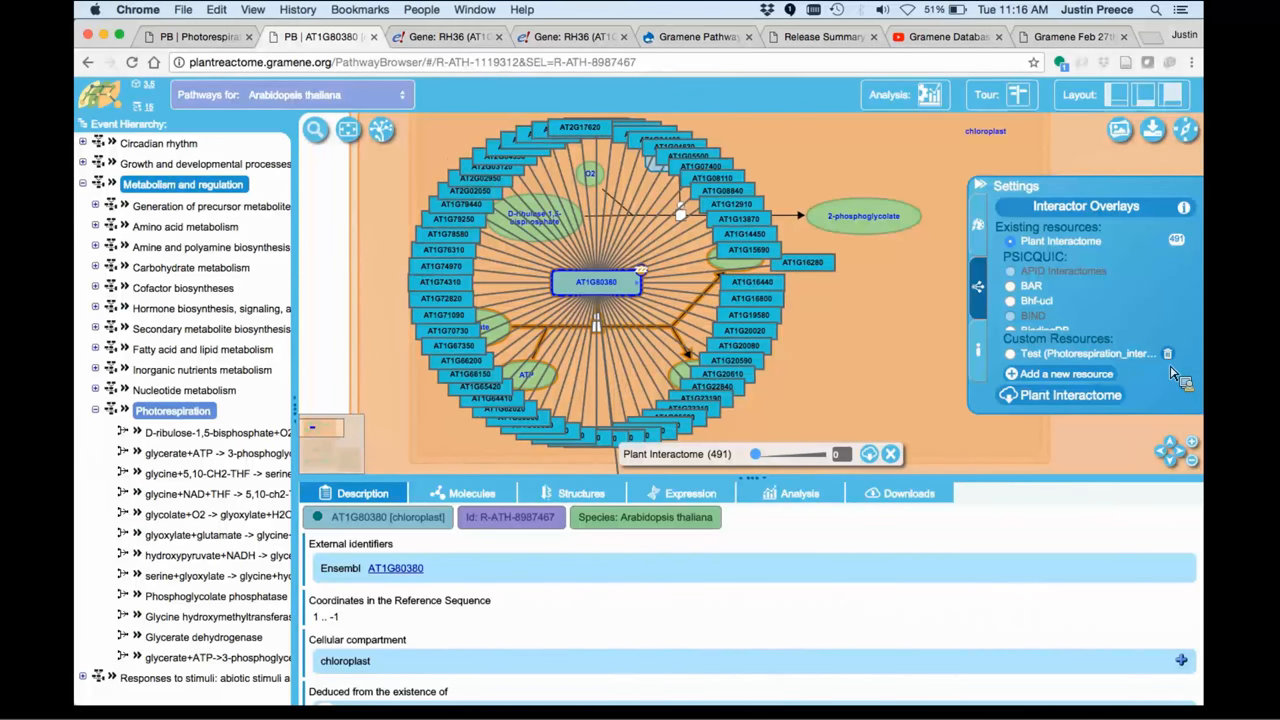
- Select the Test custom resource under Custom Resources in Interactor Overlays
{"action": "left_click", "coordinate": [1167, 353]}
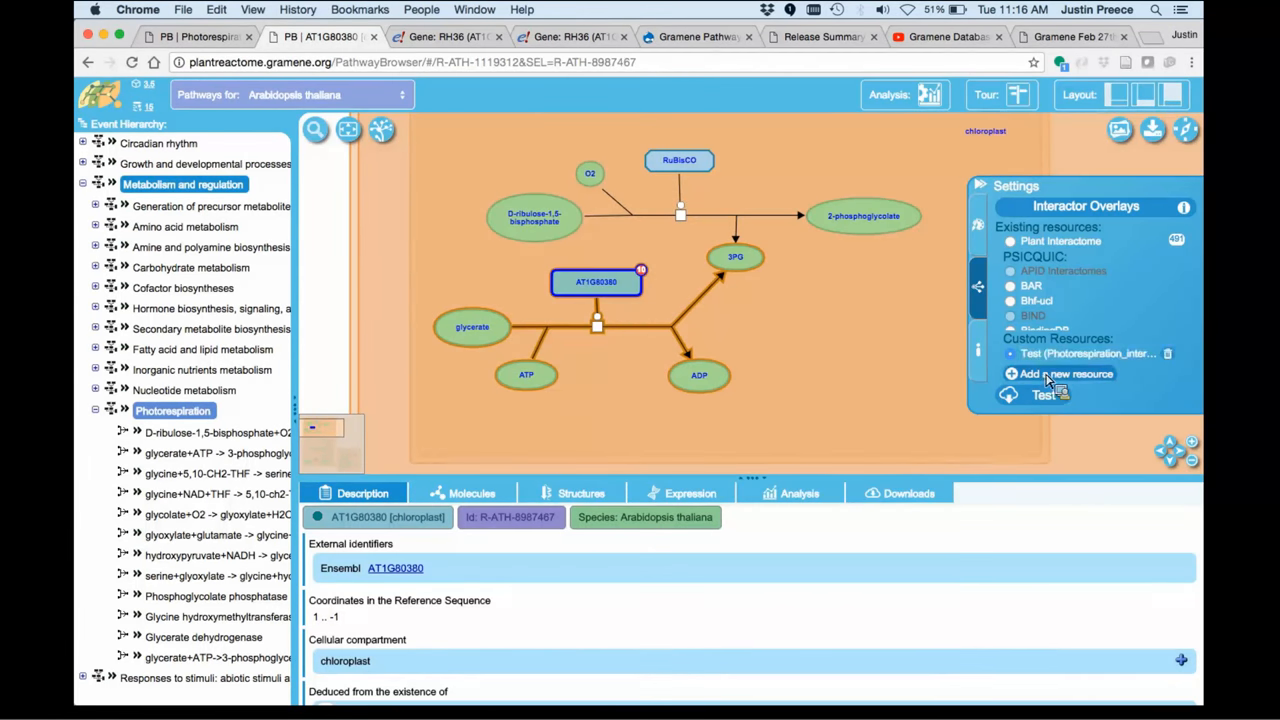
- Start a new interaction resource and name it Ath_test
{"action": "left_click", "coordinate": [1065, 373]}
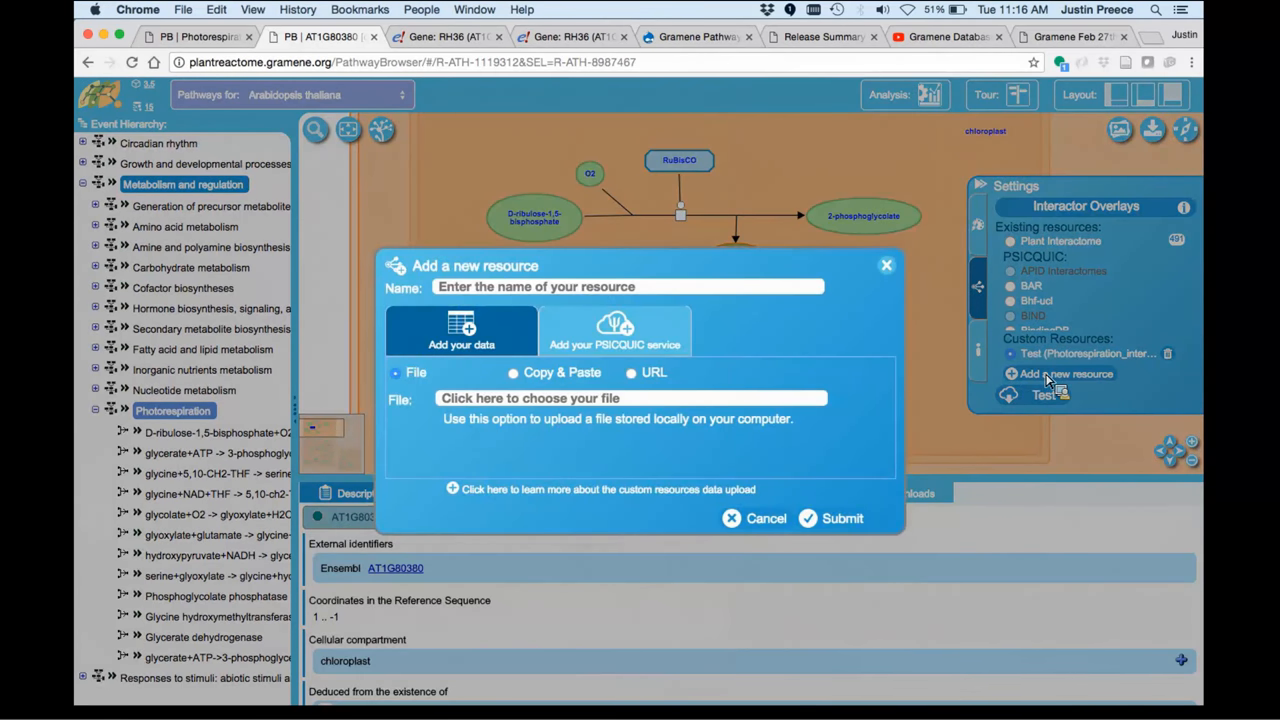
{"action": "mouse_move", "coordinate": [1045, 390]}
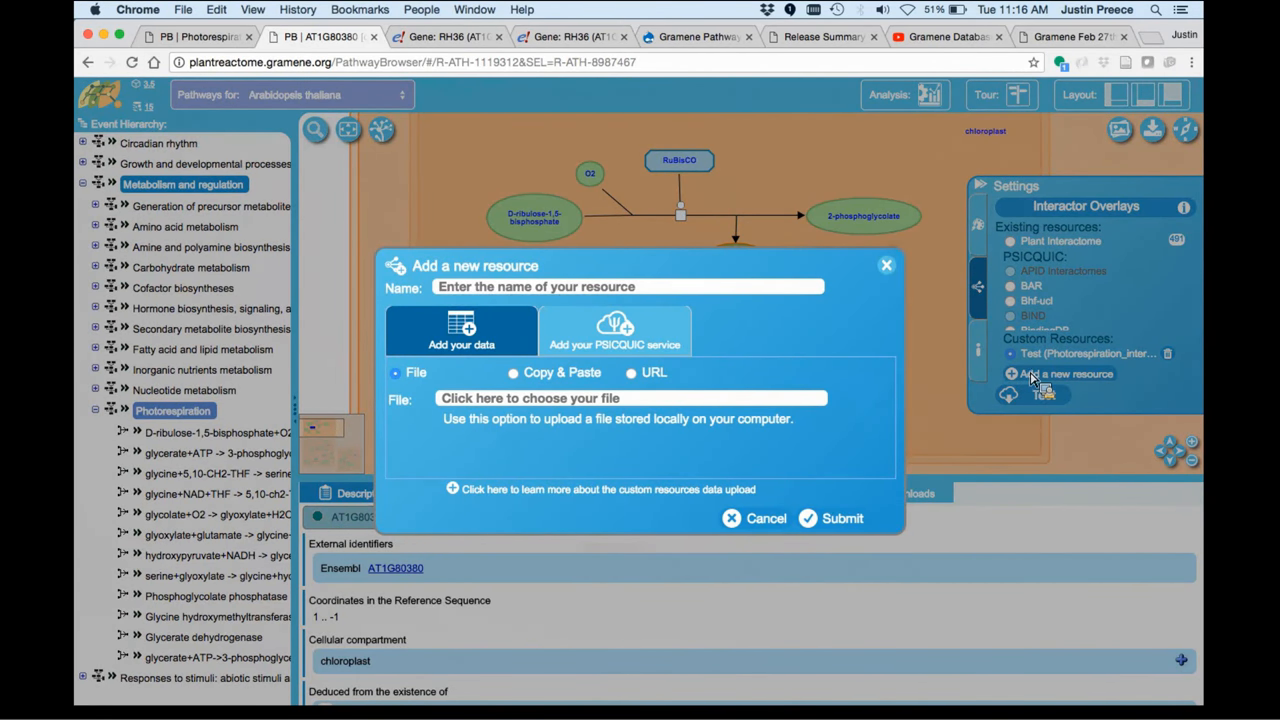
{"action": "mouse_move", "coordinate": [410, 305]}
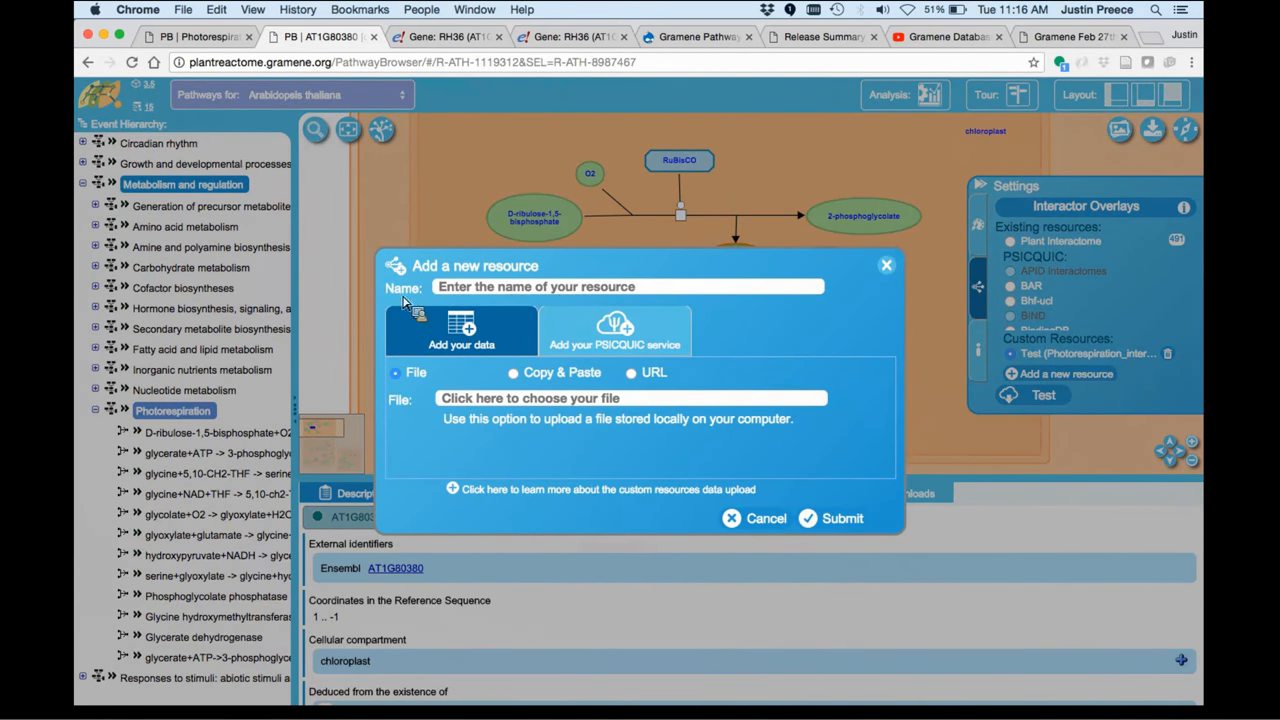
{"action": "mouse_move", "coordinate": [410, 500]}
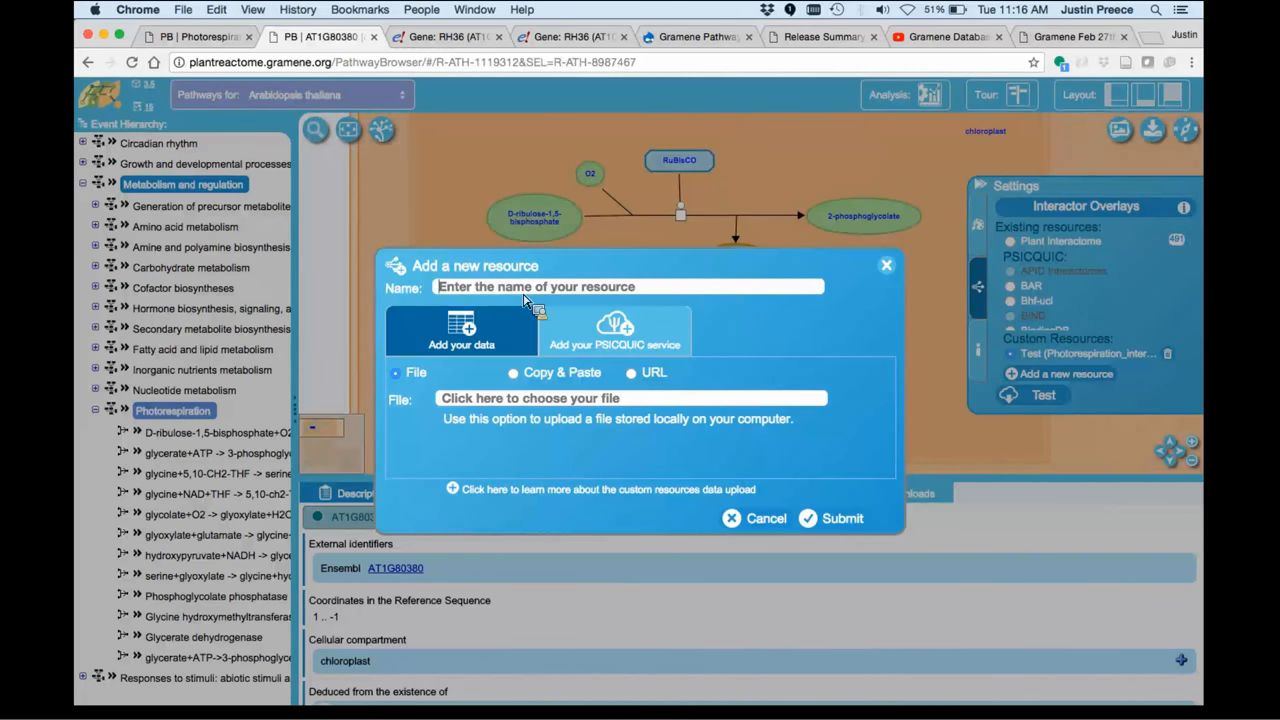
{"action": "type", "text": "Ath_test"}
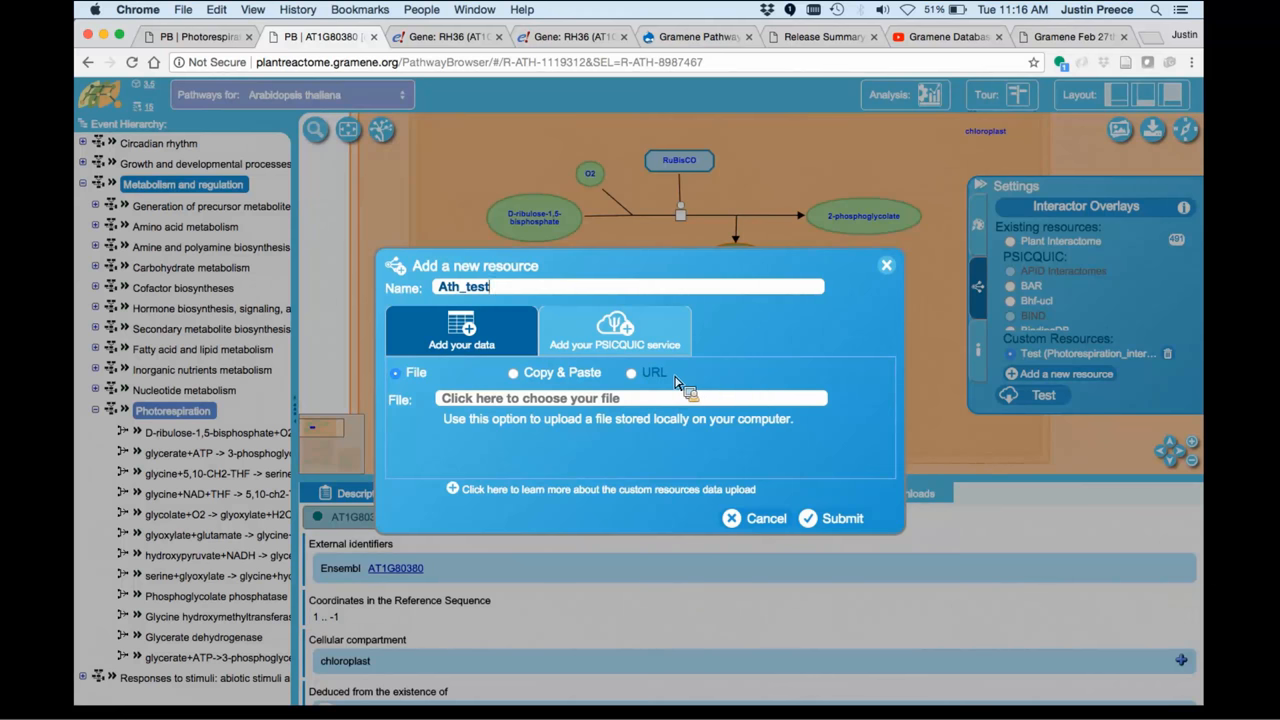
{"action": "mouse_move", "coordinate": [654, 372]}
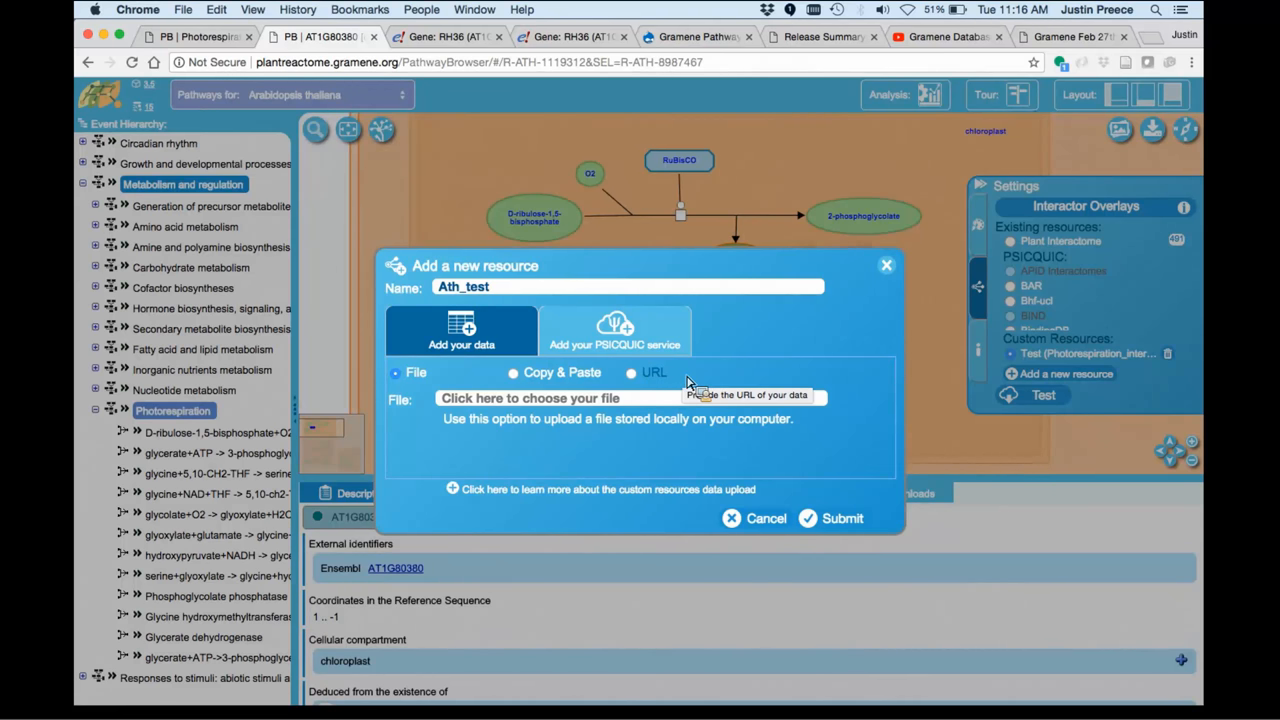
{"action": "mouse_move", "coordinate": [452, 445]}
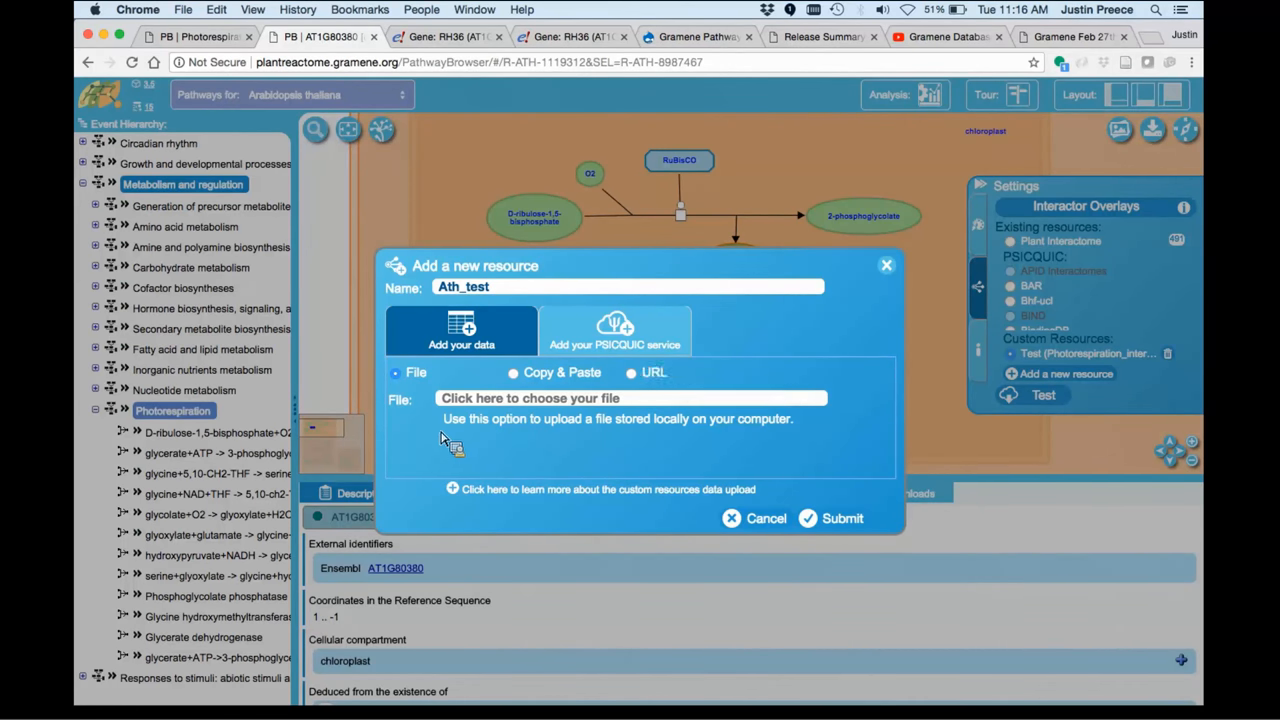
{"action": "mouse_move", "coordinate": [435, 450]}
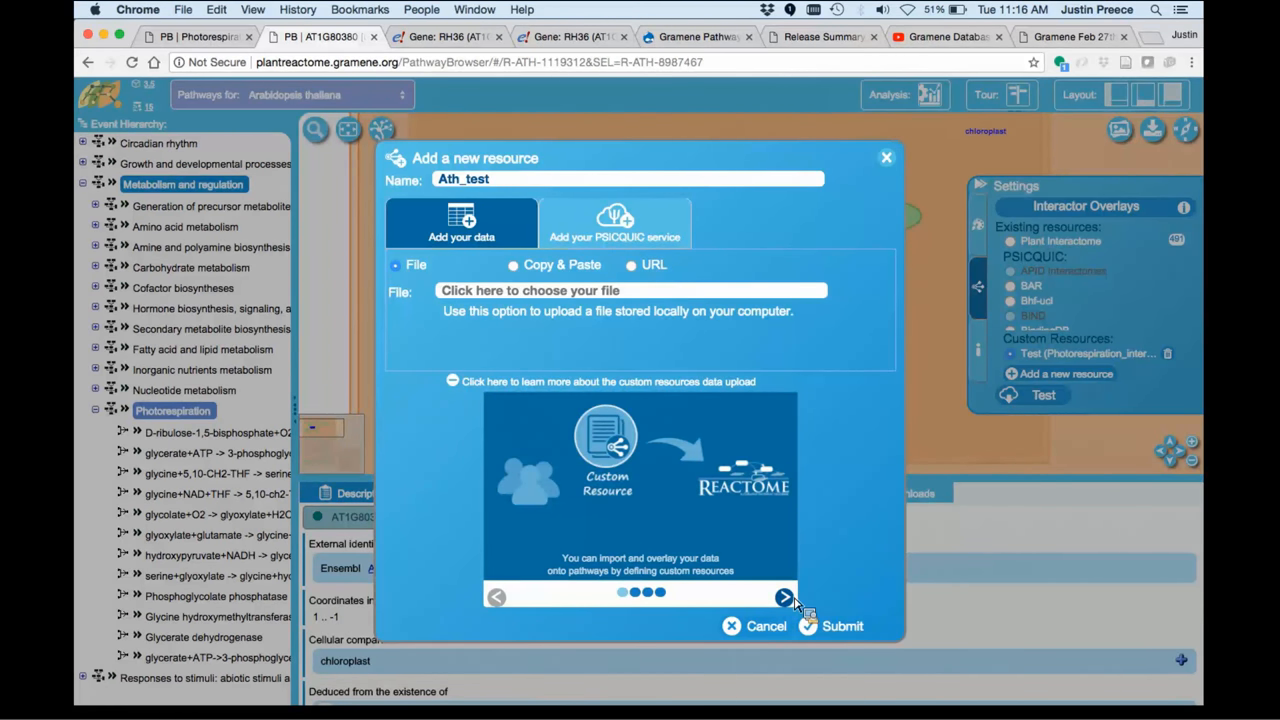
- Page through the upload guide to the extended tuple format, then browse for a local file
{"action": "left_click", "coordinate": [786, 597]}
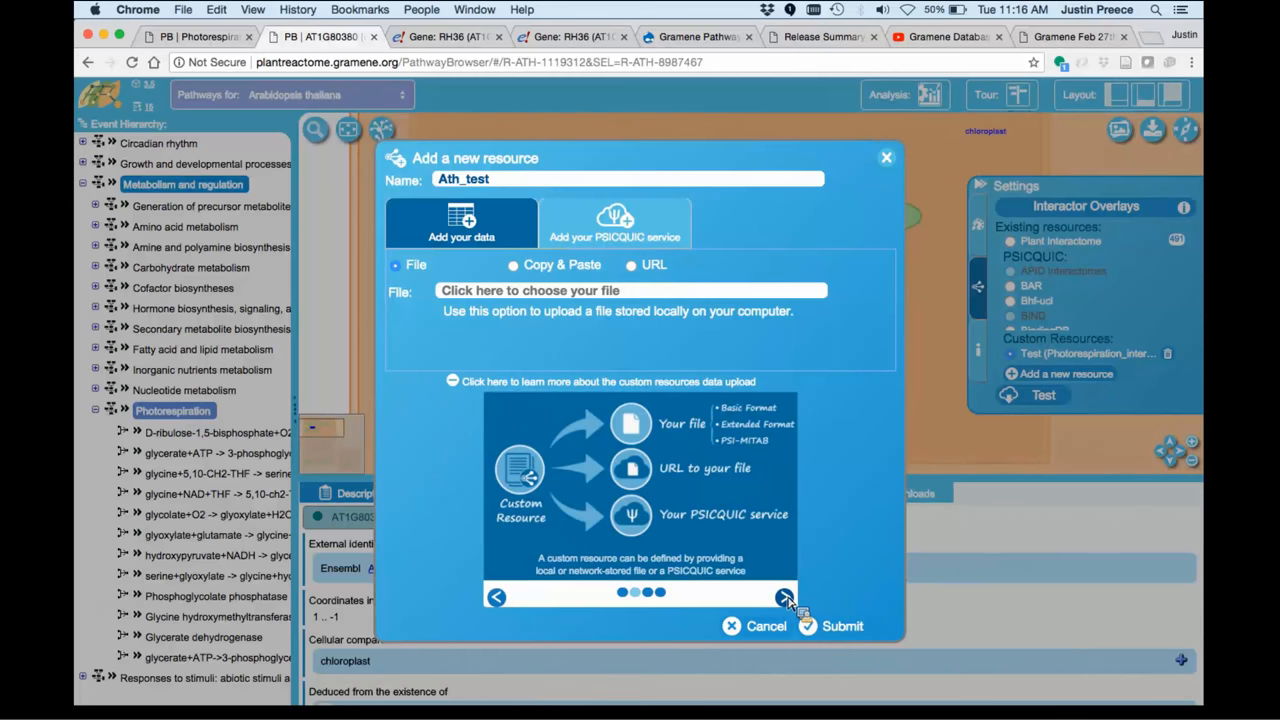
{"action": "left_click", "coordinate": [786, 597]}
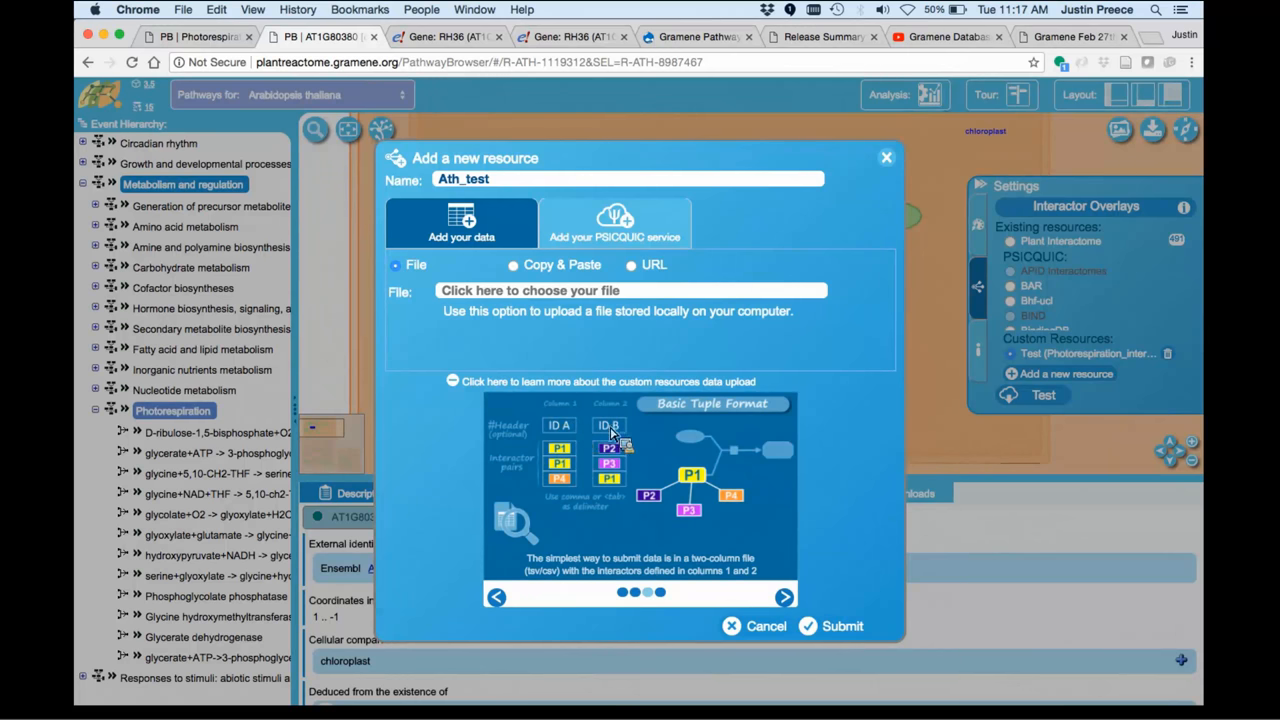
{"action": "mouse_move", "coordinate": [580, 505]}
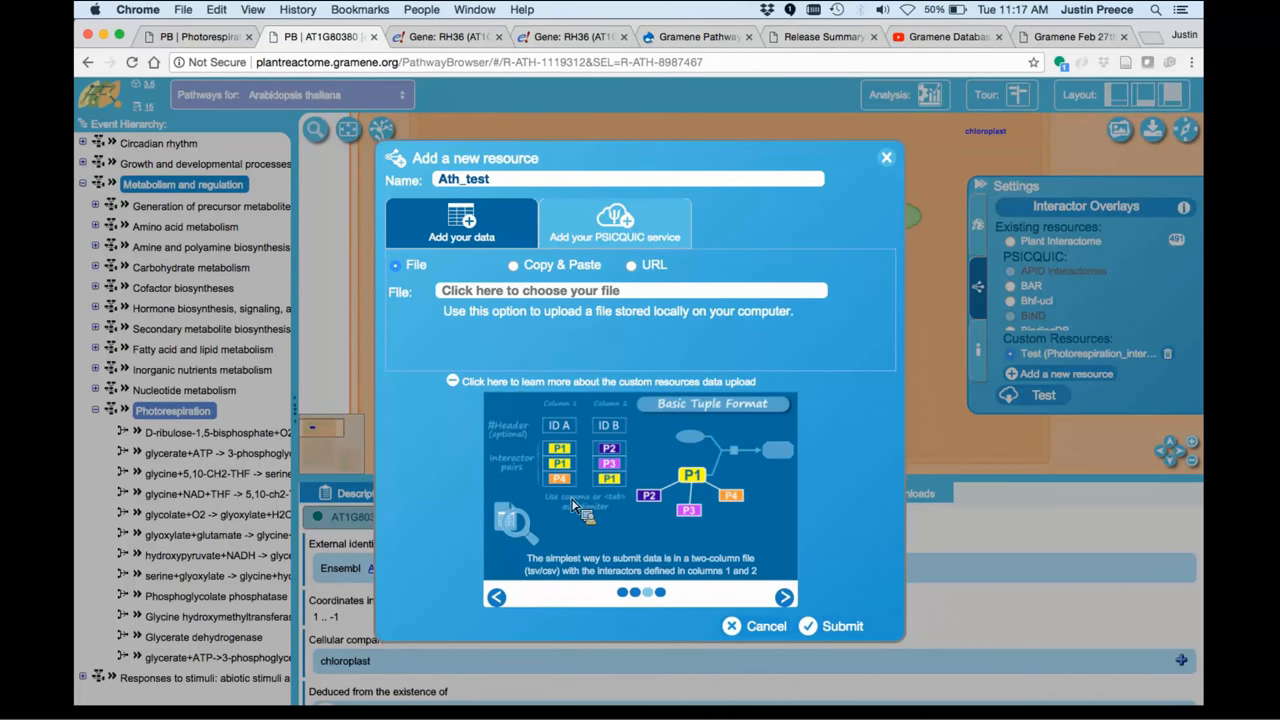
{"action": "mouse_move", "coordinate": [625, 440]}
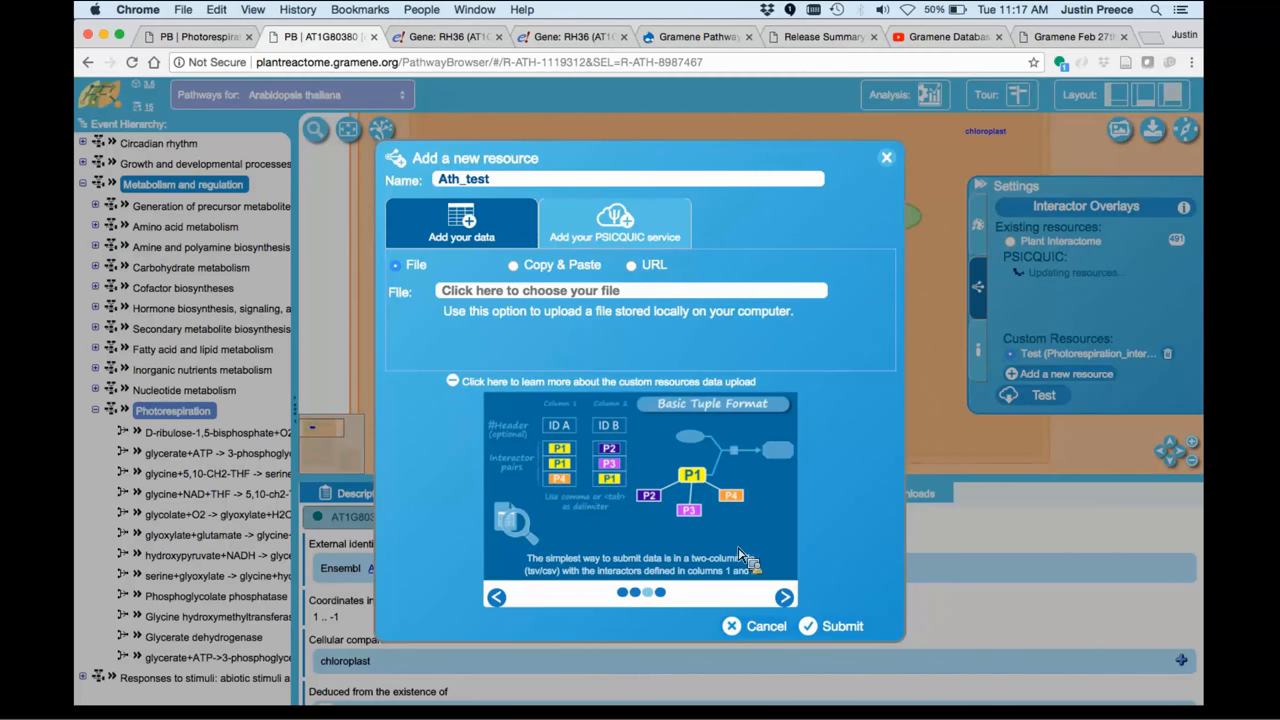
{"action": "left_click", "coordinate": [784, 597]}
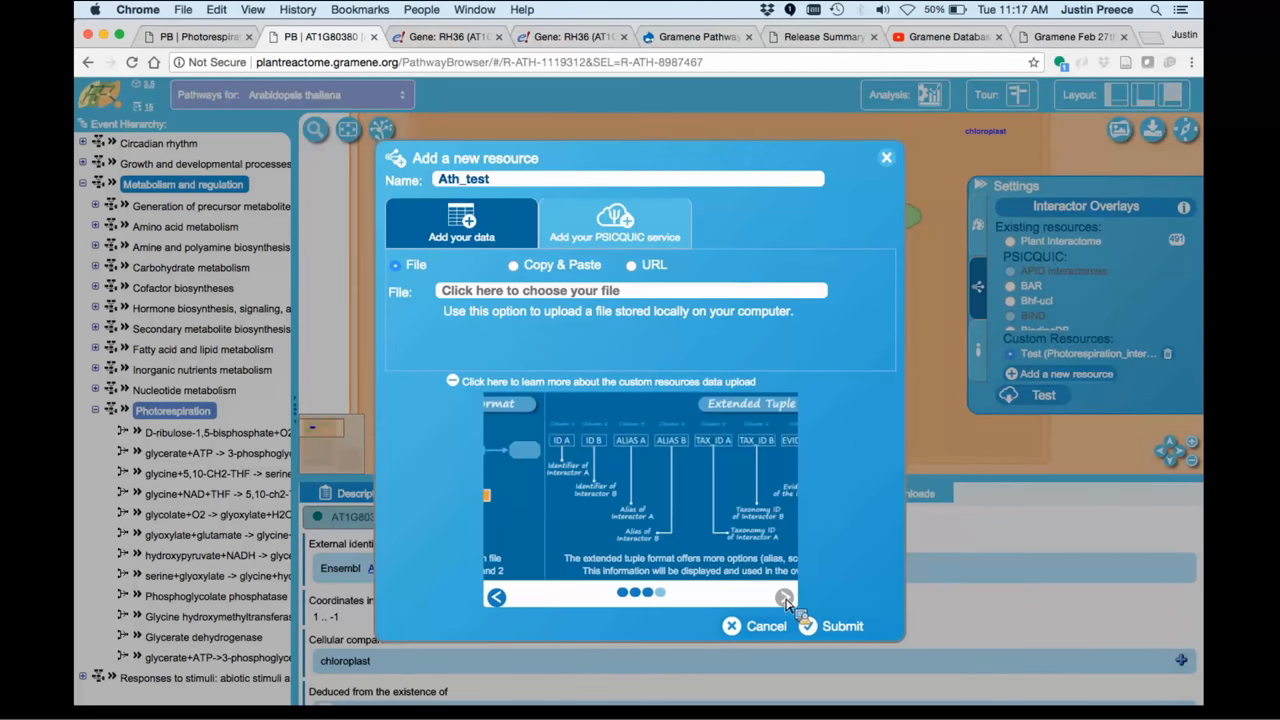
{"action": "left_click", "coordinate": [785, 597]}
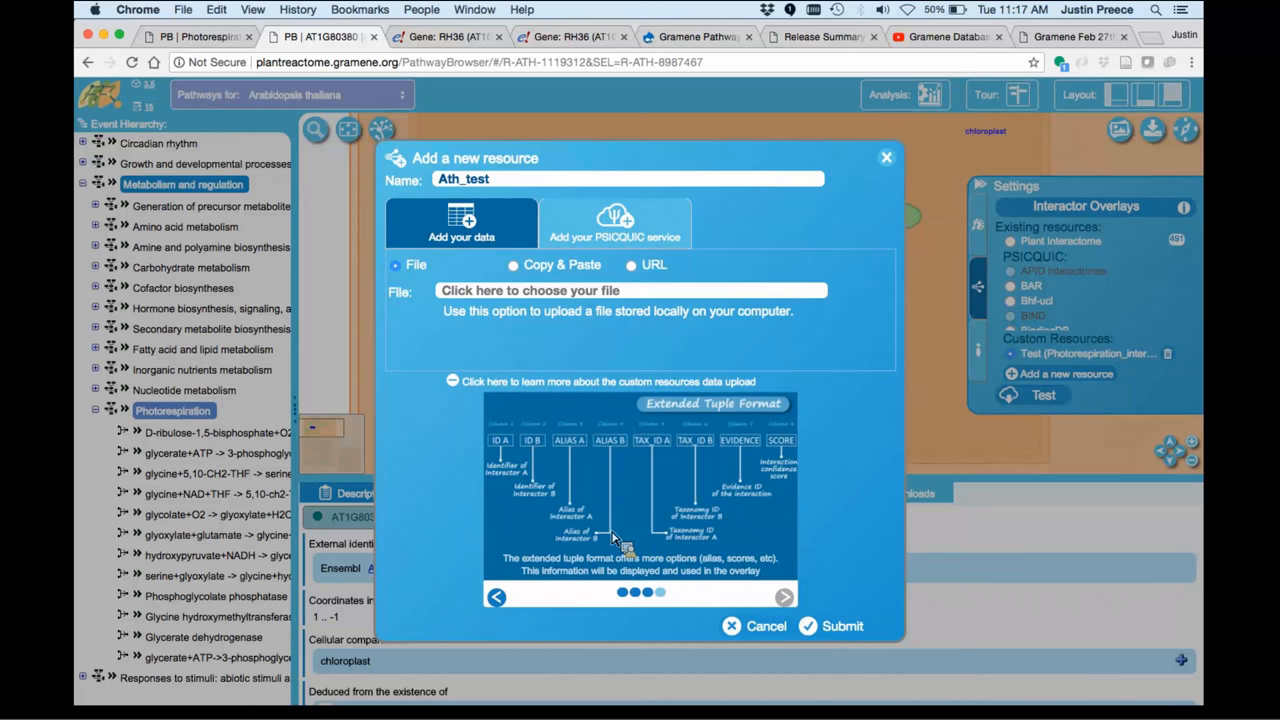
{"action": "mouse_move", "coordinate": [655, 510]}
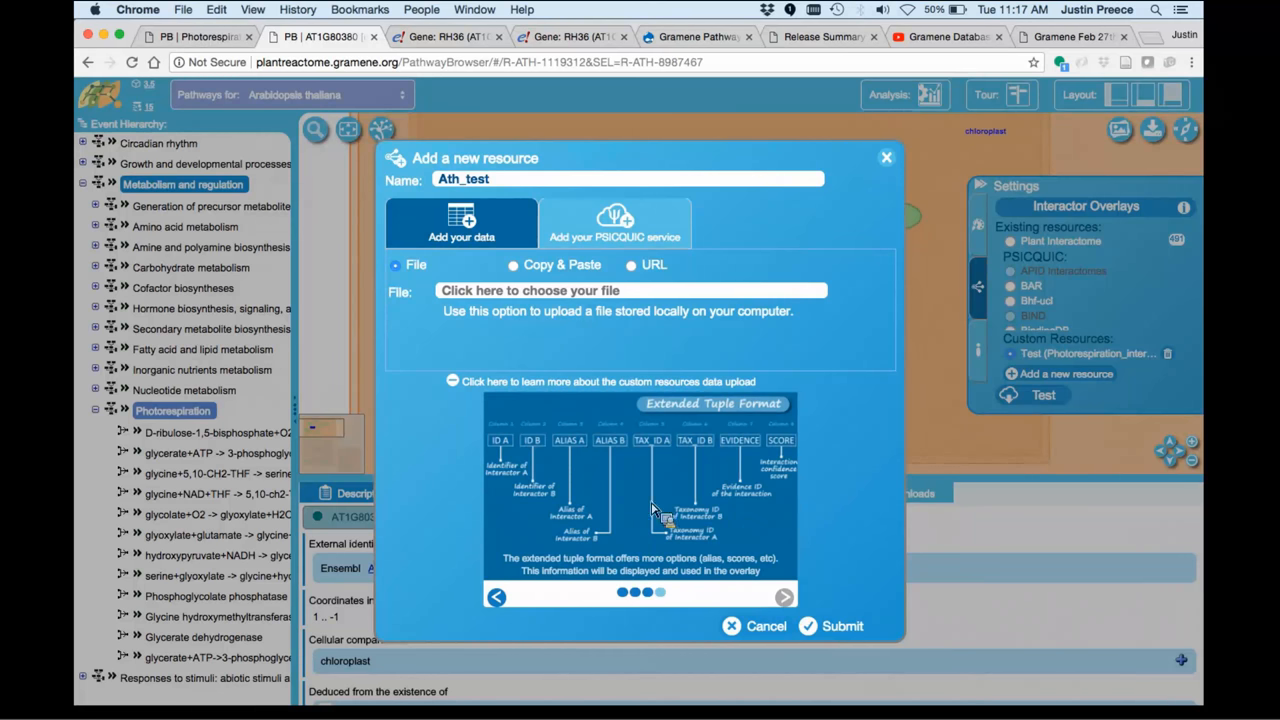
{"action": "mouse_move", "coordinate": [727, 512]}
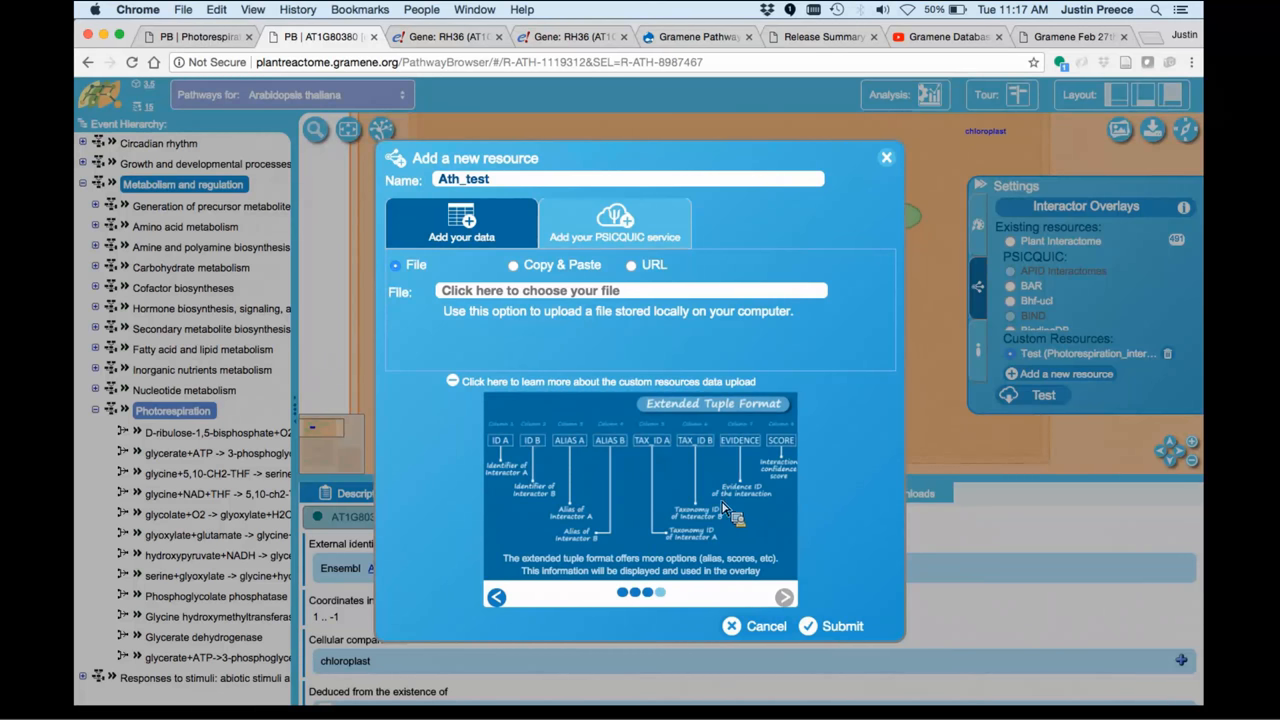
{"action": "mouse_move", "coordinate": [745, 505]}
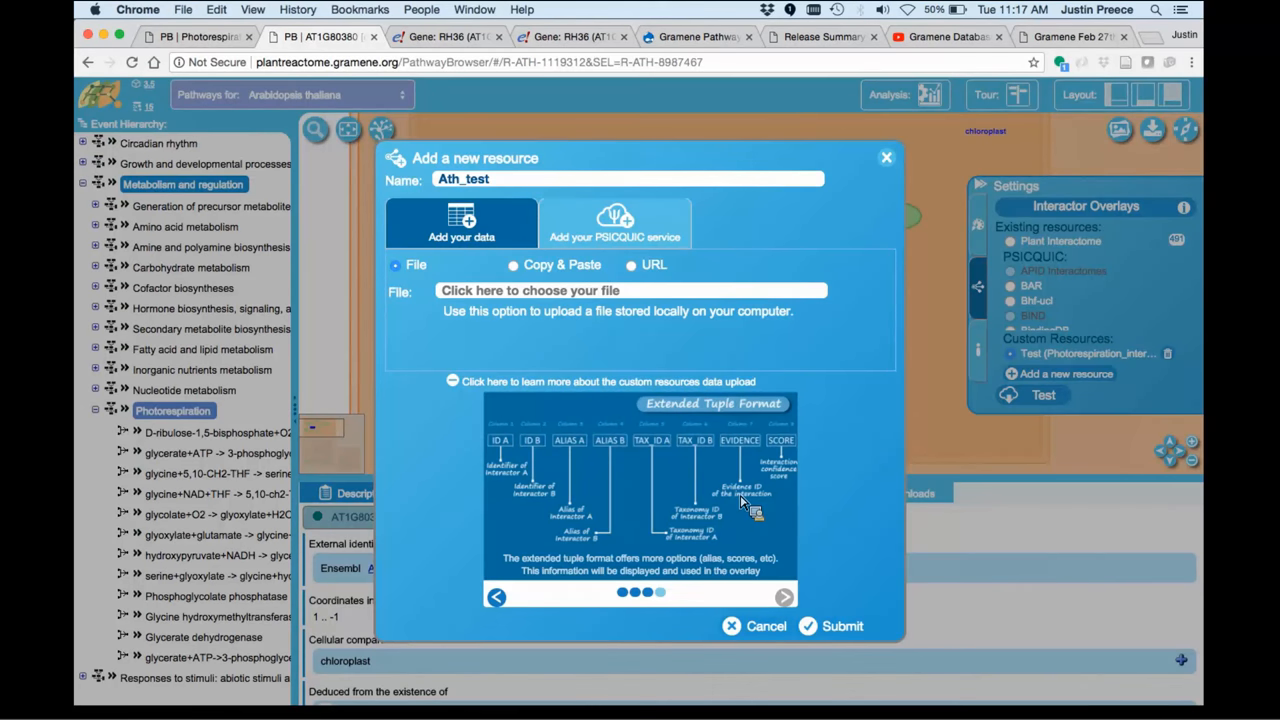
{"action": "mouse_move", "coordinate": [790, 472]}
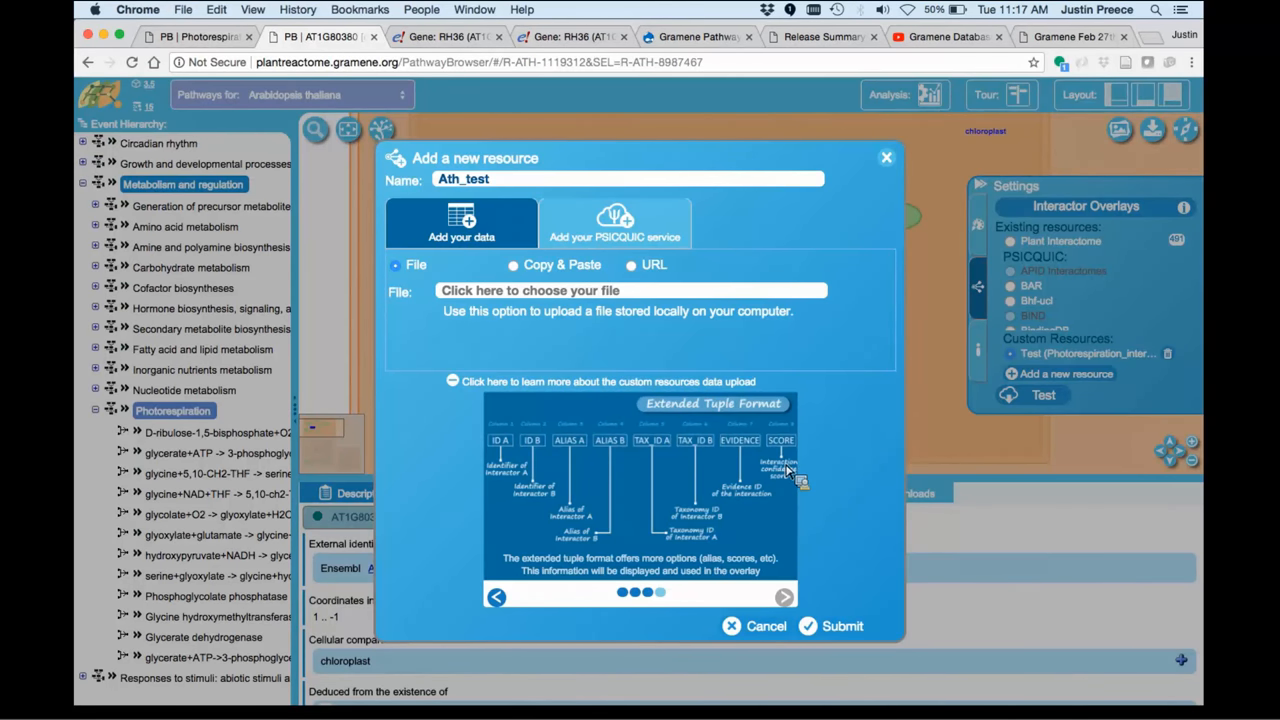
{"action": "mouse_move", "coordinate": [788, 483]}
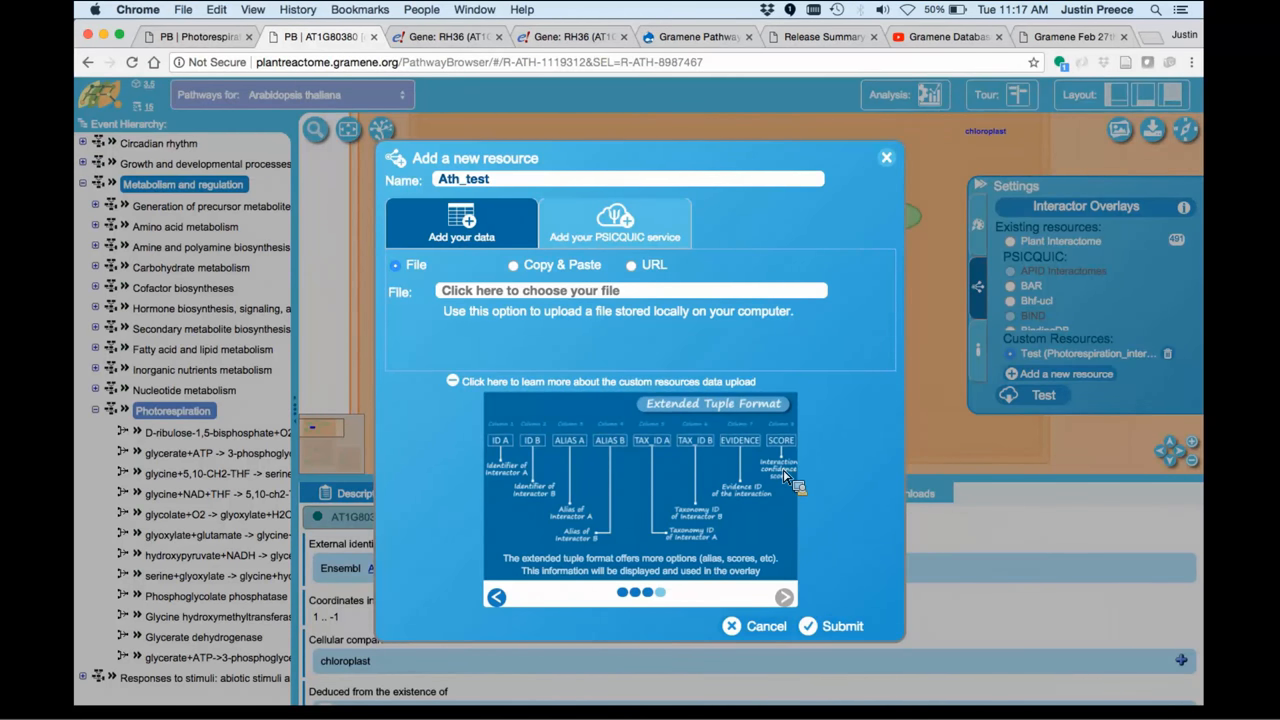
{"action": "mouse_move", "coordinate": [793, 480]}
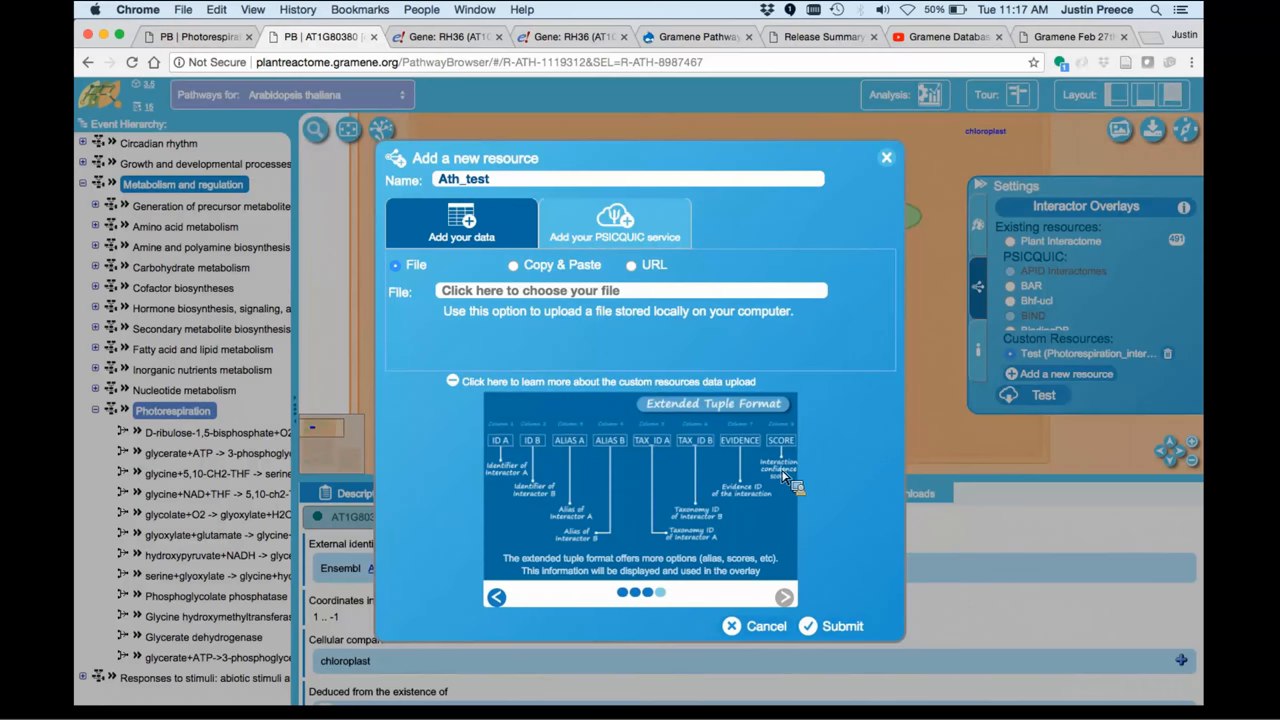
{"action": "mouse_move", "coordinate": [780, 580]}
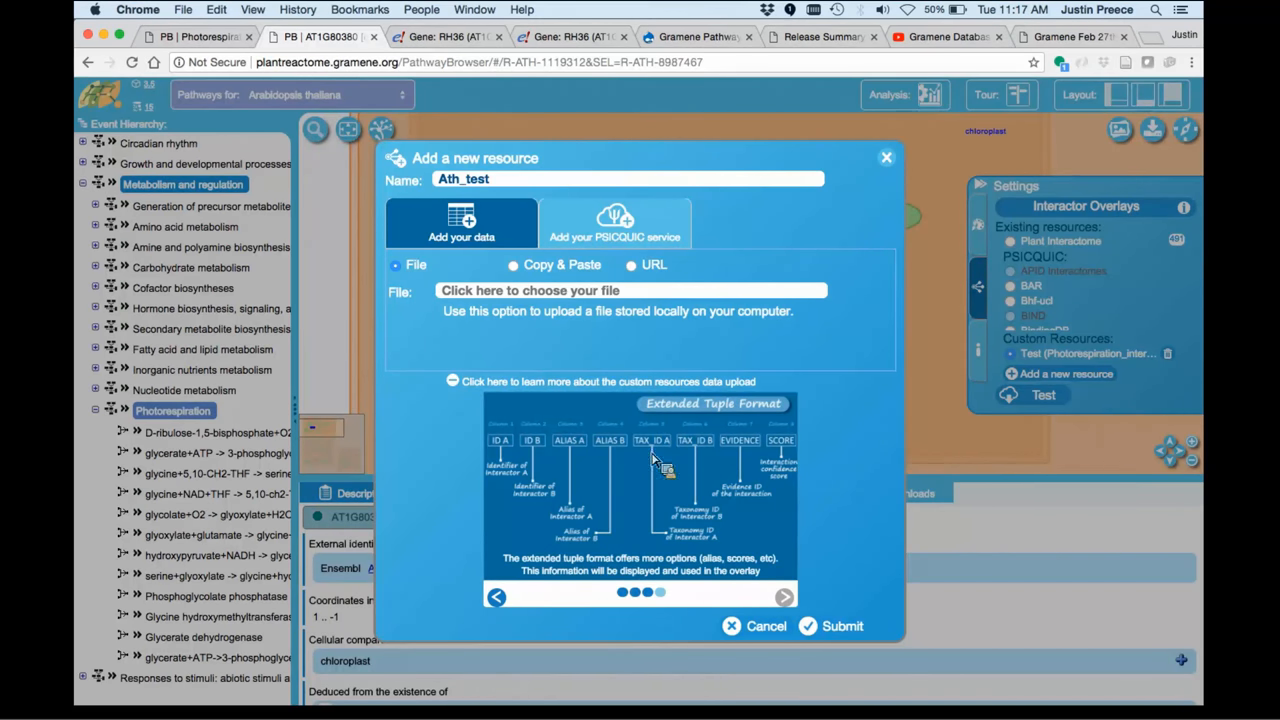
{"action": "left_click", "coordinate": [529, 290]}
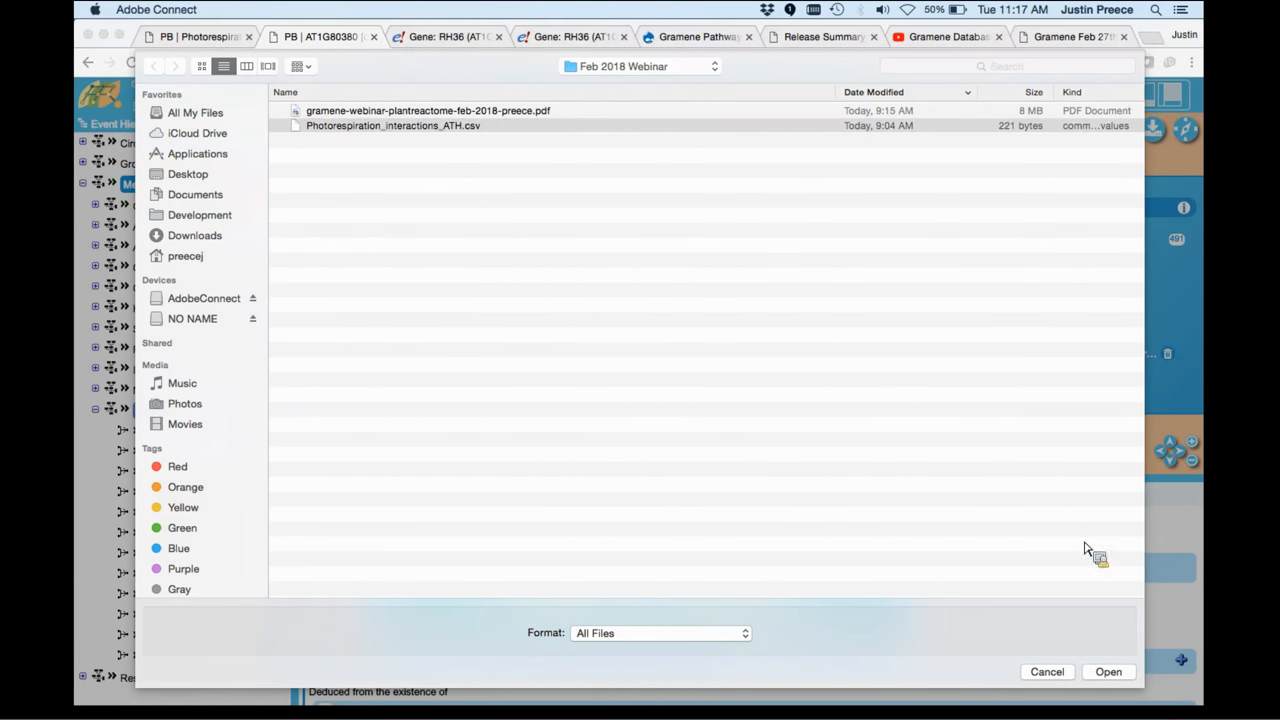
- Attach Photorespiration_interactions_ATH.csv as the Ath_test upload file
{"action": "left_click", "coordinate": [393, 125]}
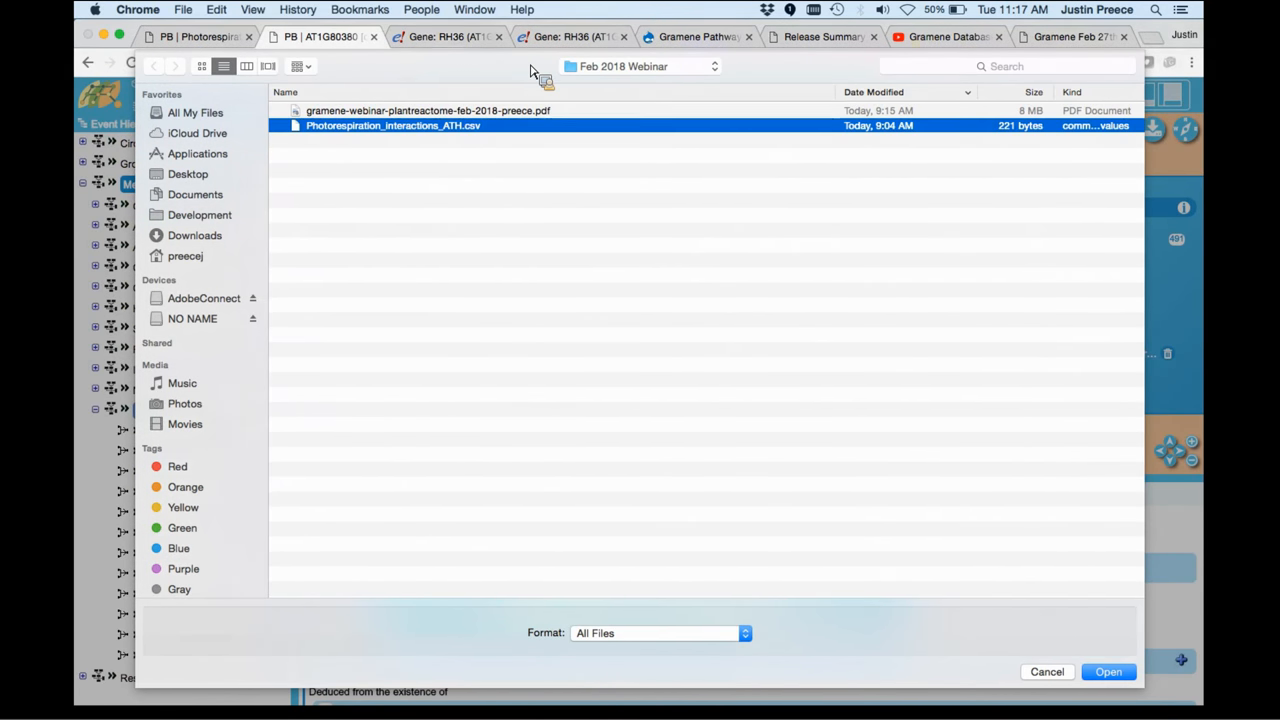
{"action": "mouse_move", "coordinate": [955, 448]}
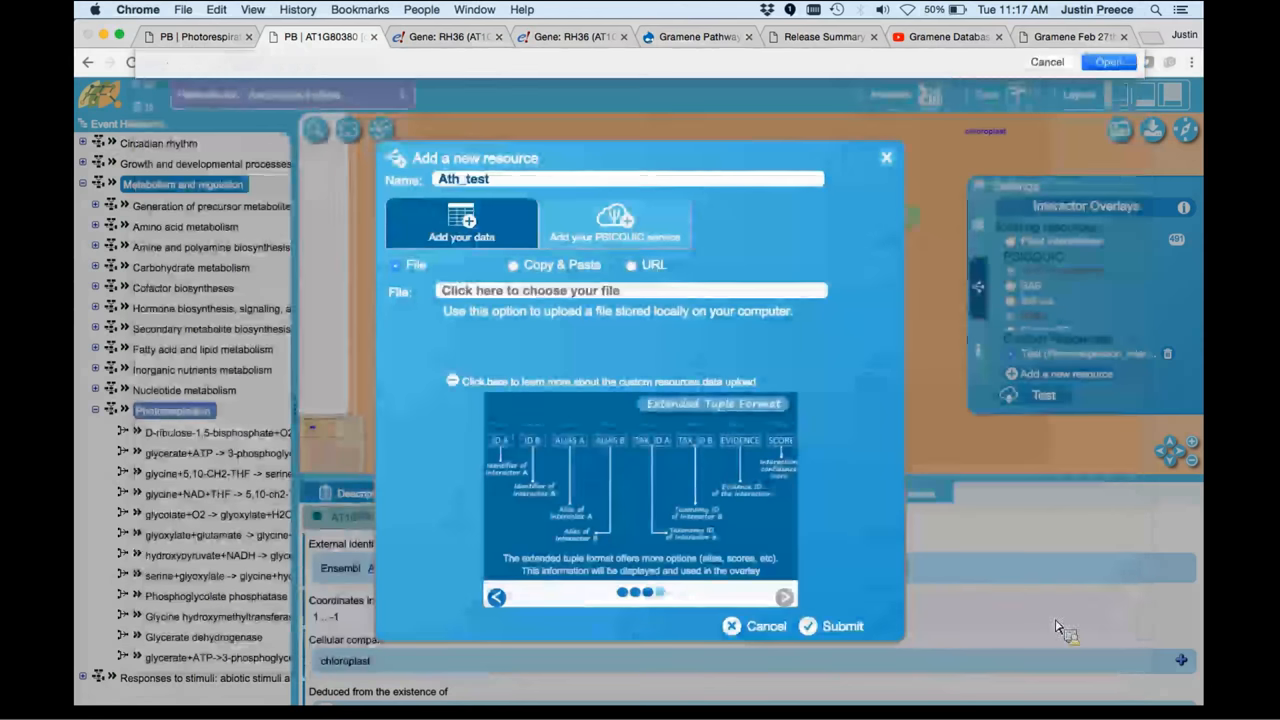
{"action": "left_click", "coordinate": [631, 290]}
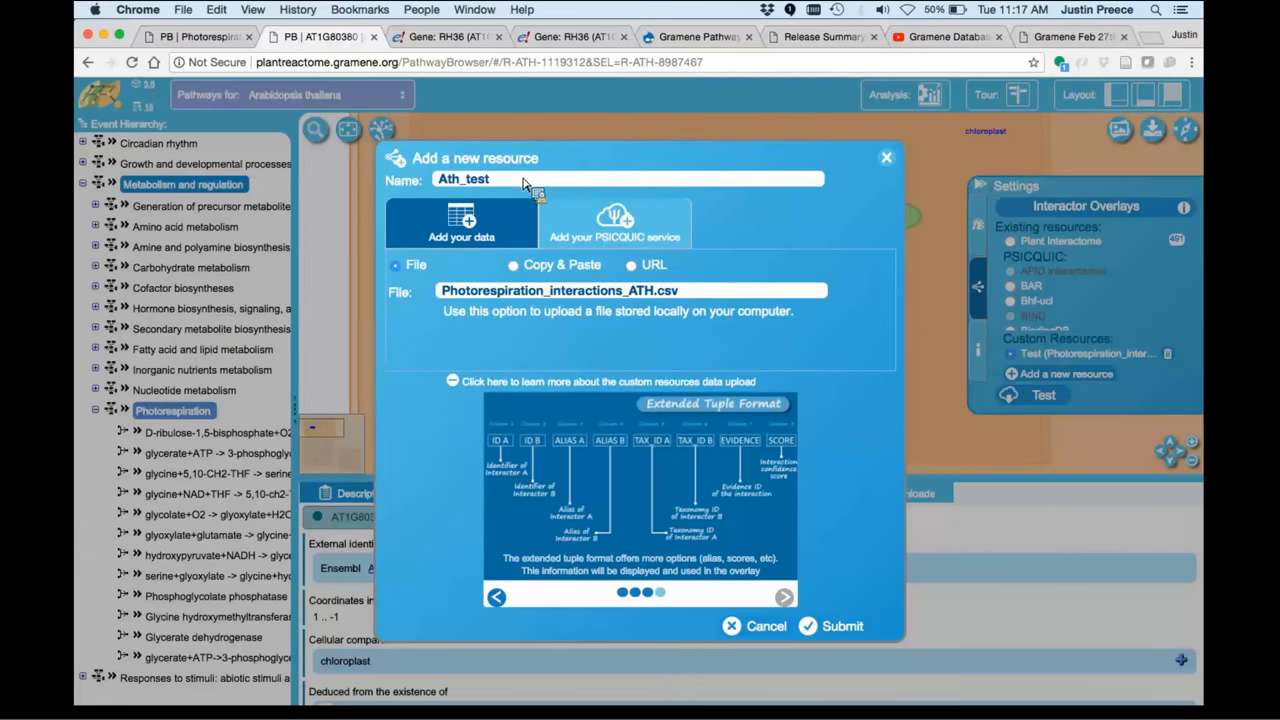
{"action": "mouse_move", "coordinate": [530, 190]}
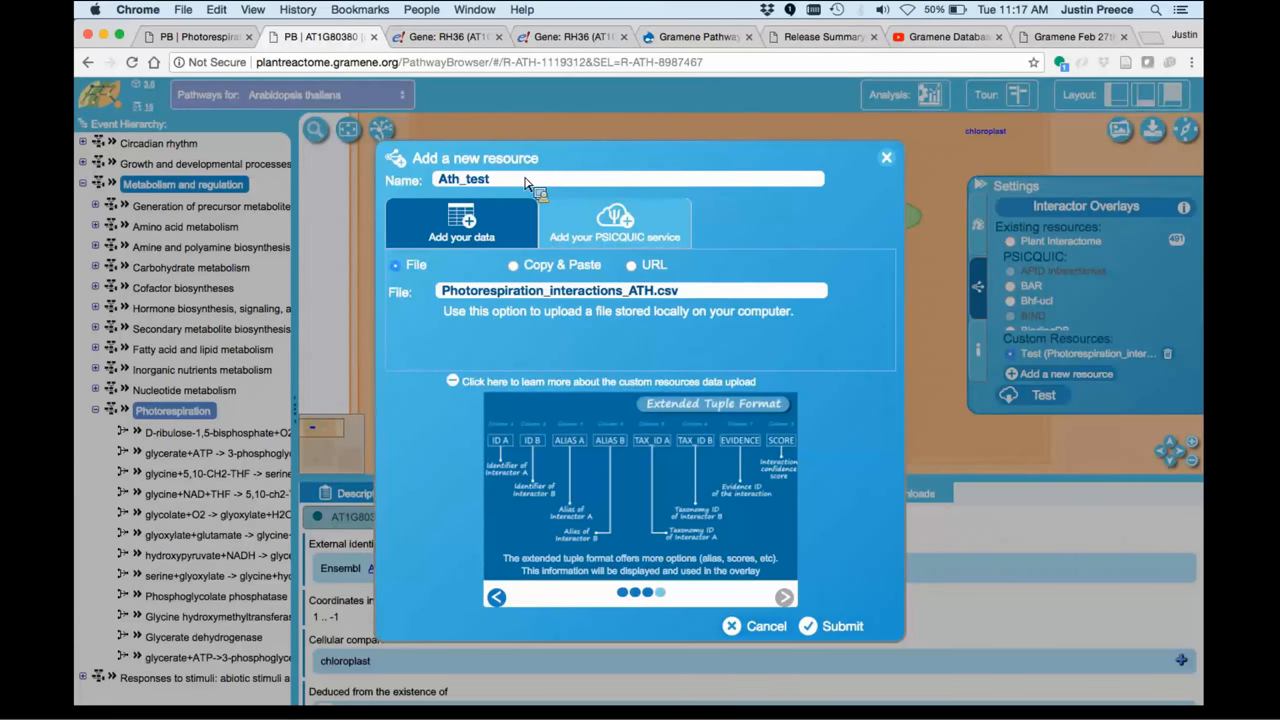
{"action": "mouse_move", "coordinate": [745, 462]}
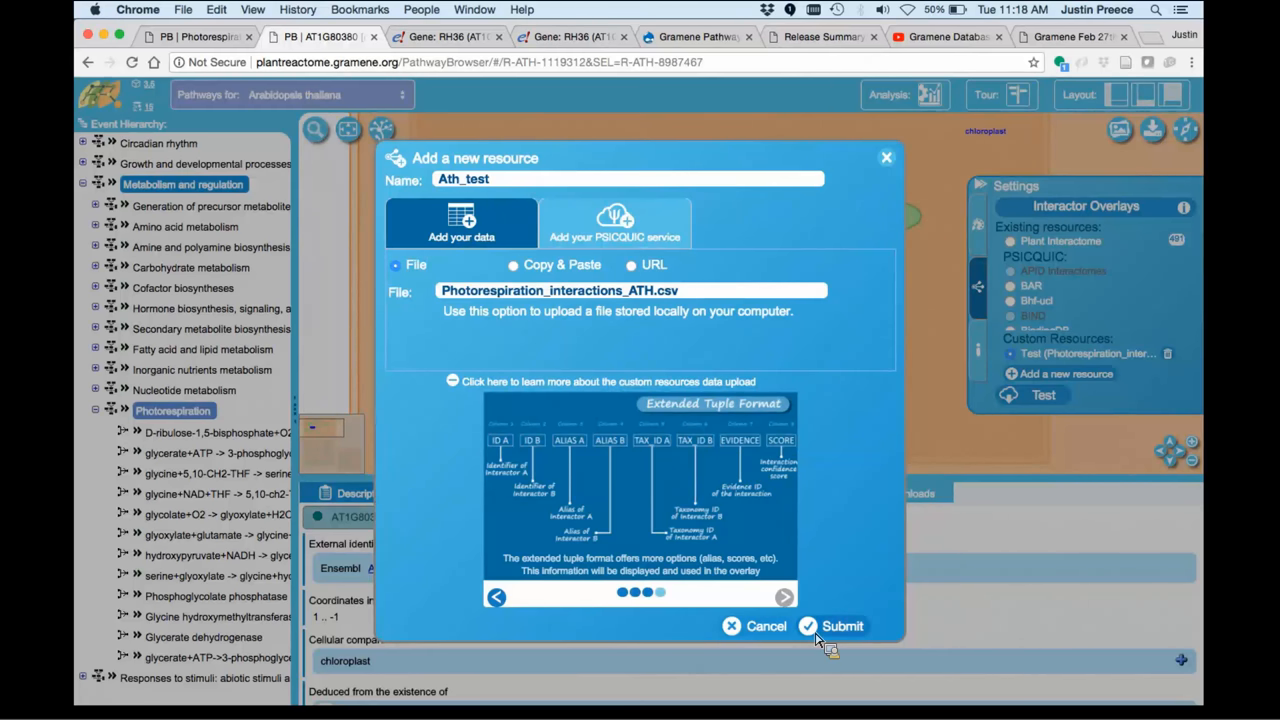
- Submit the Ath_test resource and dismiss the successful submission message
{"action": "left_click", "coordinate": [842, 626]}
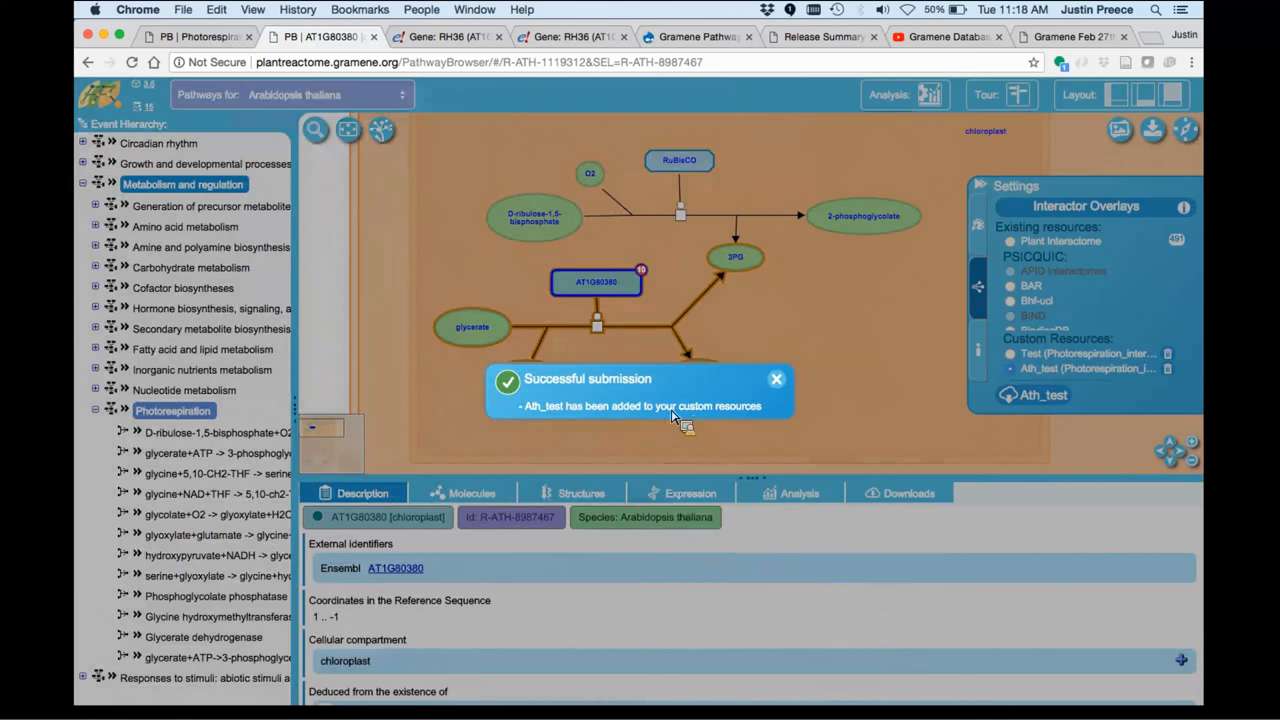
{"action": "mouse_move", "coordinate": [730, 423]}
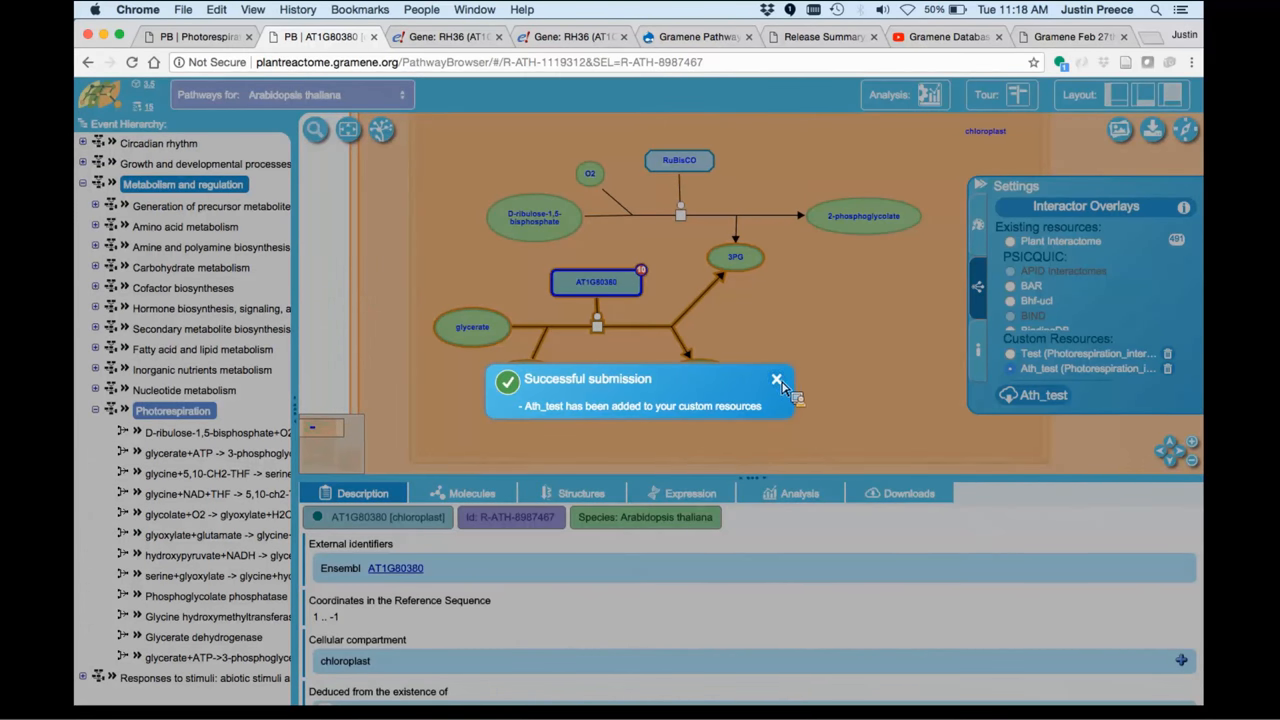
{"action": "left_click", "coordinate": [777, 380]}
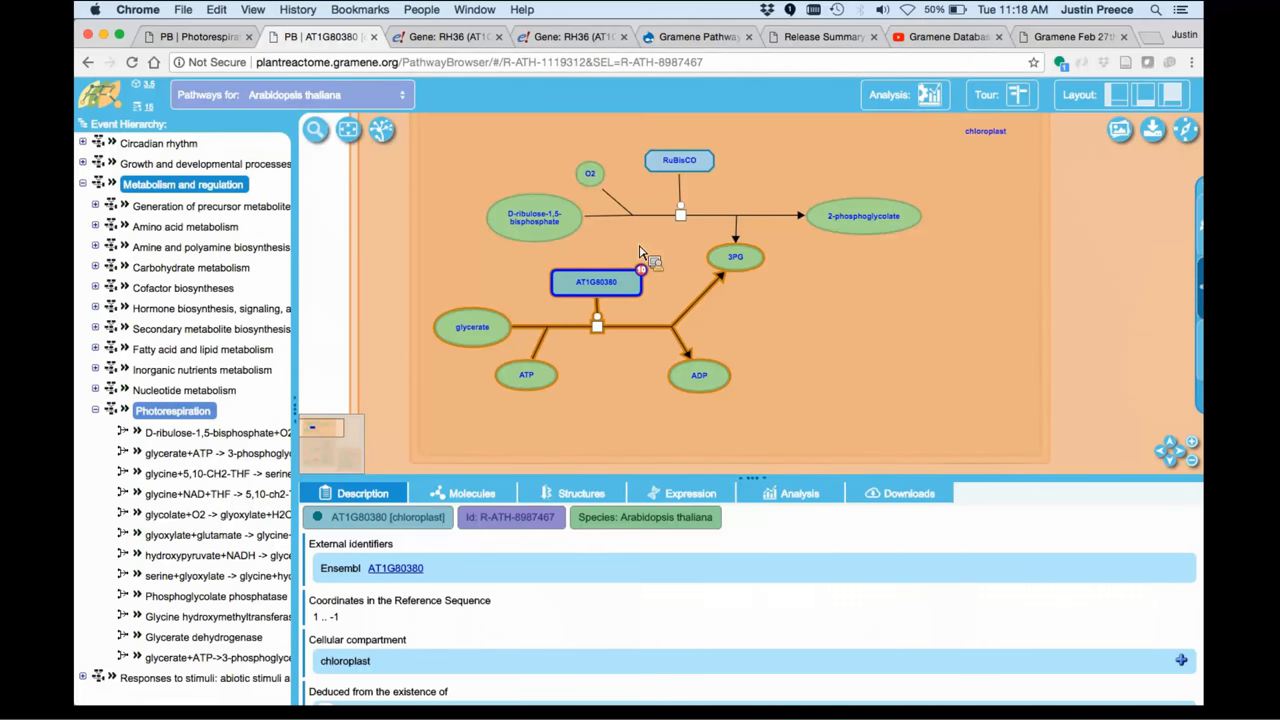
{"action": "mouse_move", "coordinate": [648, 280]}
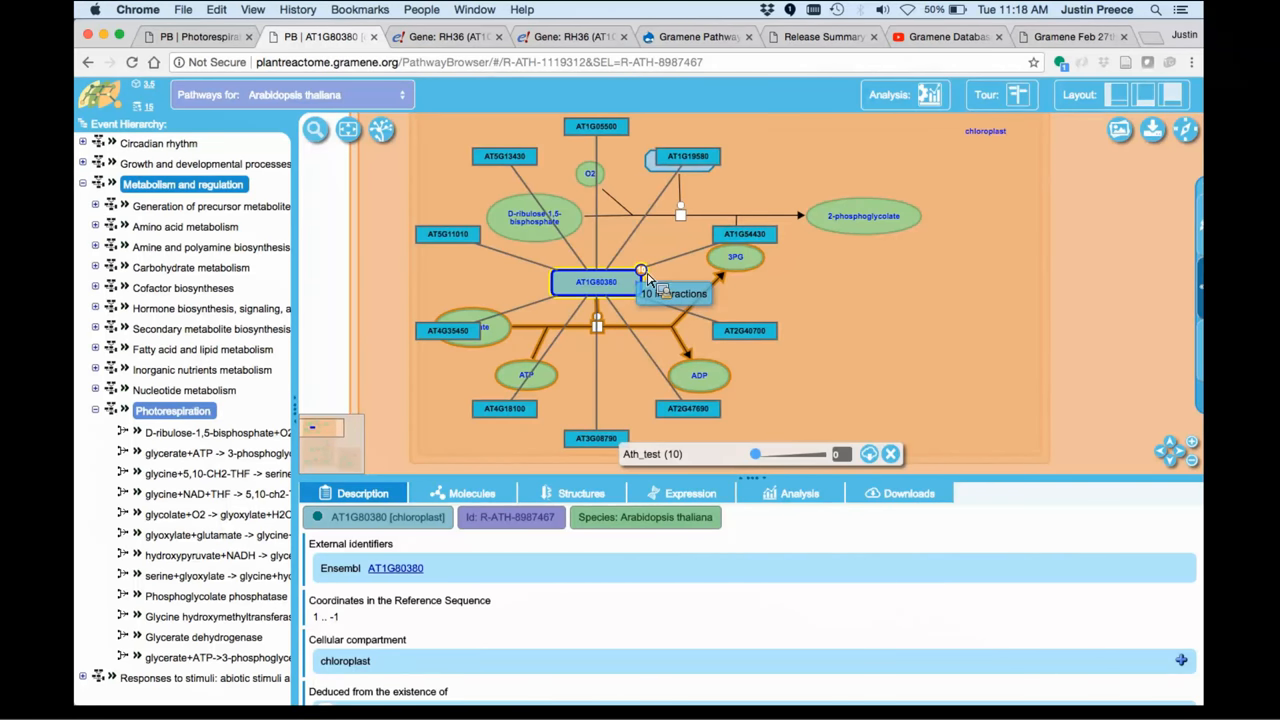
{"action": "mouse_move", "coordinate": [744, 234]}
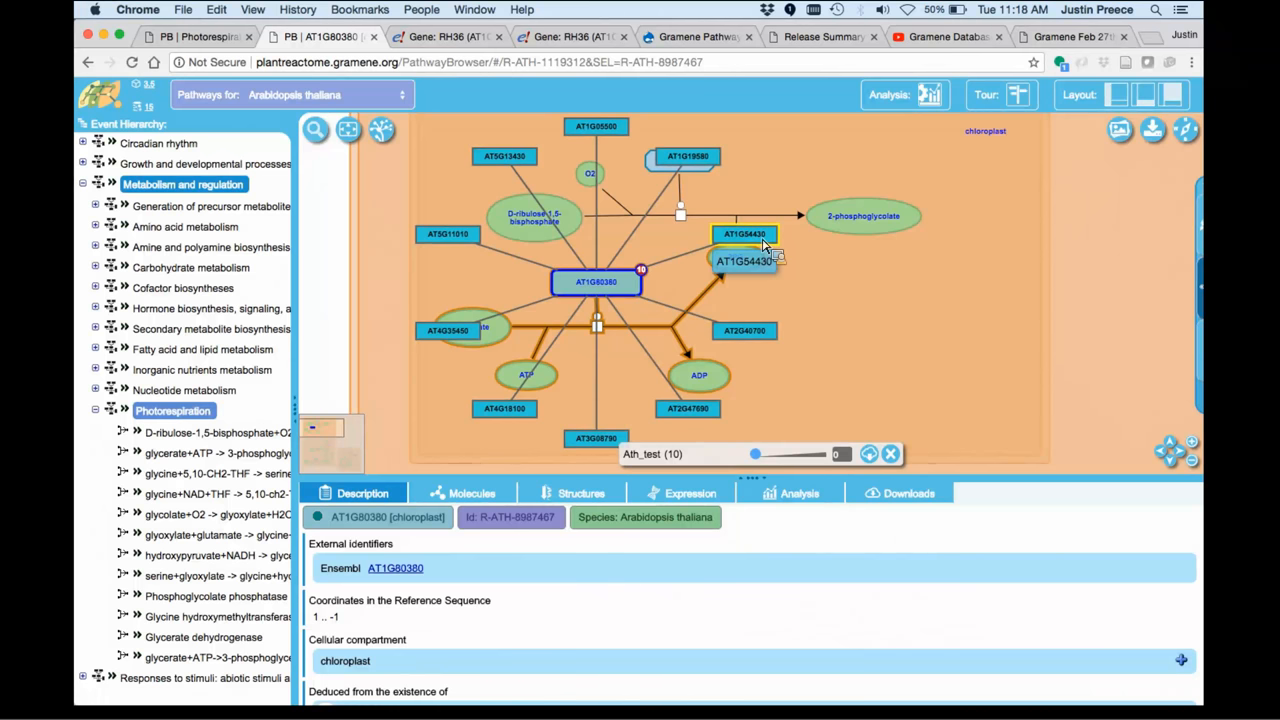
{"action": "mouse_move", "coordinate": [825, 312]}
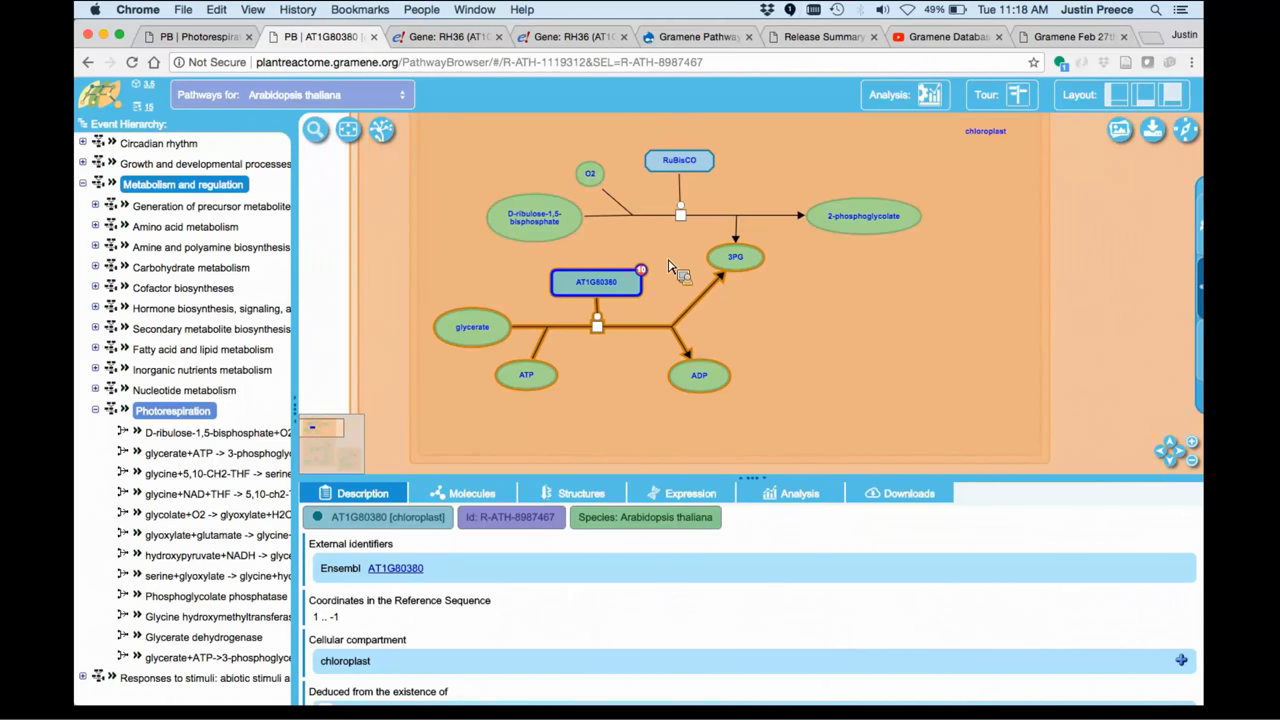
{"action": "mouse_move", "coordinate": [700, 263]}
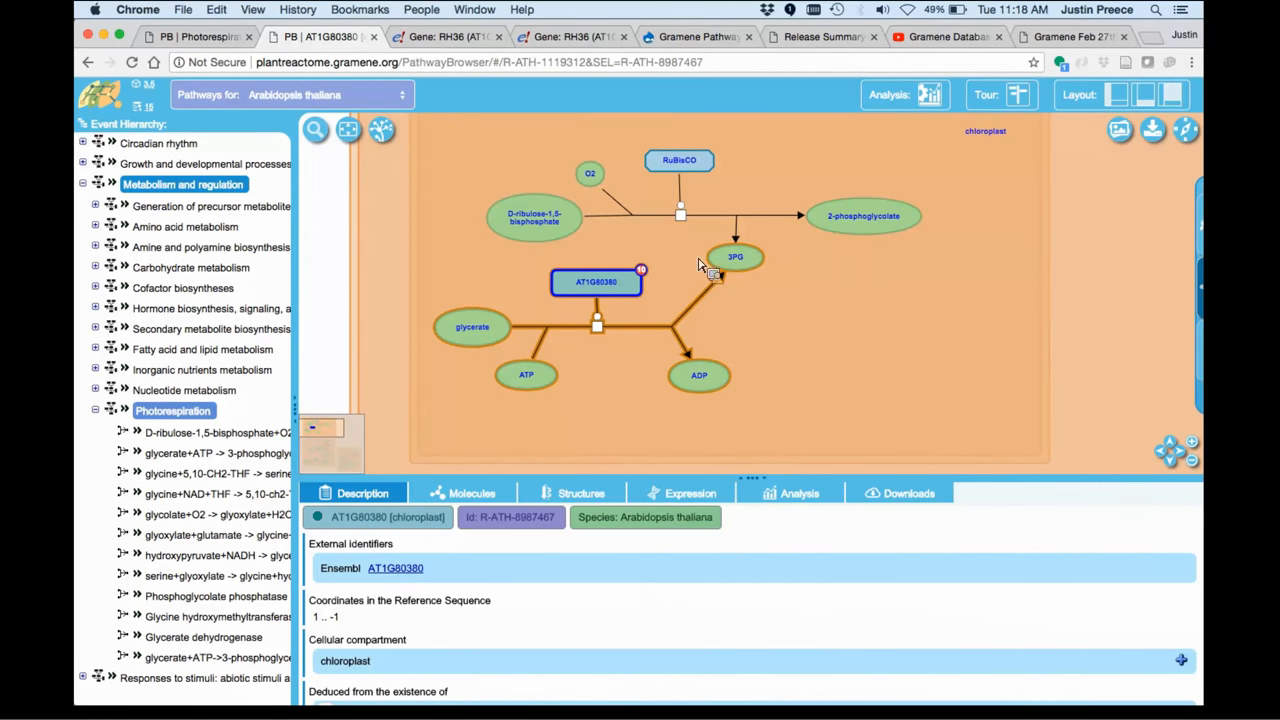
{"action": "mouse_move", "coordinate": [1160, 357]}
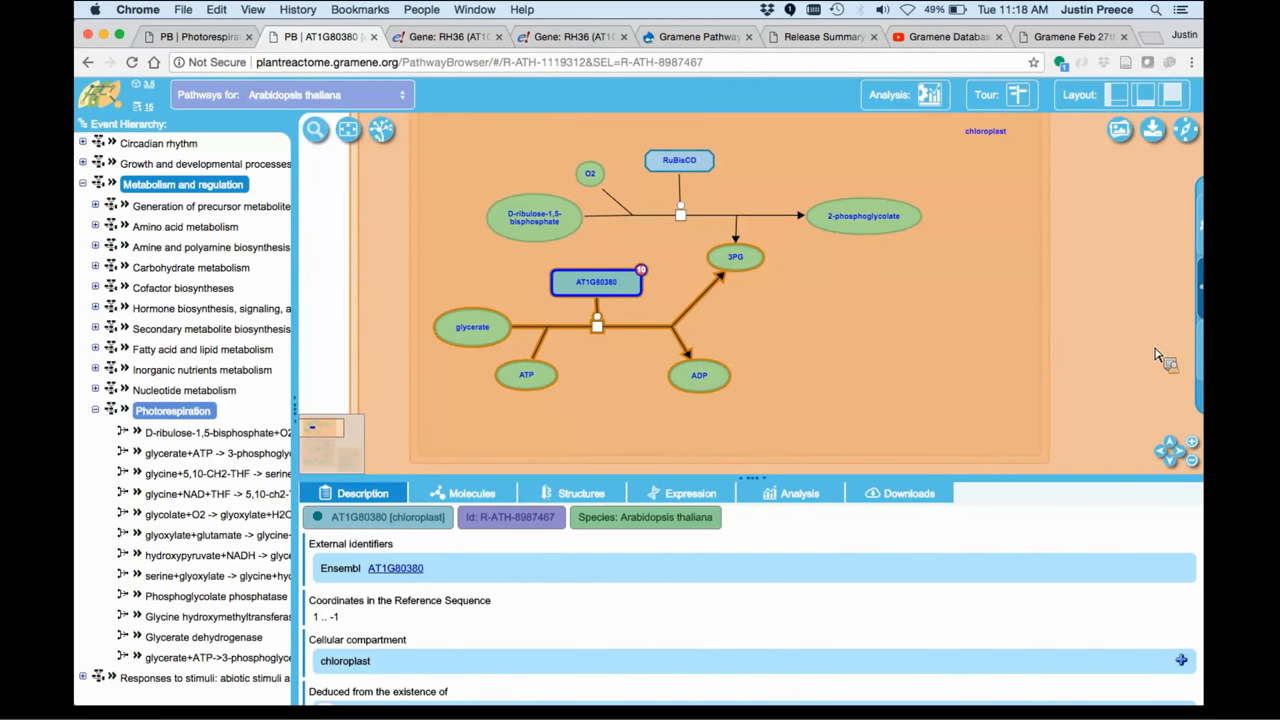
{"action": "mouse_move", "coordinate": [655, 278]}
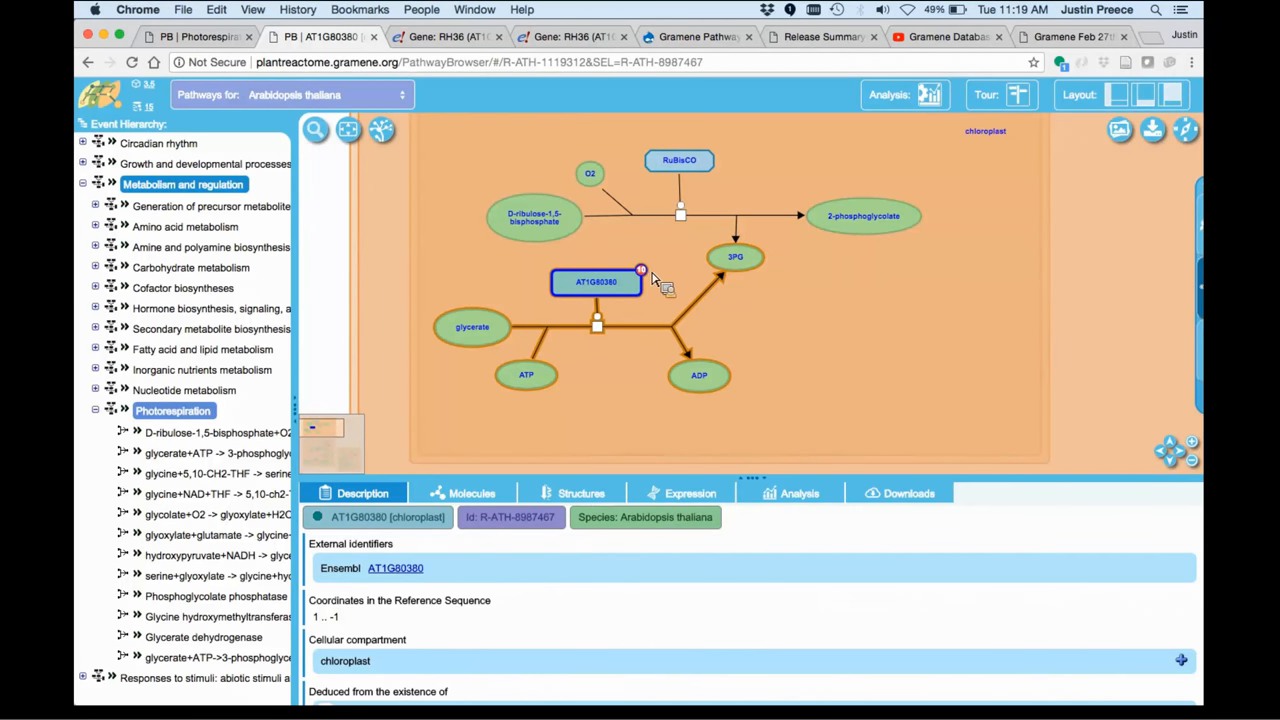
- Show AT1G80380's Ath_test interactors and try score thresholds up to max, 0.4, then 0
{"action": "left_click", "coordinate": [640, 270]}
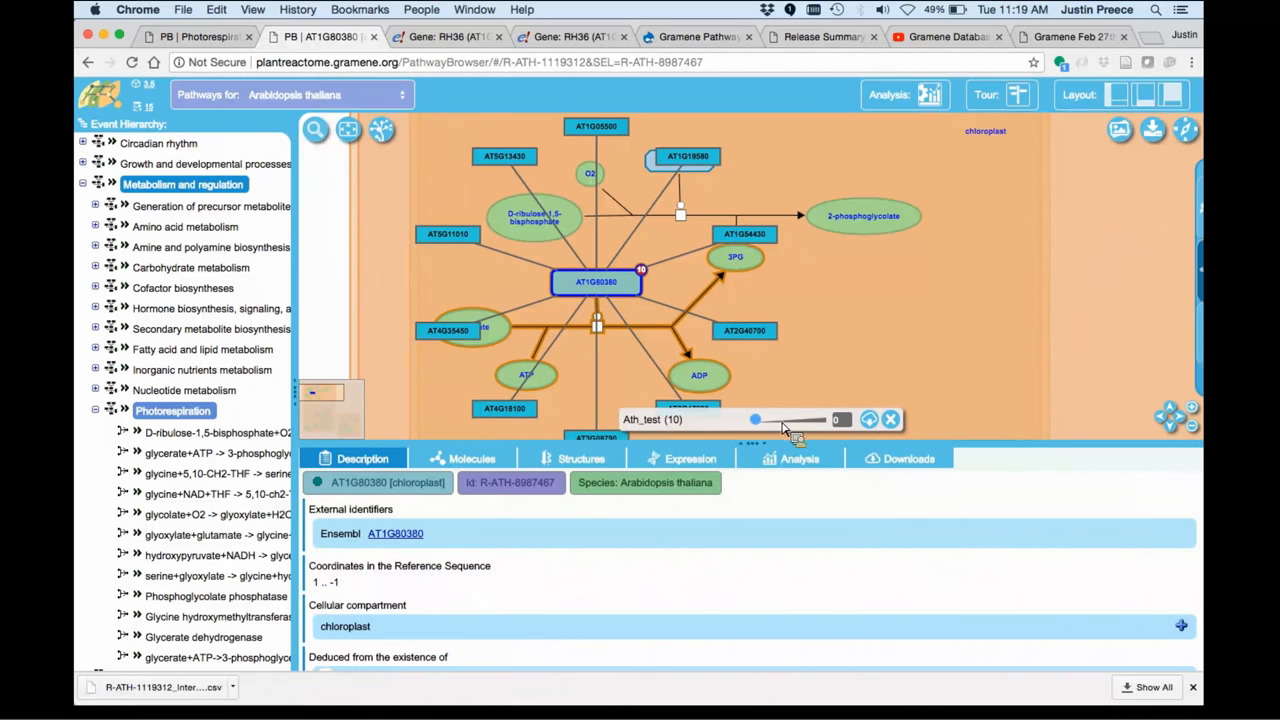
{"action": "mouse_move", "coordinate": [775, 425]}
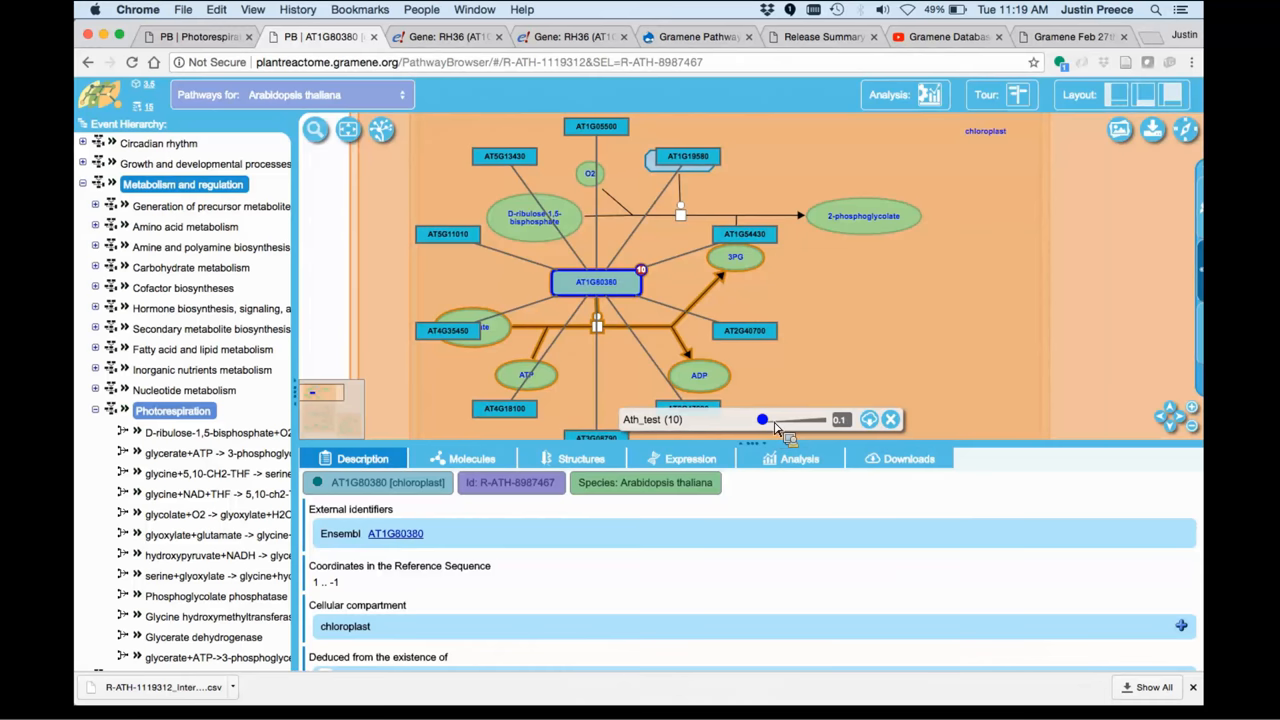
{"action": "left_click_drag", "start_coordinate": [763, 419], "coordinate": [785, 419]}
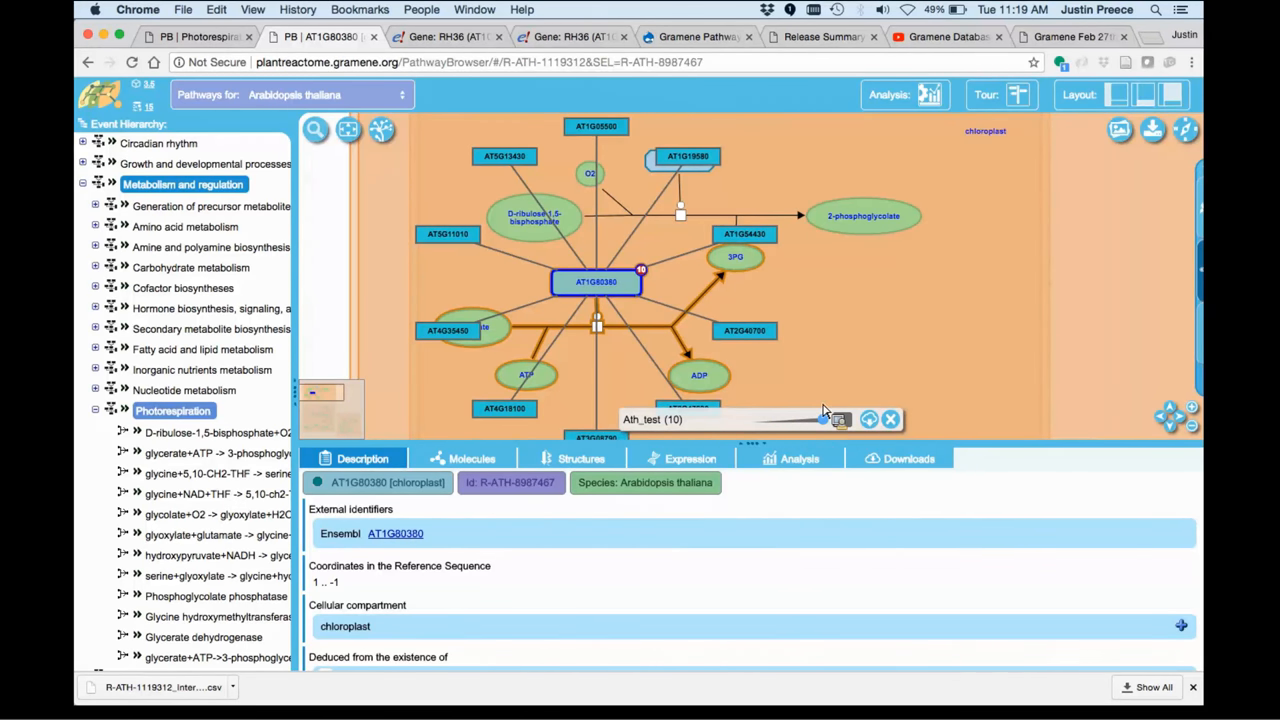
{"action": "left_click_drag", "start_coordinate": [825, 419], "coordinate": [782, 419]}
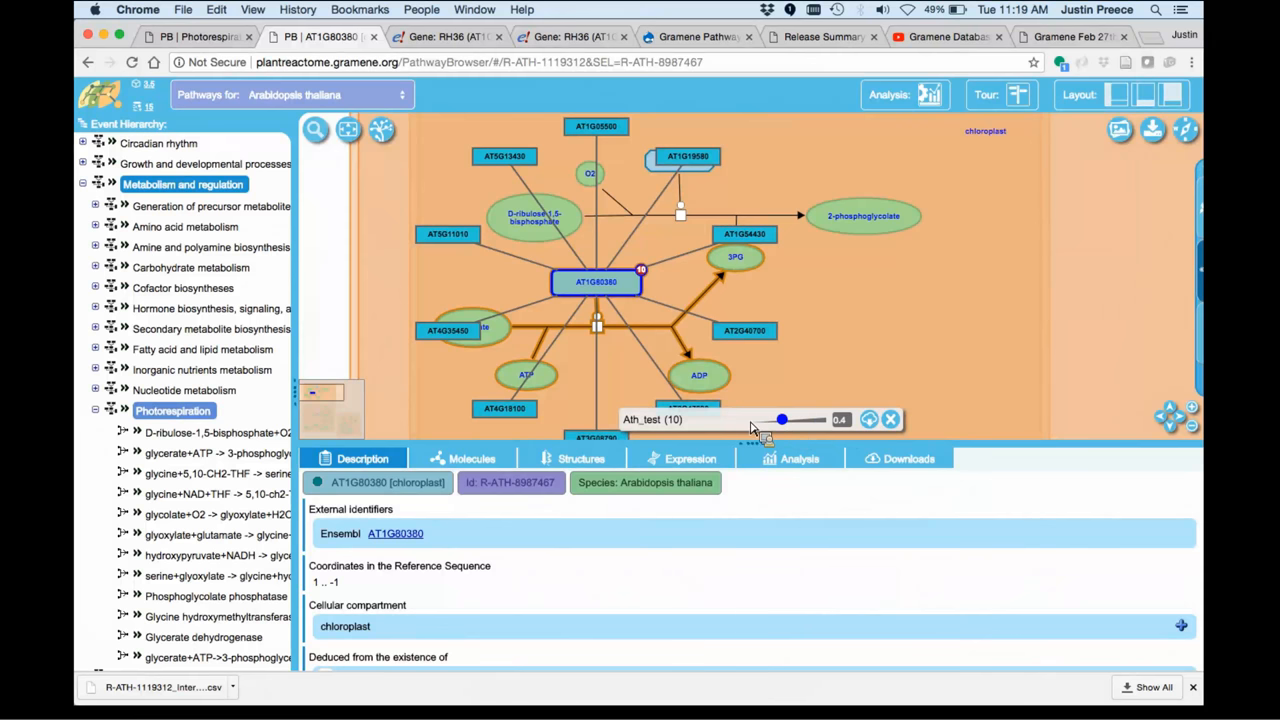
{"action": "left_click_drag", "start_coordinate": [782, 419], "coordinate": [755, 419]}
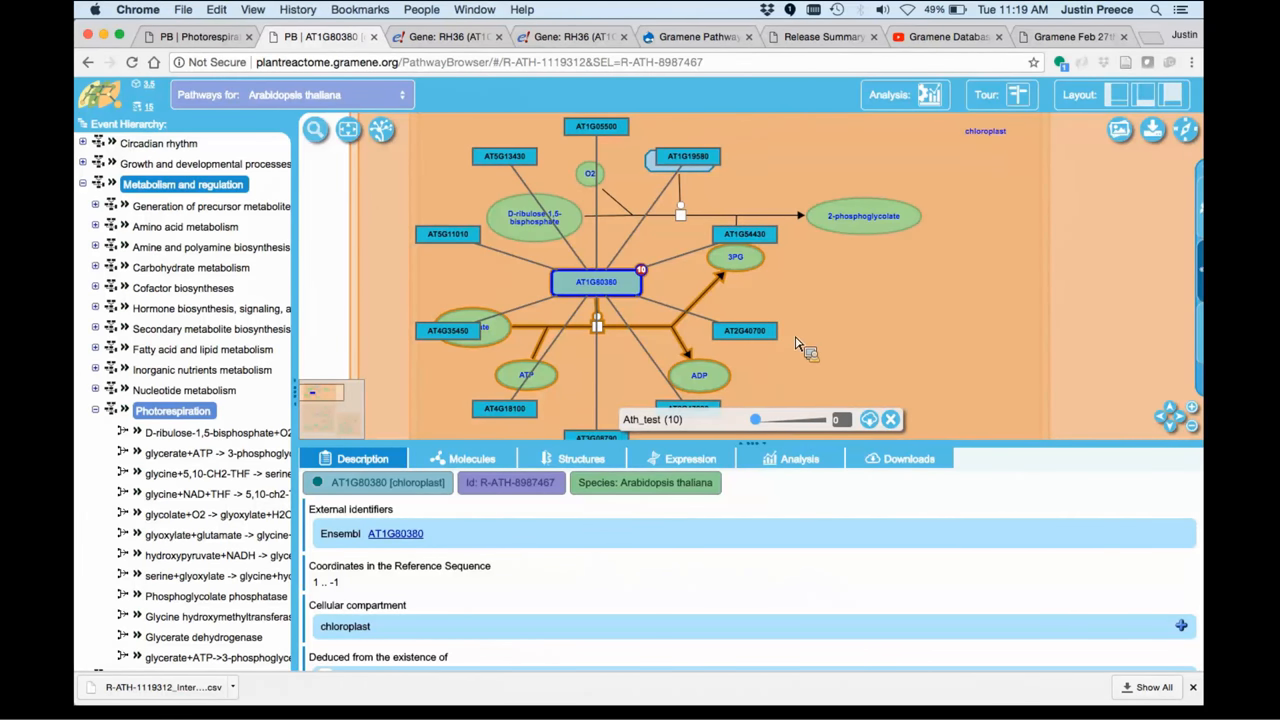
{"action": "mouse_move", "coordinate": [803, 360]}
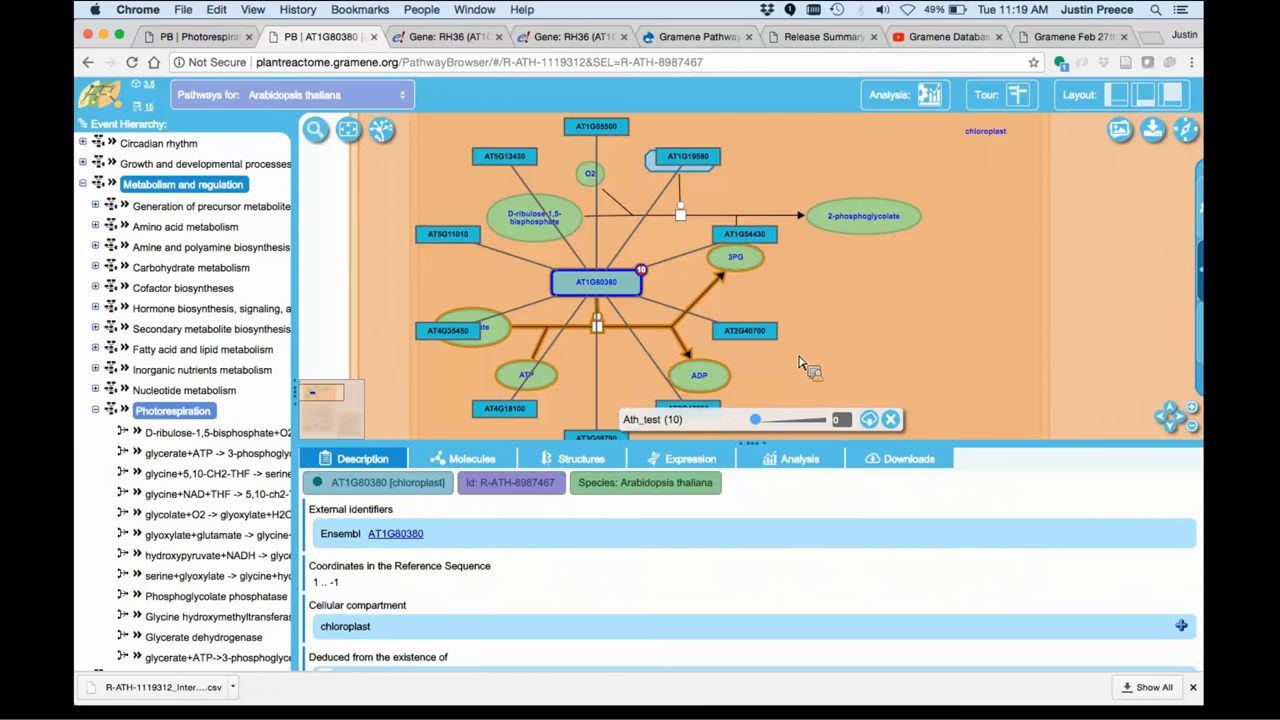
{"action": "mouse_move", "coordinate": [900, 420]}
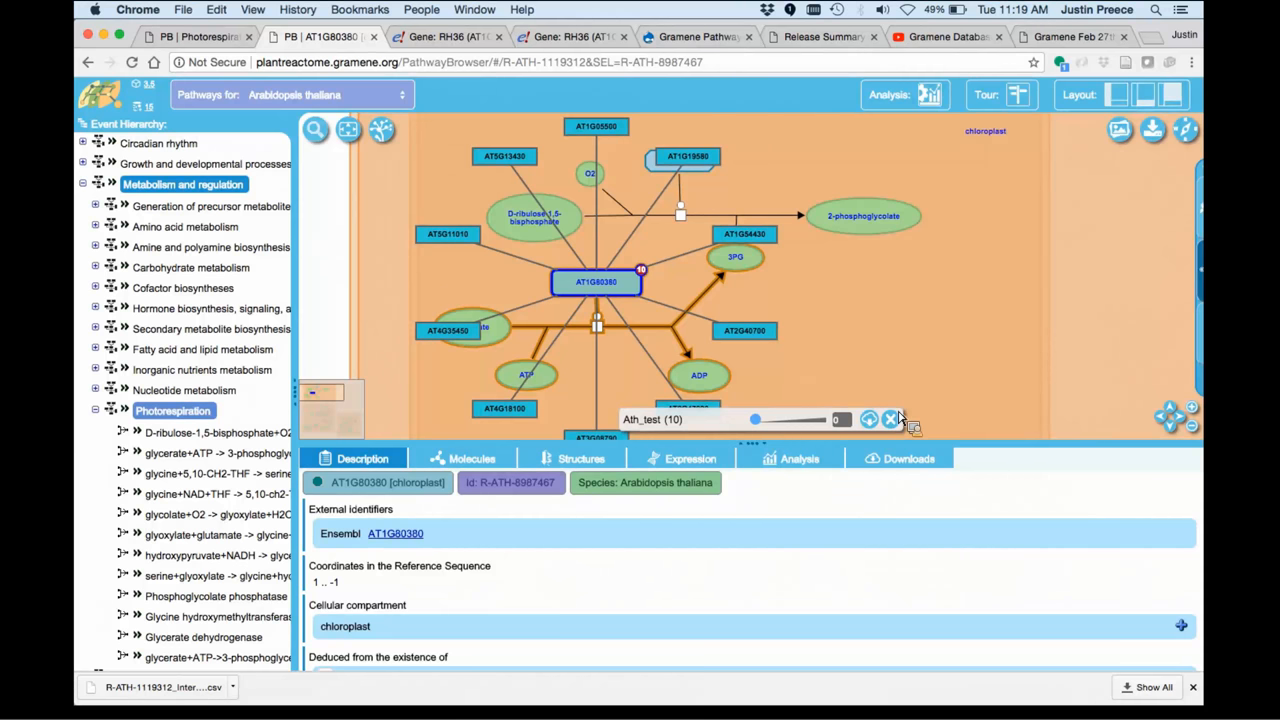
{"action": "mouse_move", "coordinate": [892, 419]}
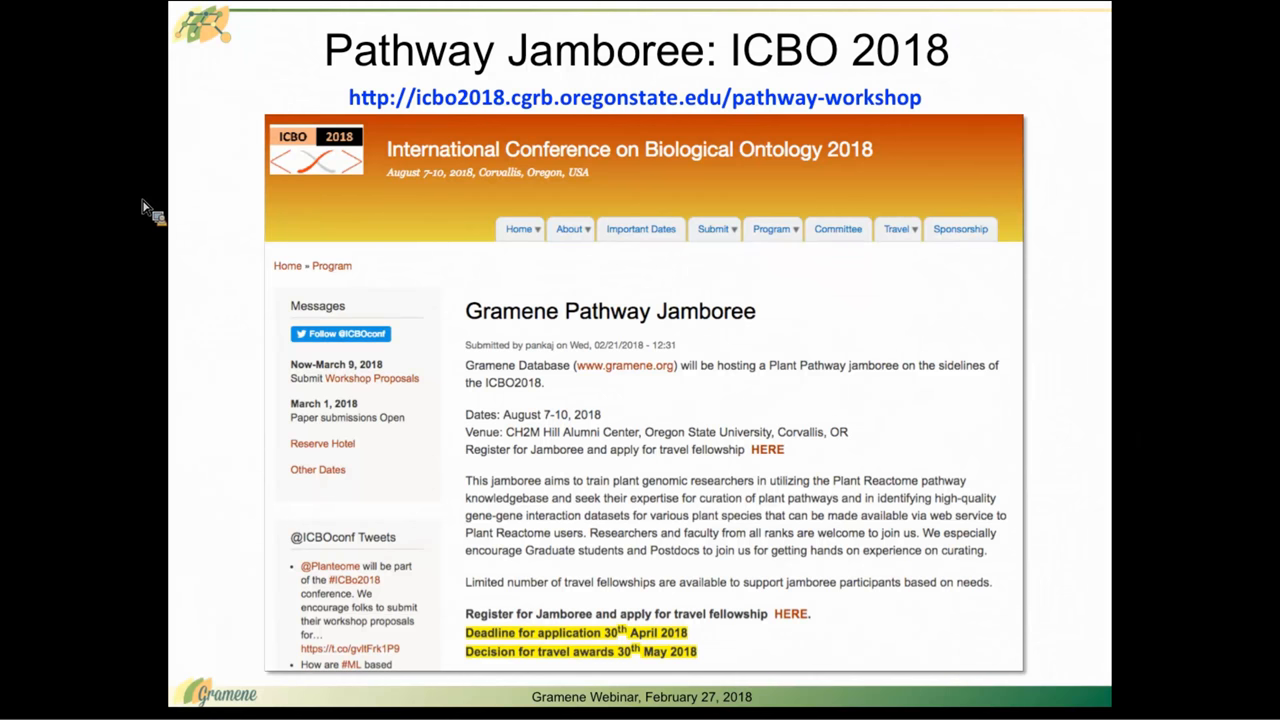
- Advance past the Analysis Tools slide to the Data APIs and Widgets slide
{"action": "key", "text": "Right"}
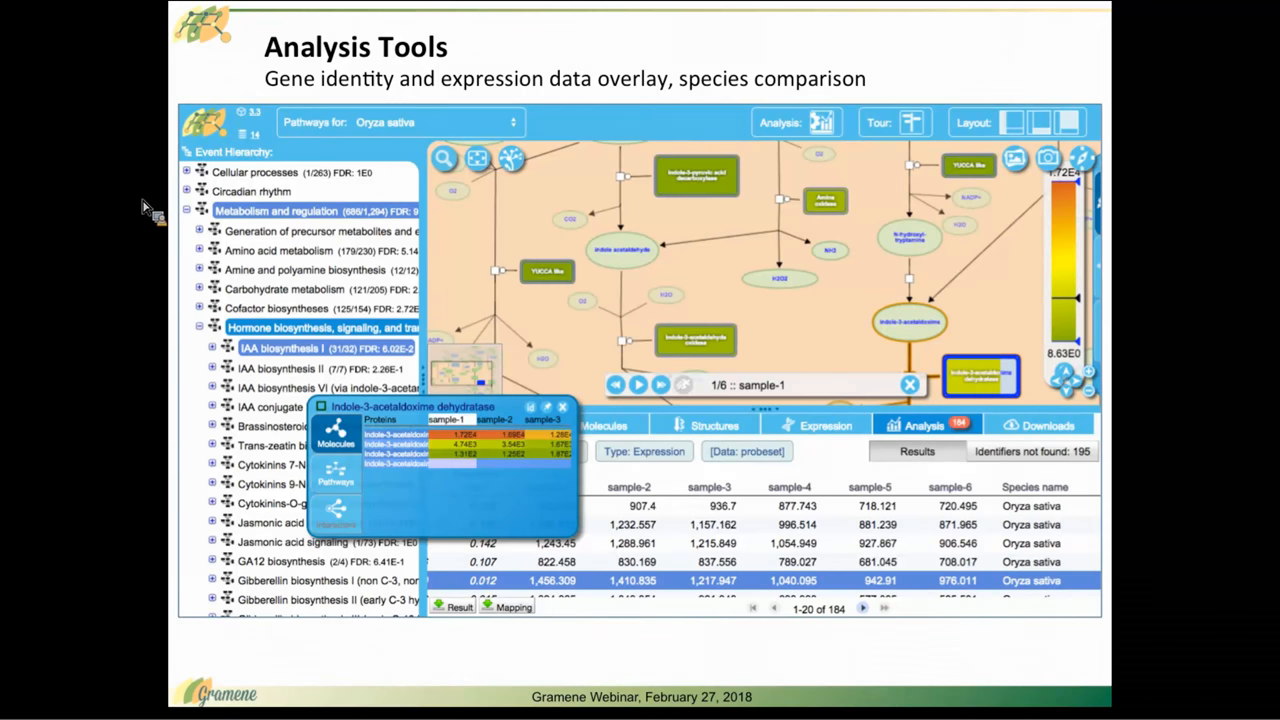
{"action": "key", "text": "Right"}
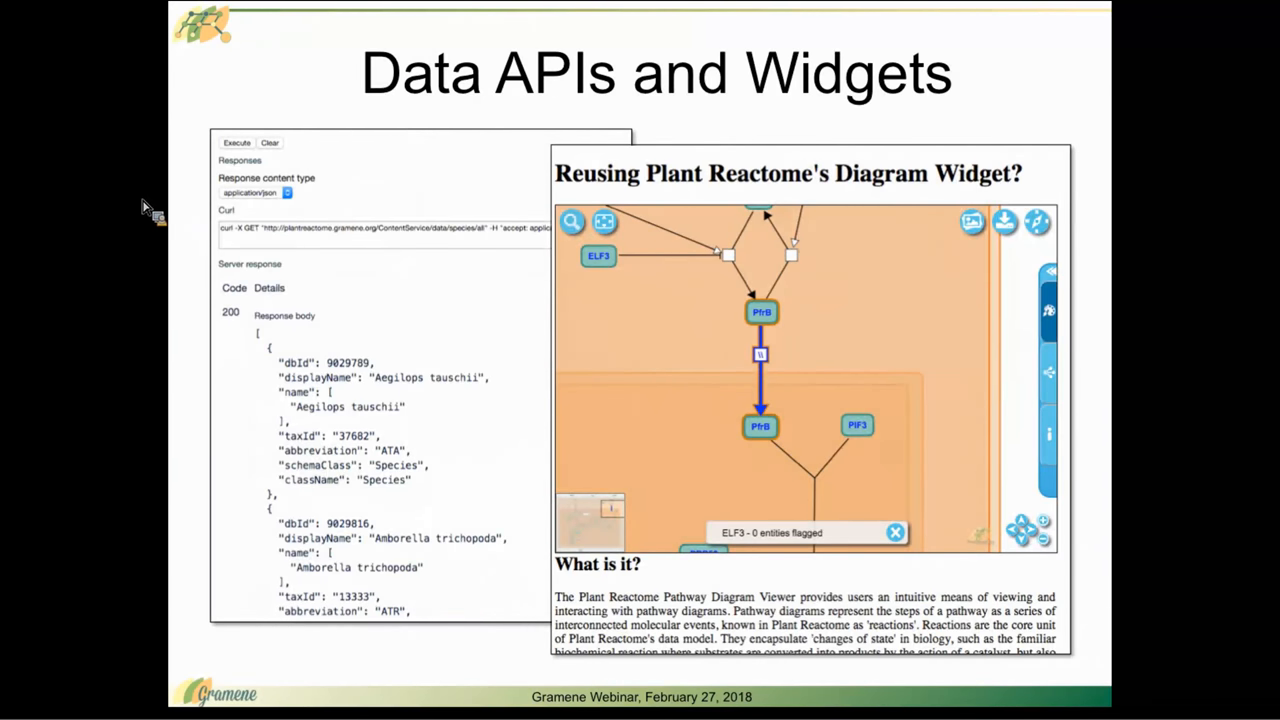